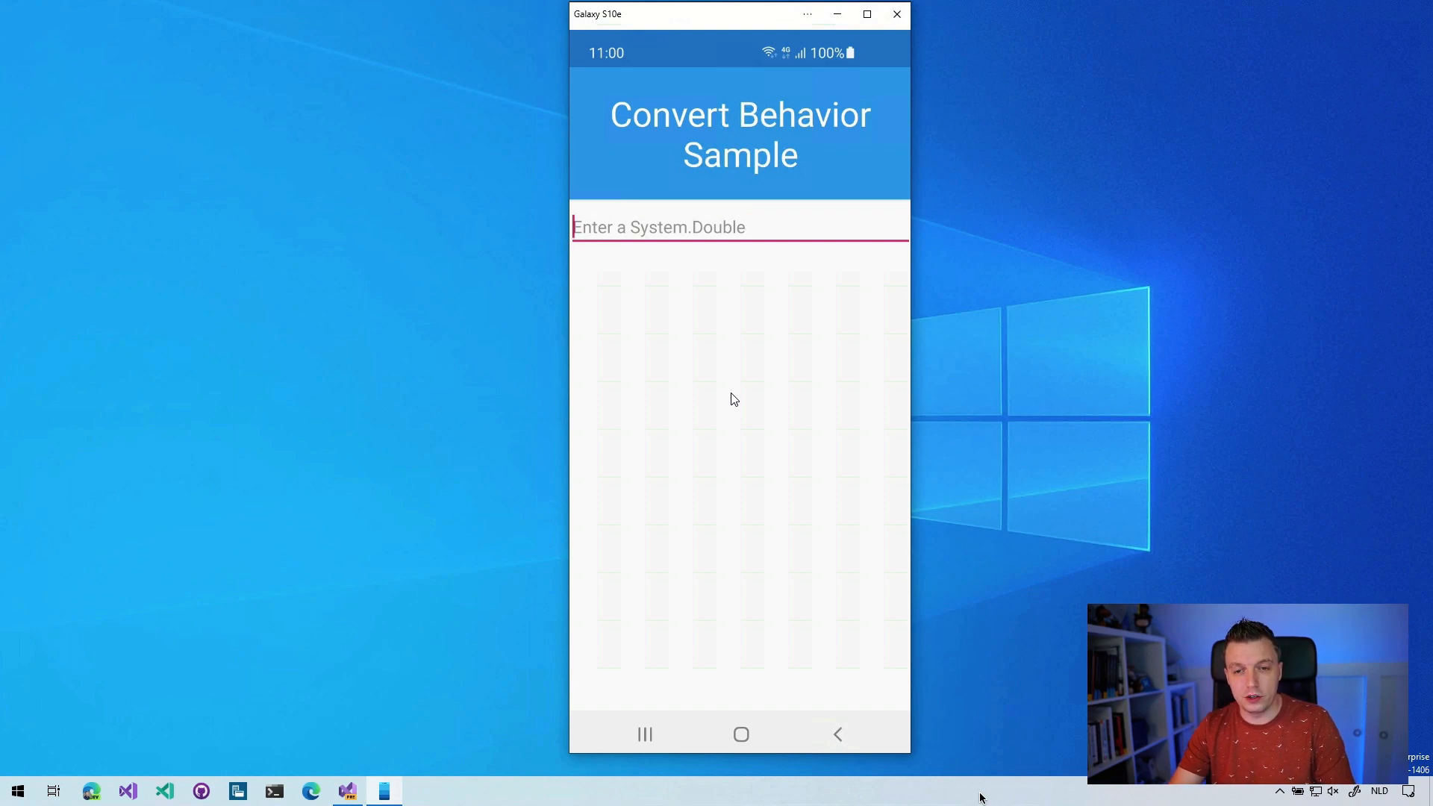
Type '34234' and 'sdf' as test input
{"action": "type", "text": "34234"}
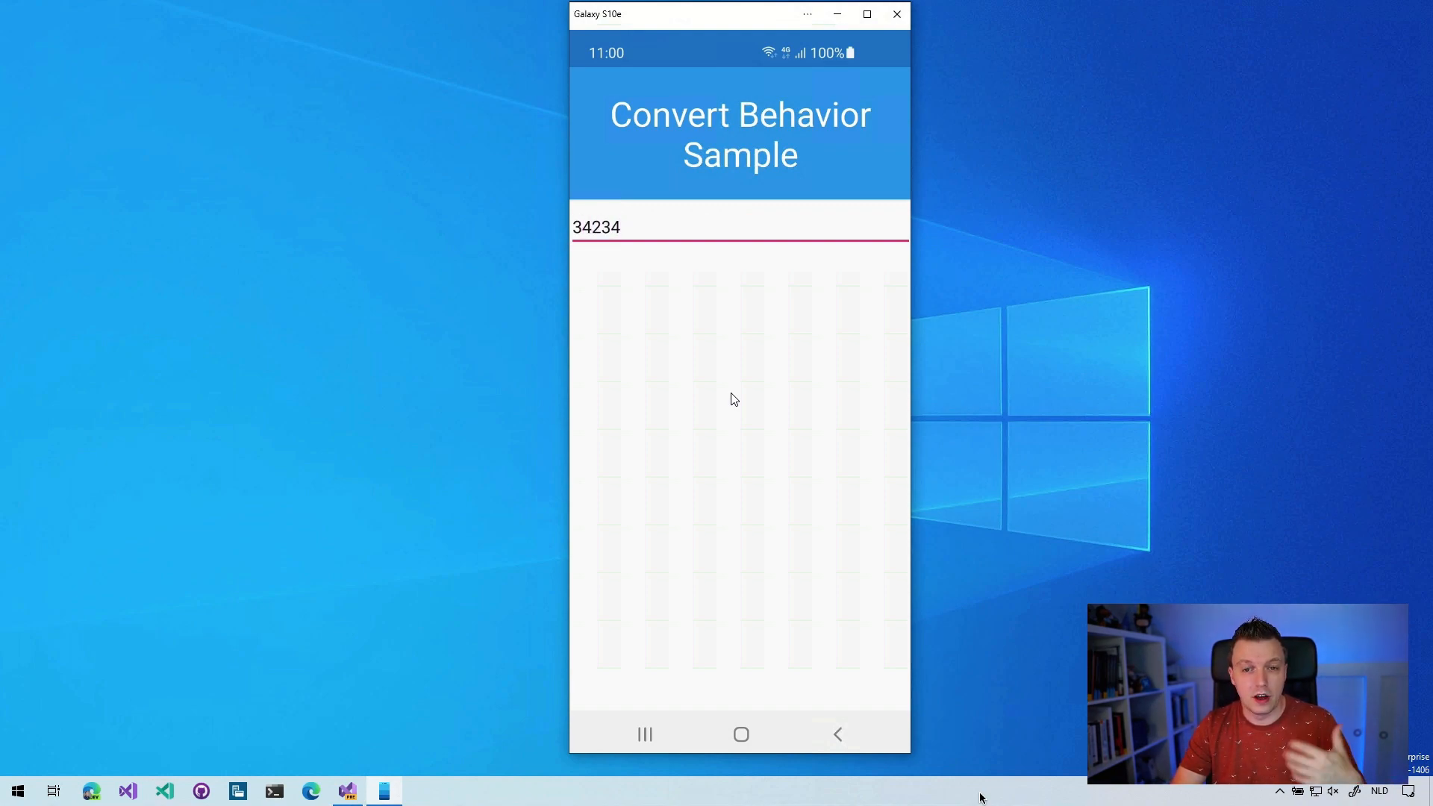
{"action": "type", "text": "sdf"}
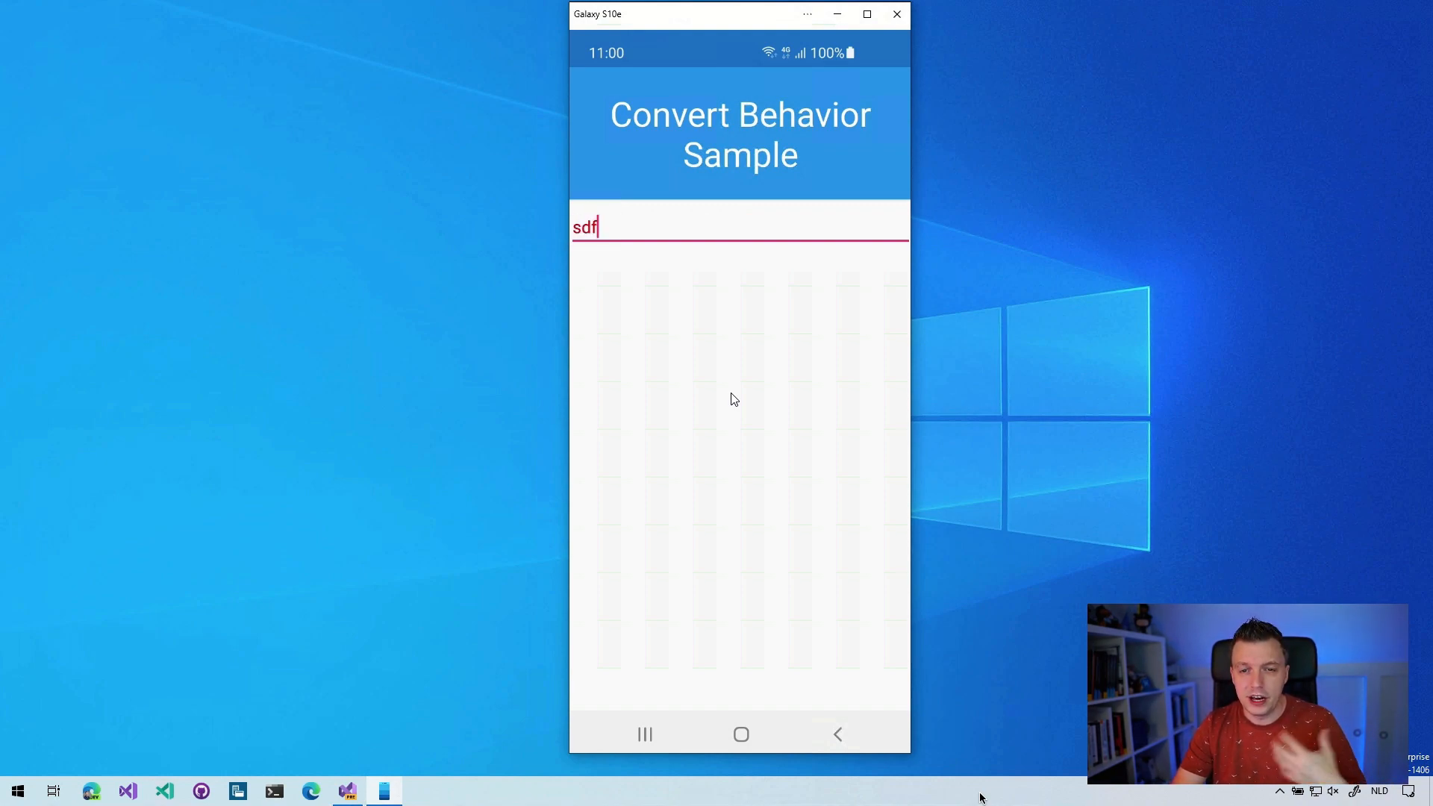
{"action": "type", "text": "sdf"}
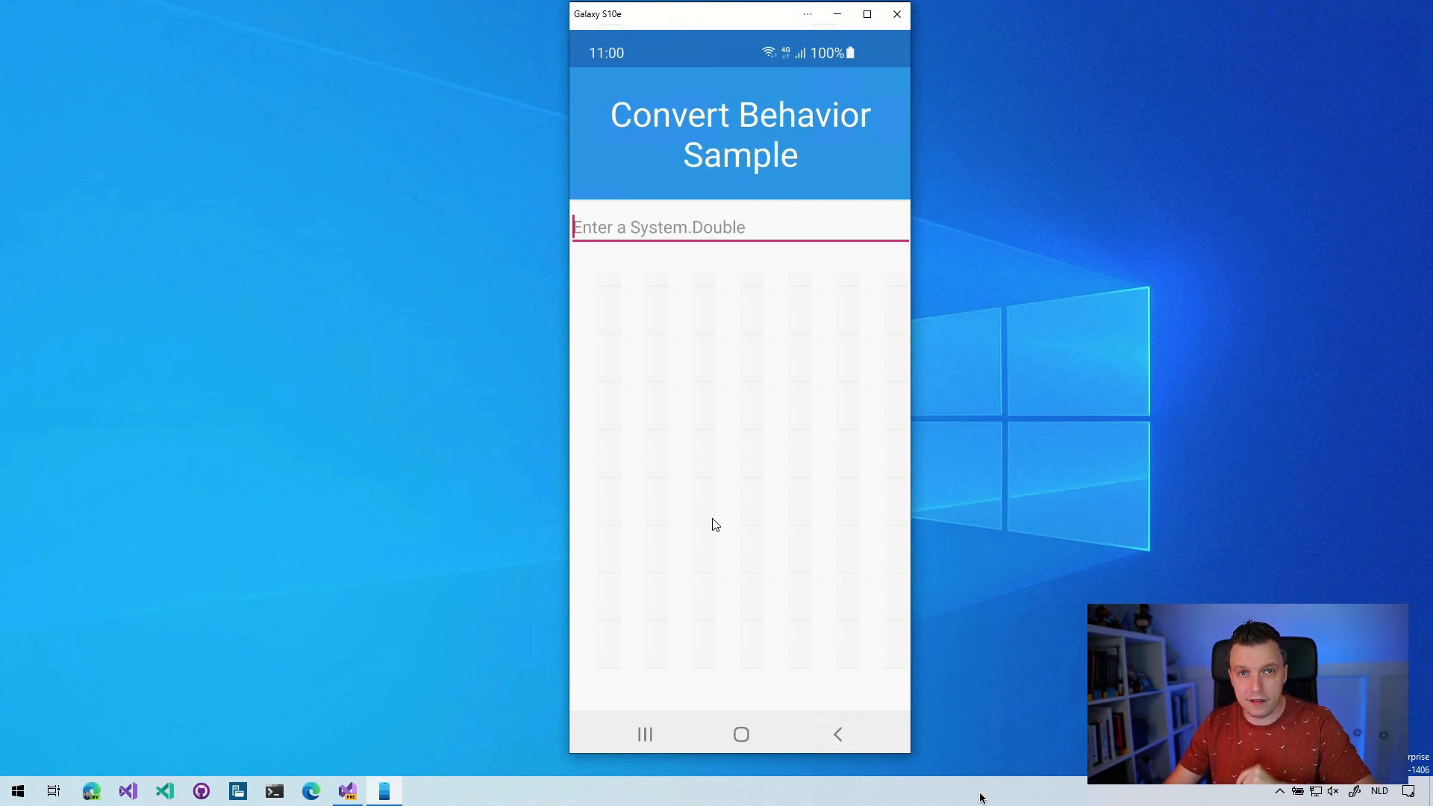
{"action": "mouse_move", "coordinate": [732, 710]}
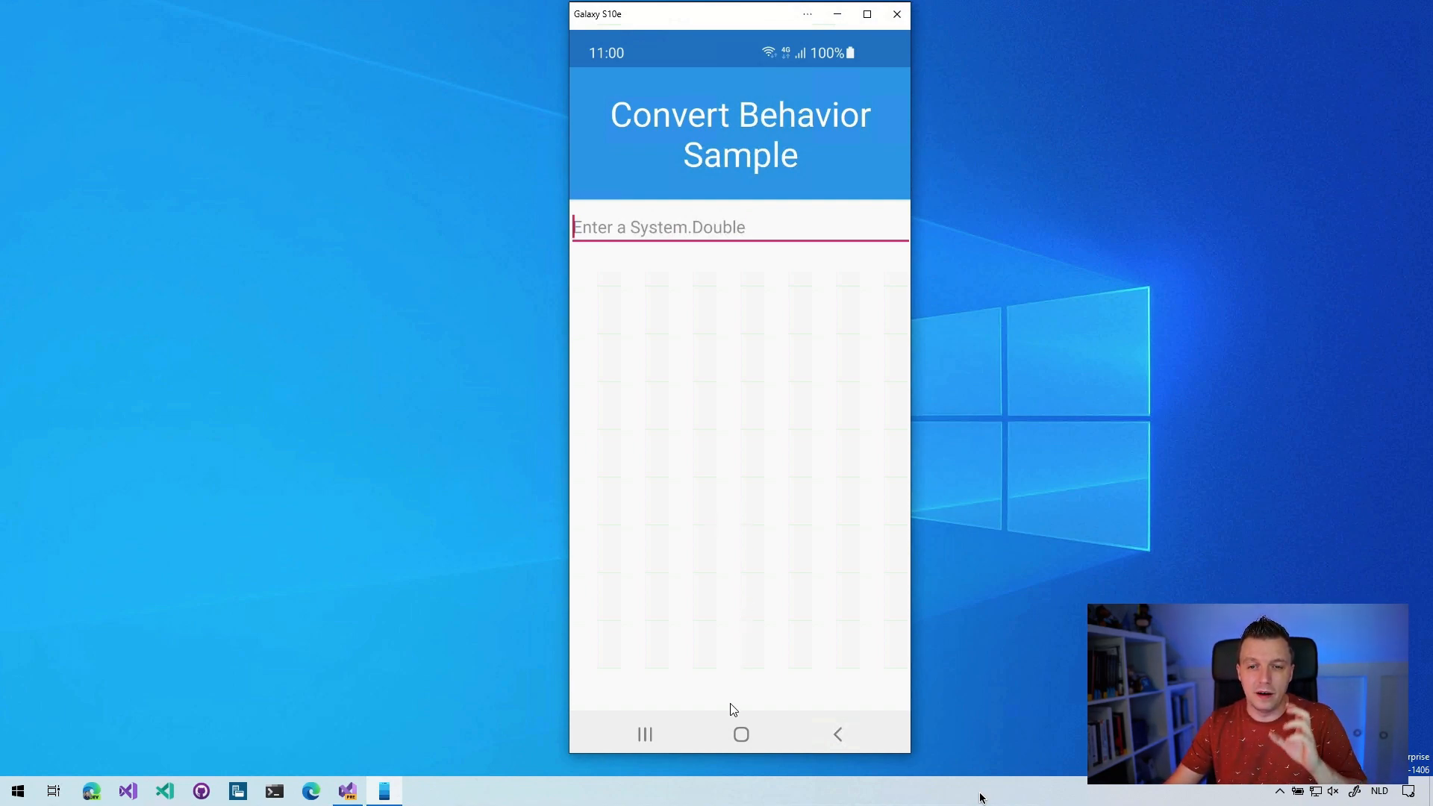
{"action": "mouse_move", "coordinate": [718, 587]}
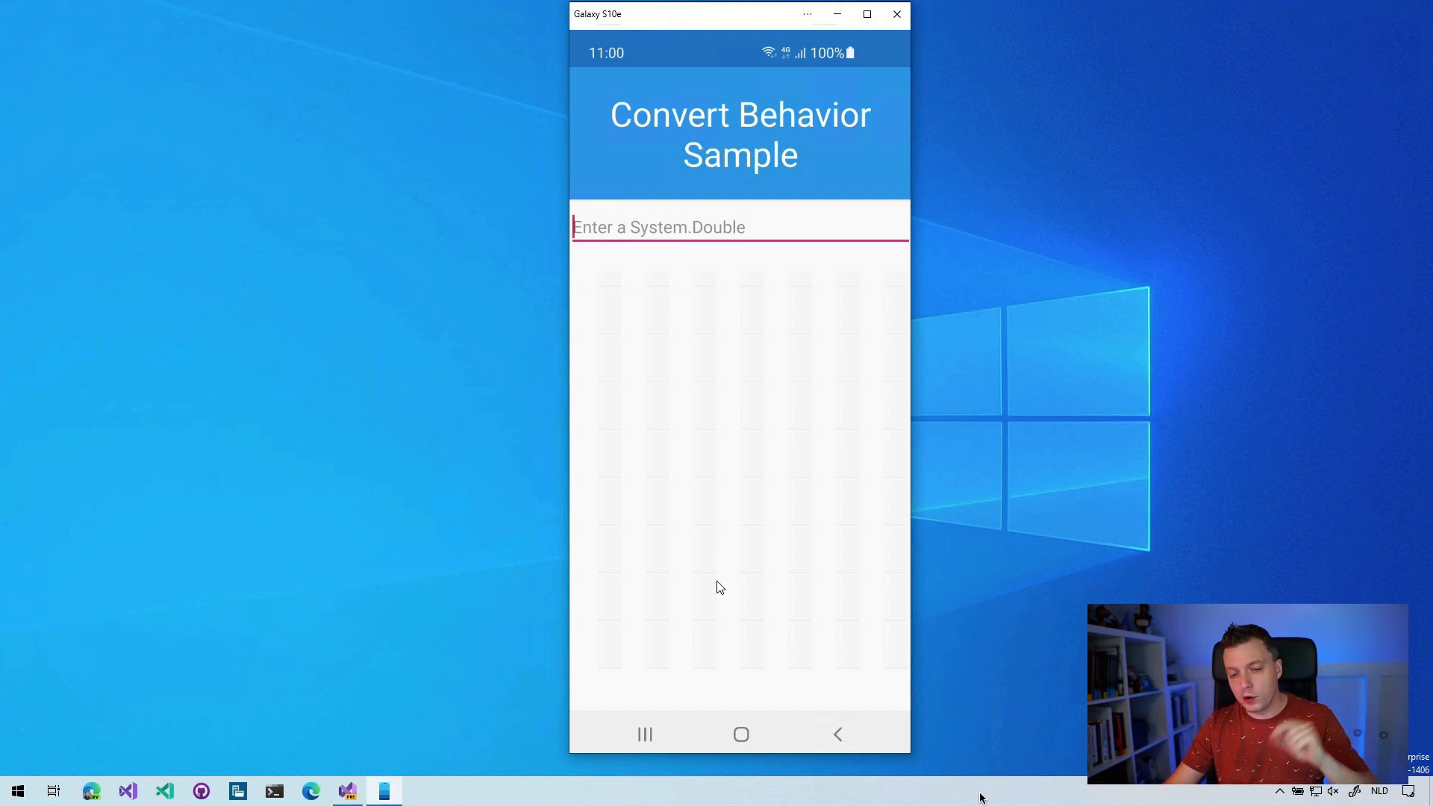
Switch to the .NET MAUI Hello World app from the recent apps list
{"action": "left_click", "coordinate": [645, 734]}
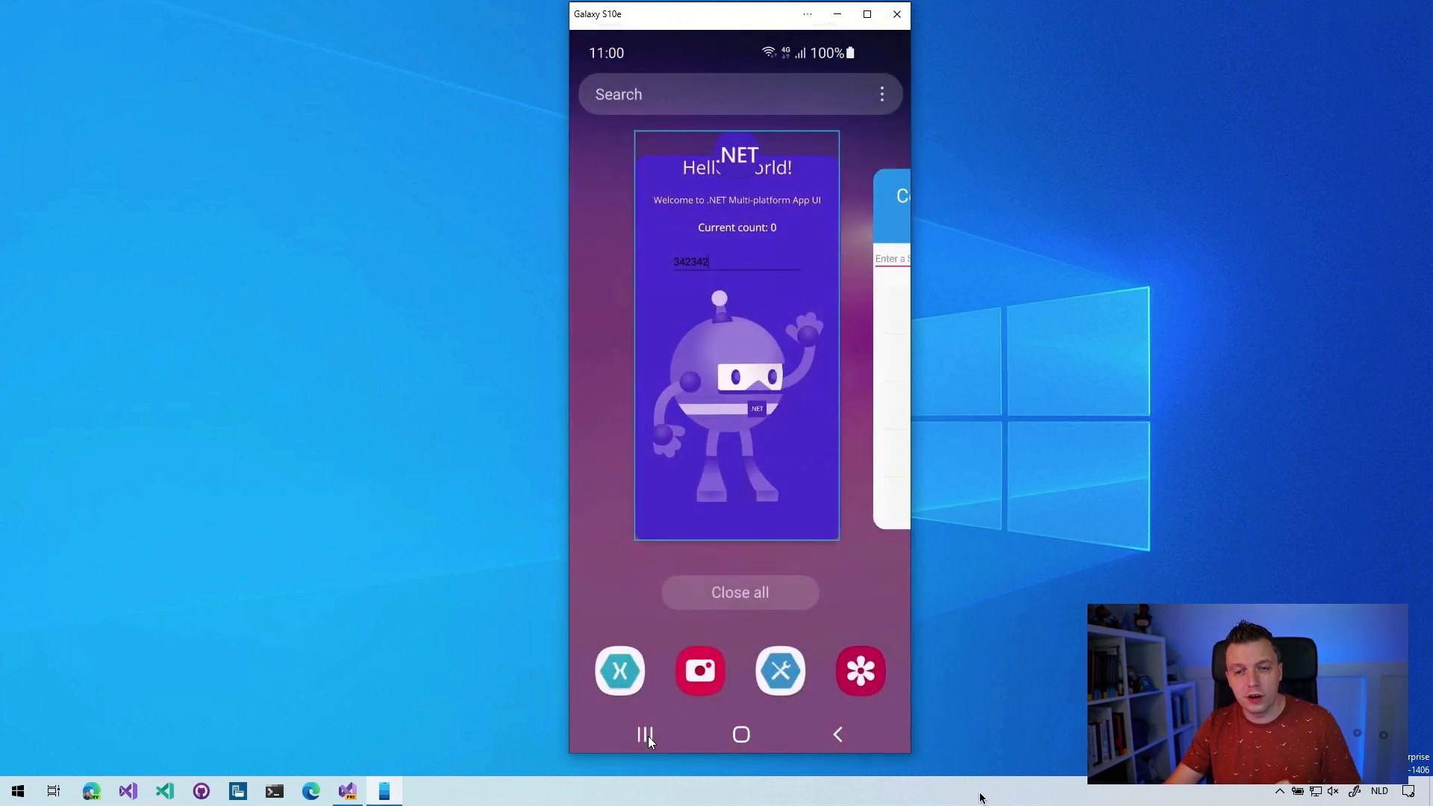
{"action": "left_click", "coordinate": [737, 338]}
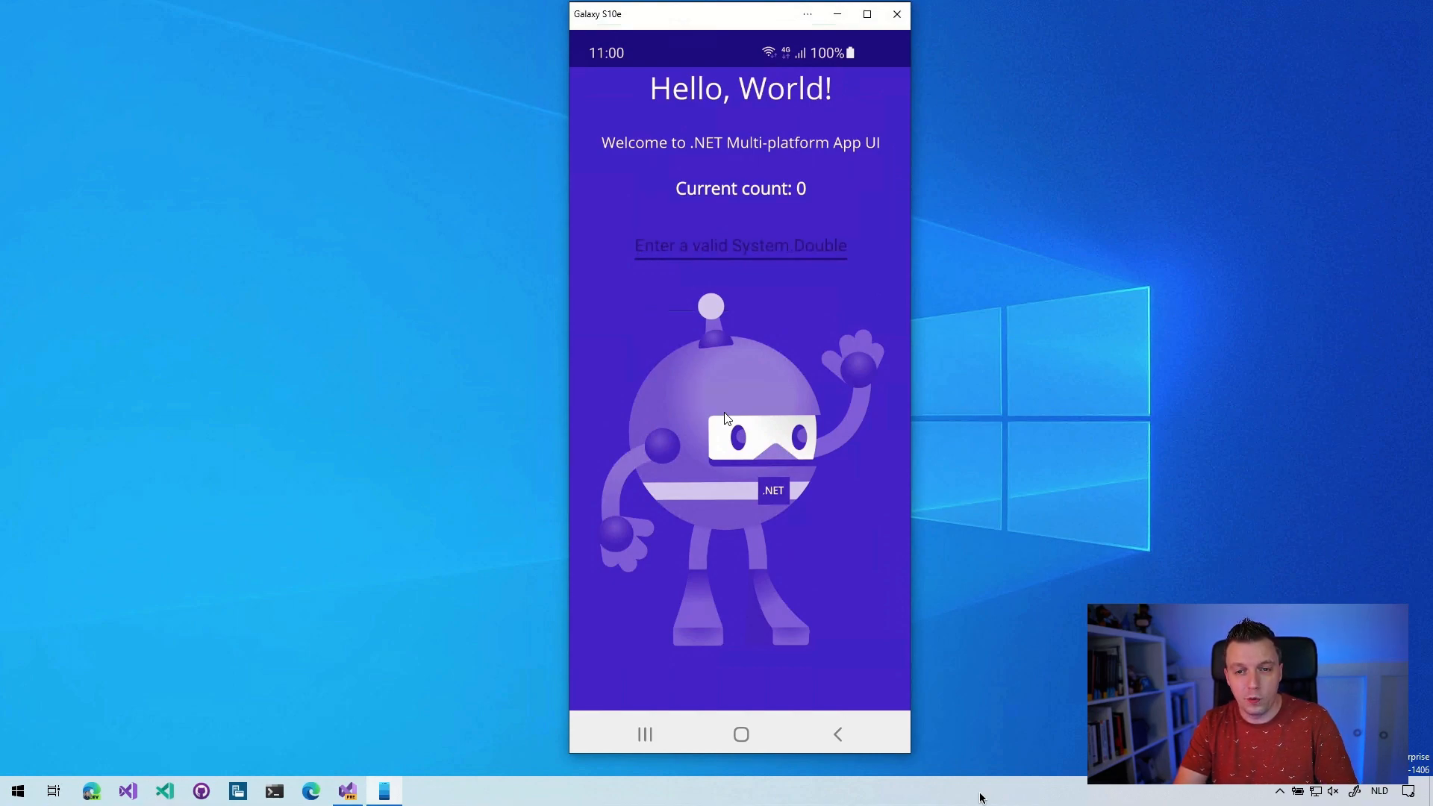
{"action": "left_click", "coordinate": [741, 245]}
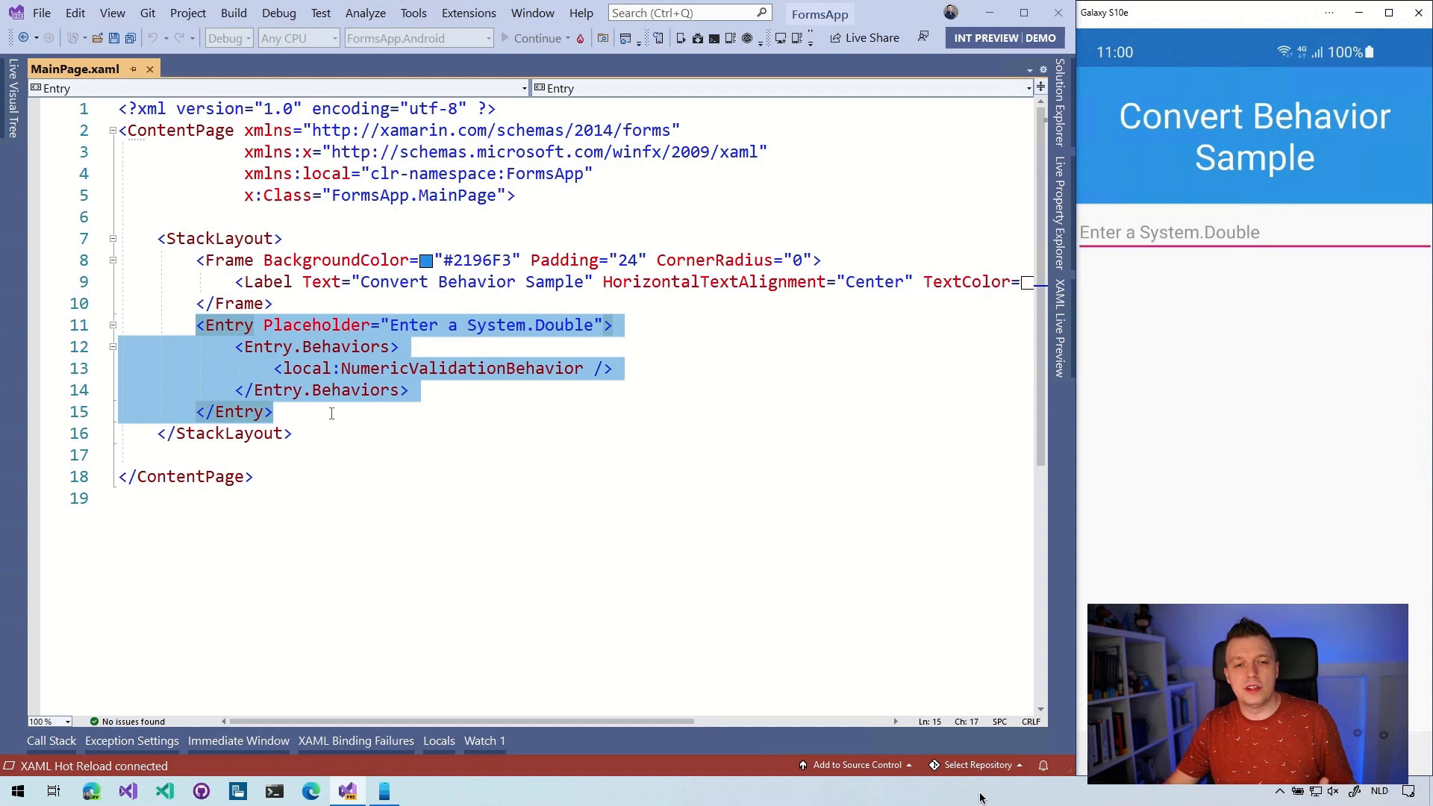
Inspect the Entry.Behaviors block and right-click the NumericValidationBehavior reference
{"action": "left_click", "coordinate": [430, 368]}
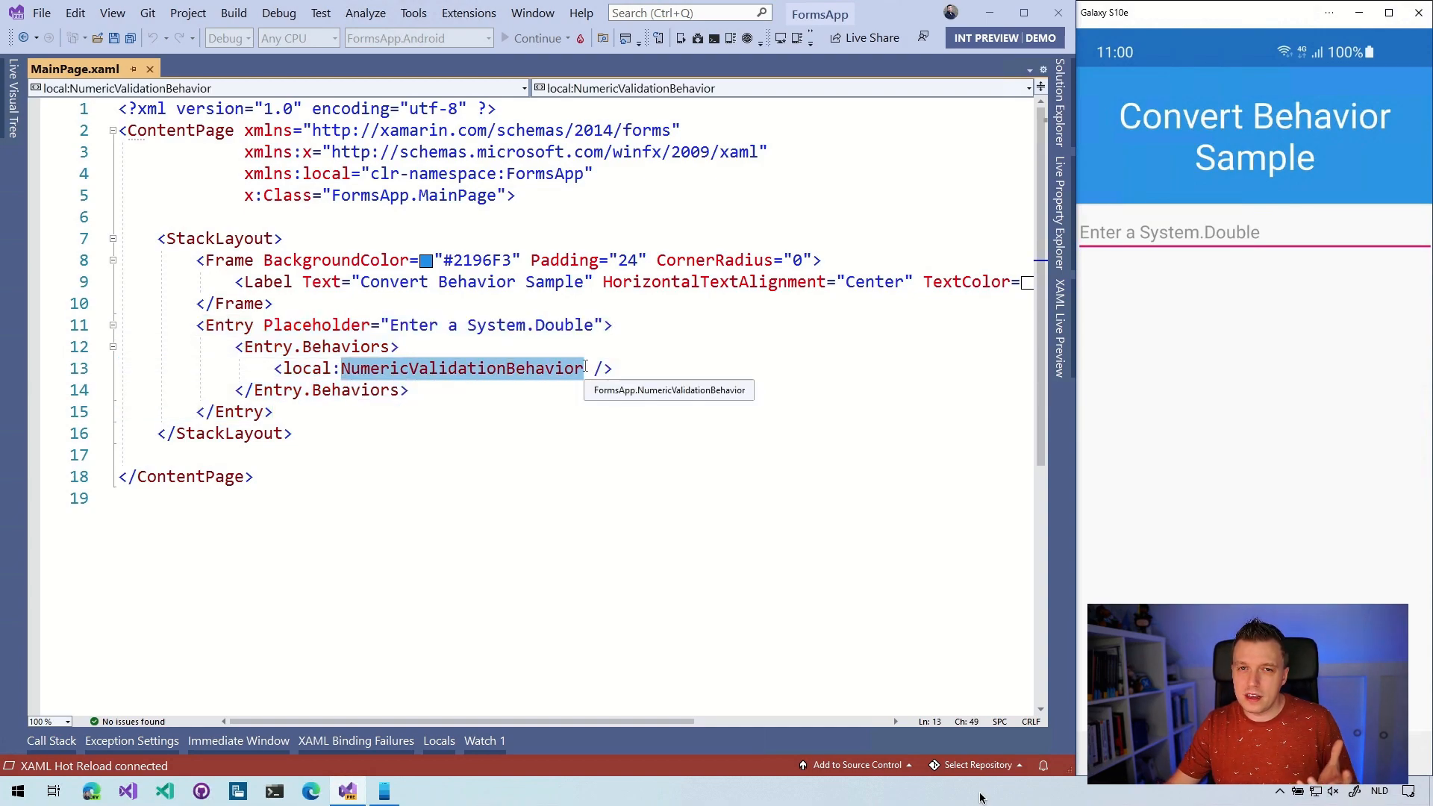
{"action": "mouse_move", "coordinate": [592, 358]}
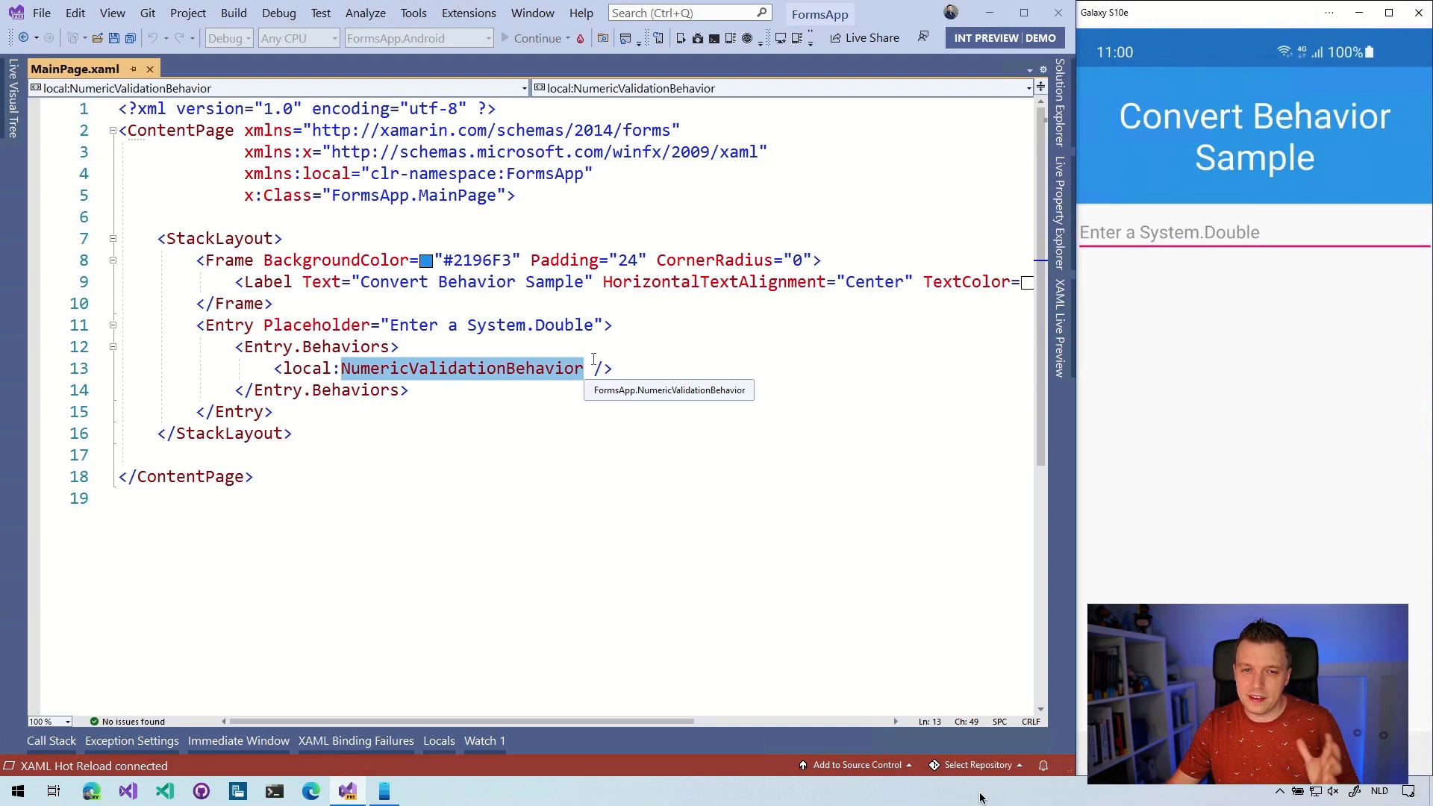
{"action": "mouse_move", "coordinate": [459, 346]}
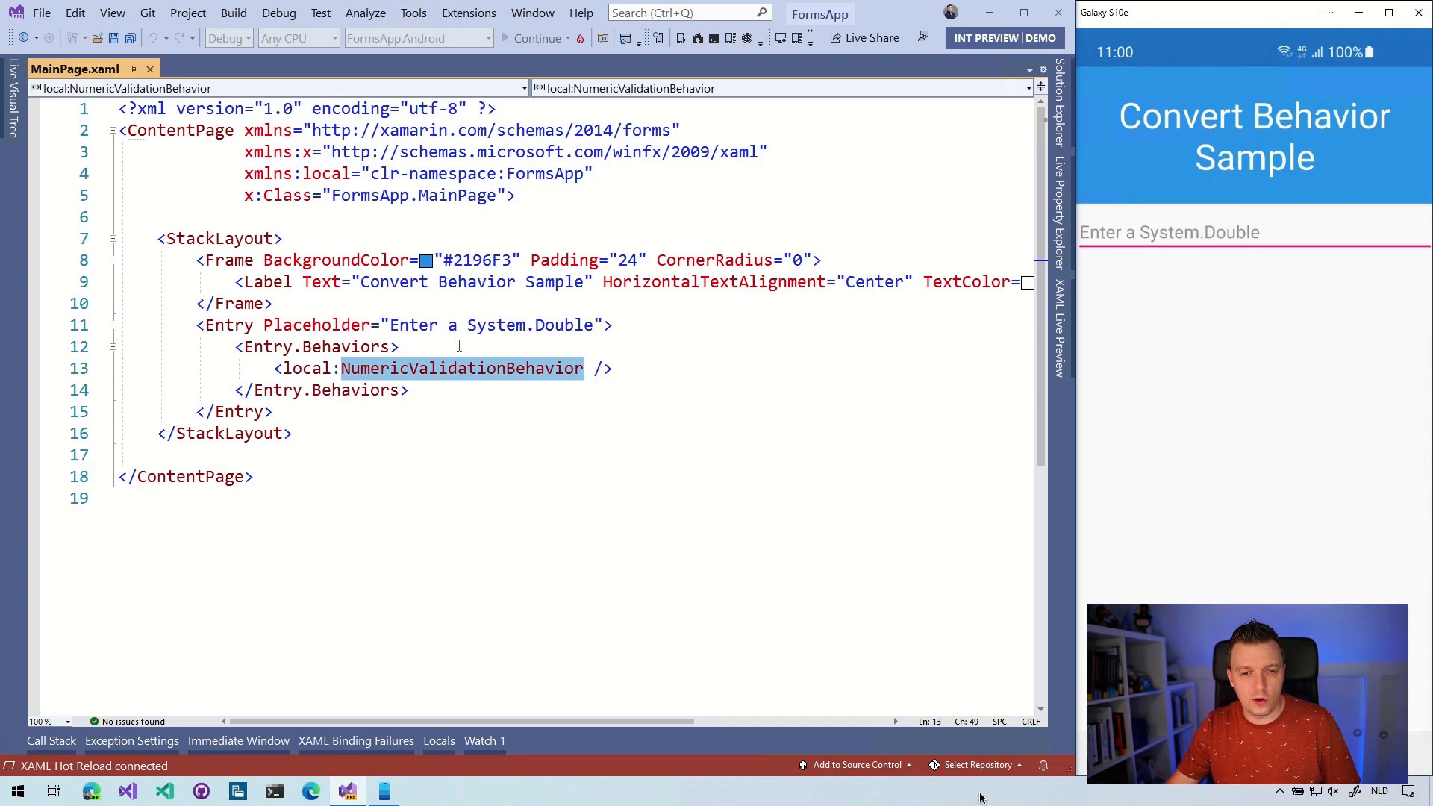
{"action": "left_click", "coordinate": [315, 346]}
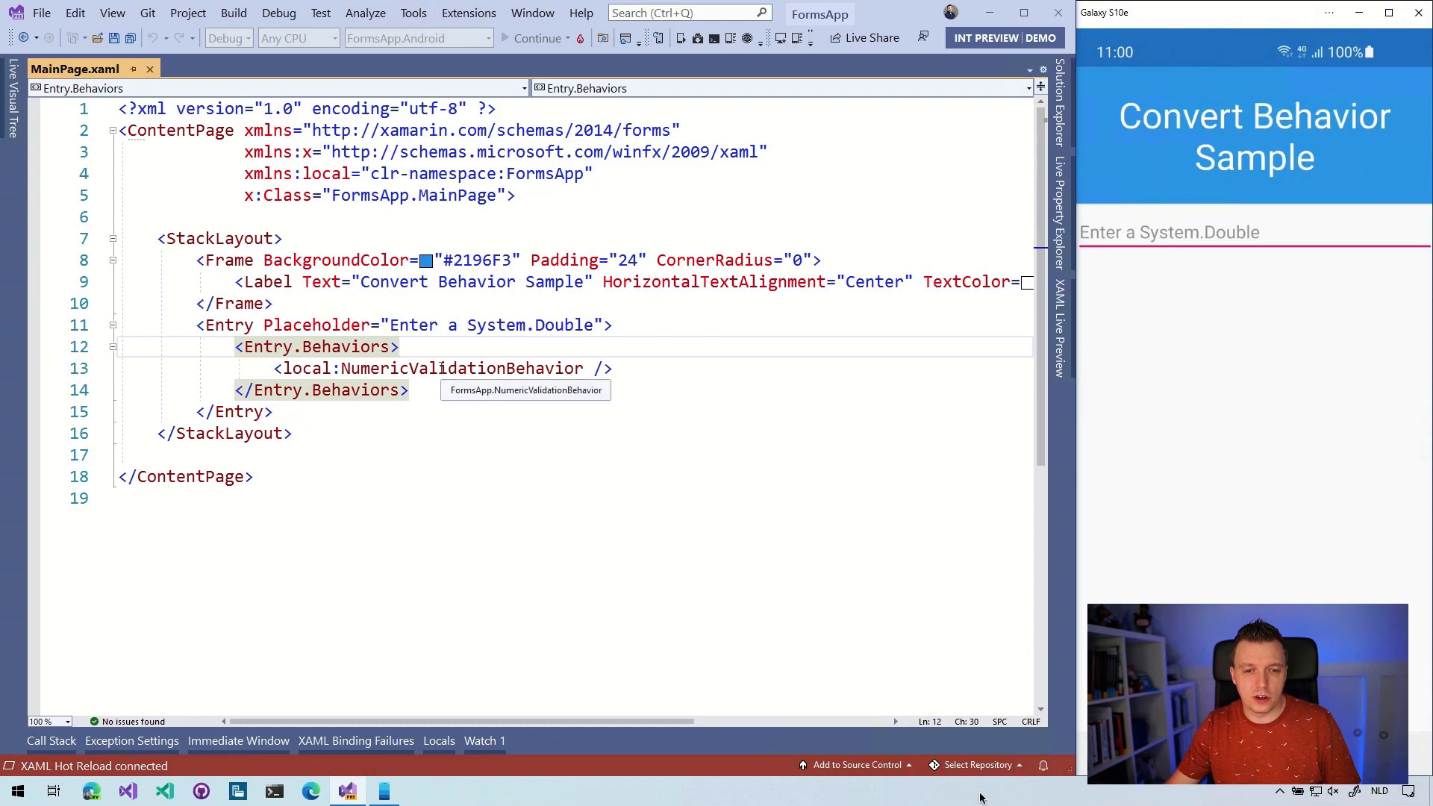
{"action": "right_click", "coordinate": [430, 367]}
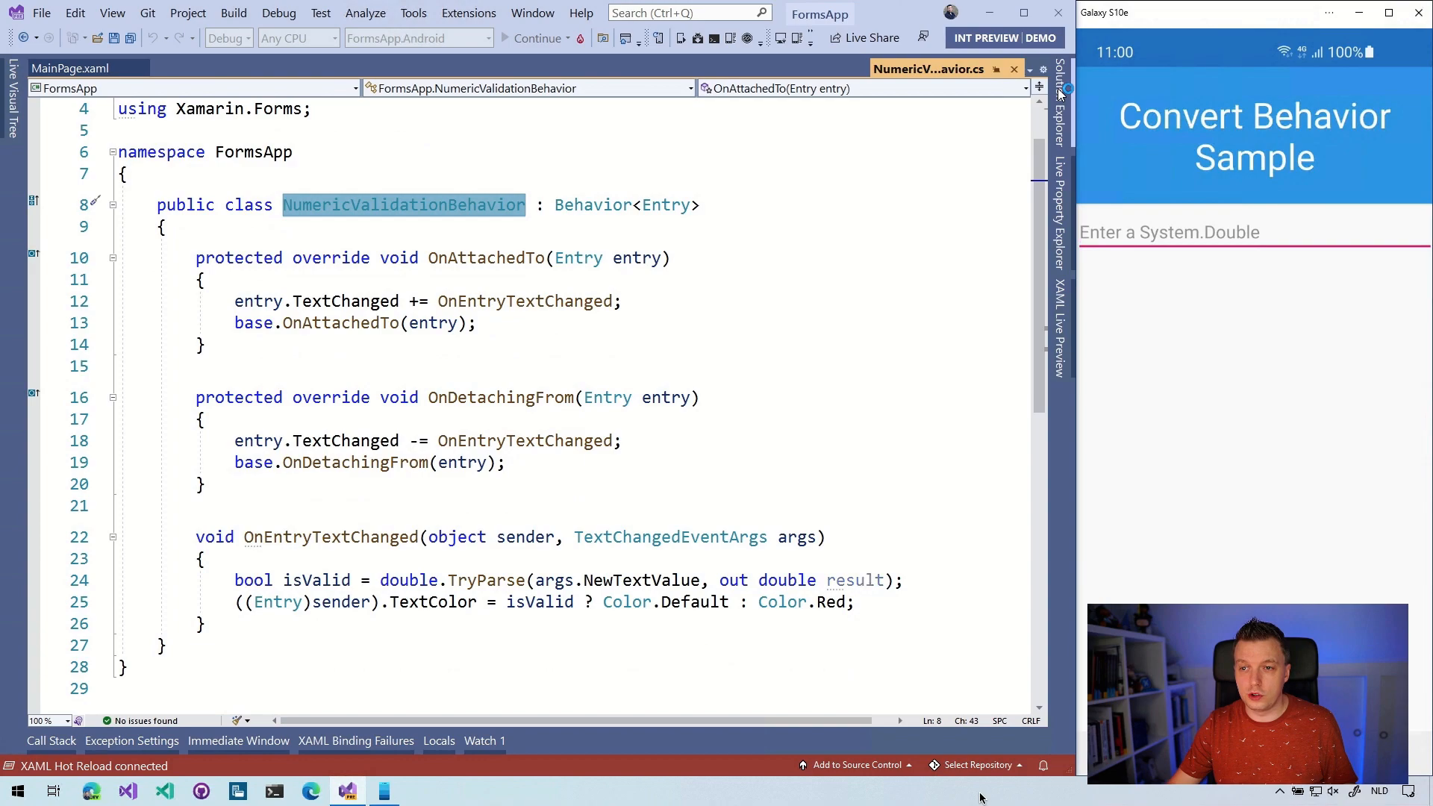
{"action": "left_click", "coordinate": [1060, 91]}
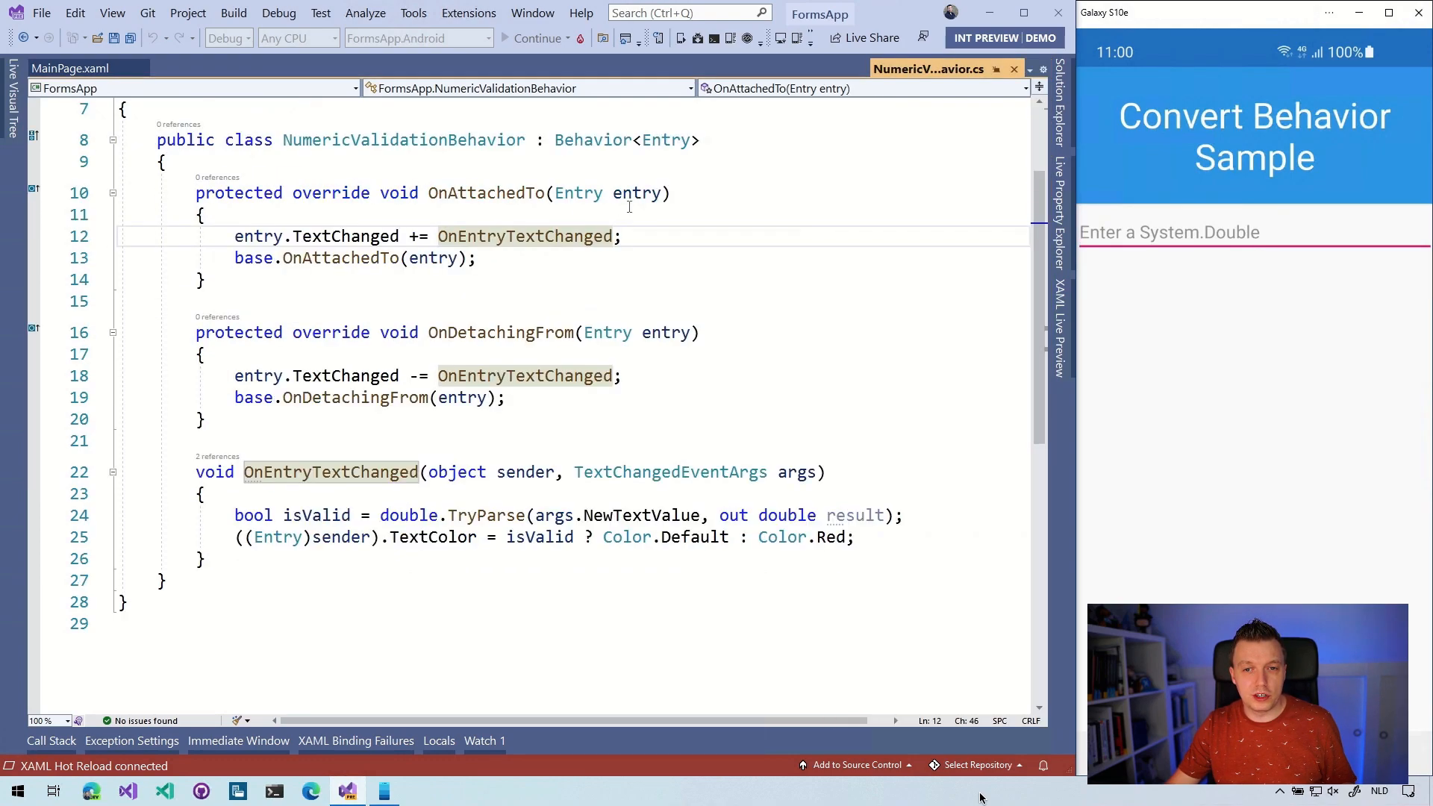
{"action": "scroll", "scroll_direction": "up", "scroll_amount": 3}
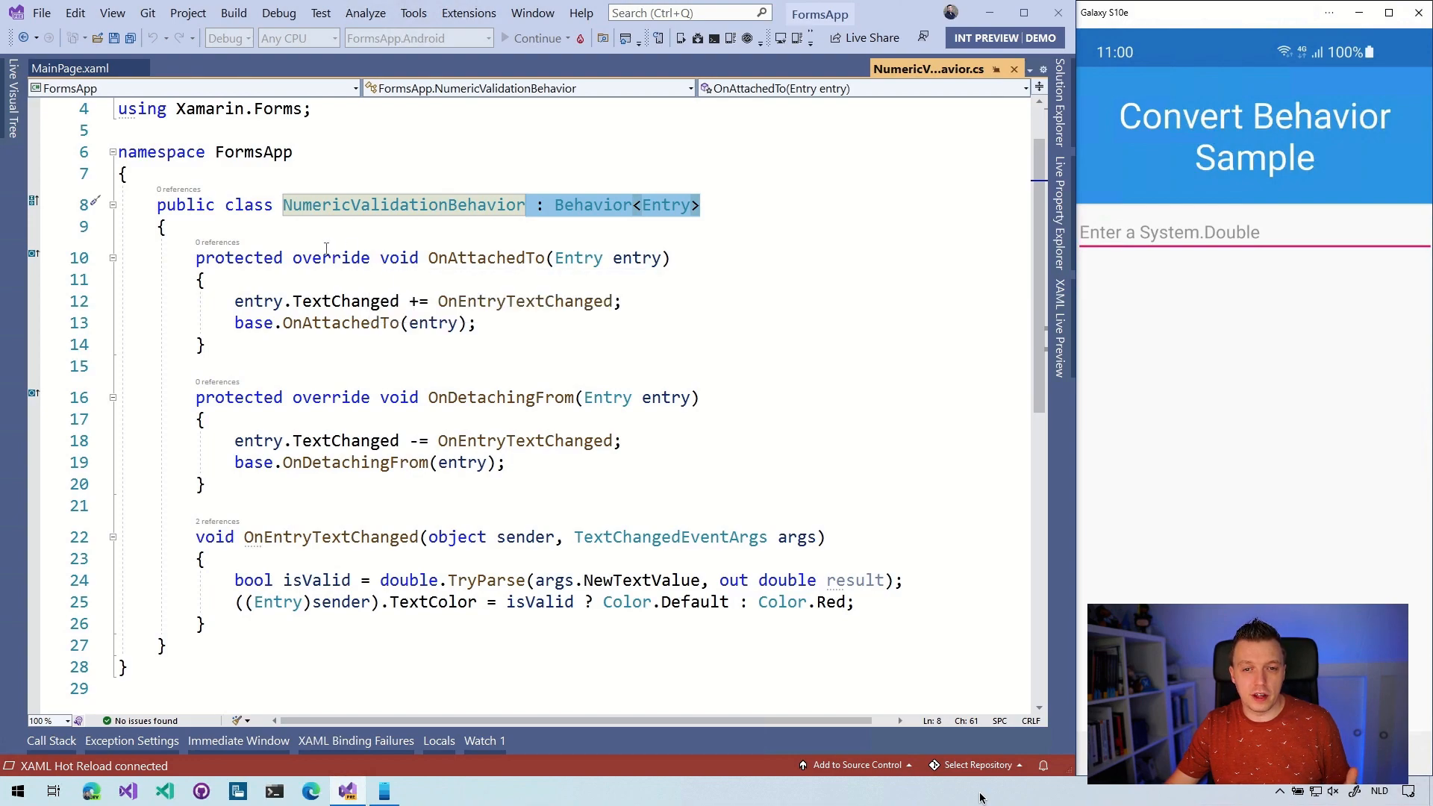
{"action": "mouse_move", "coordinate": [500, 397]}
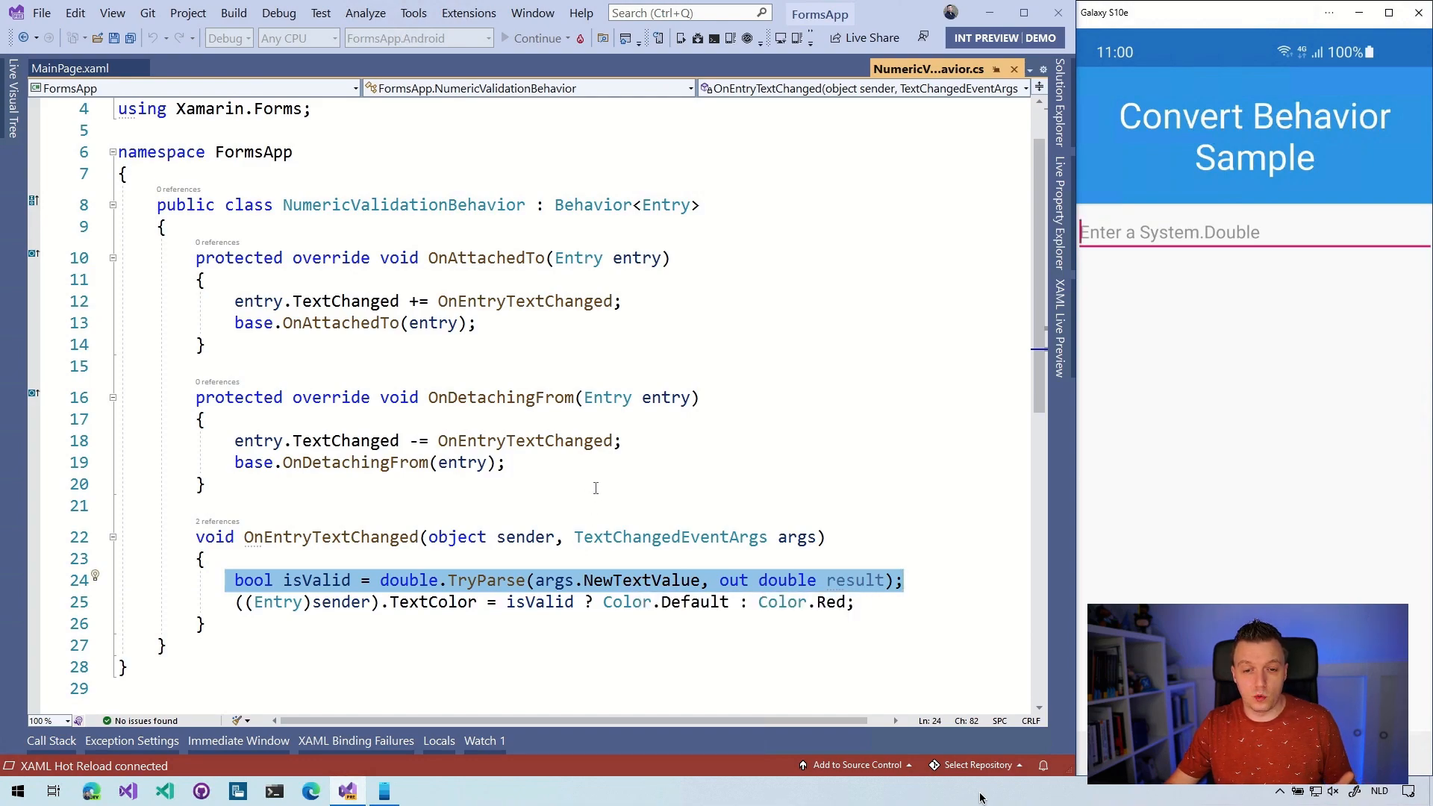
{"action": "mouse_move", "coordinate": [498, 595]}
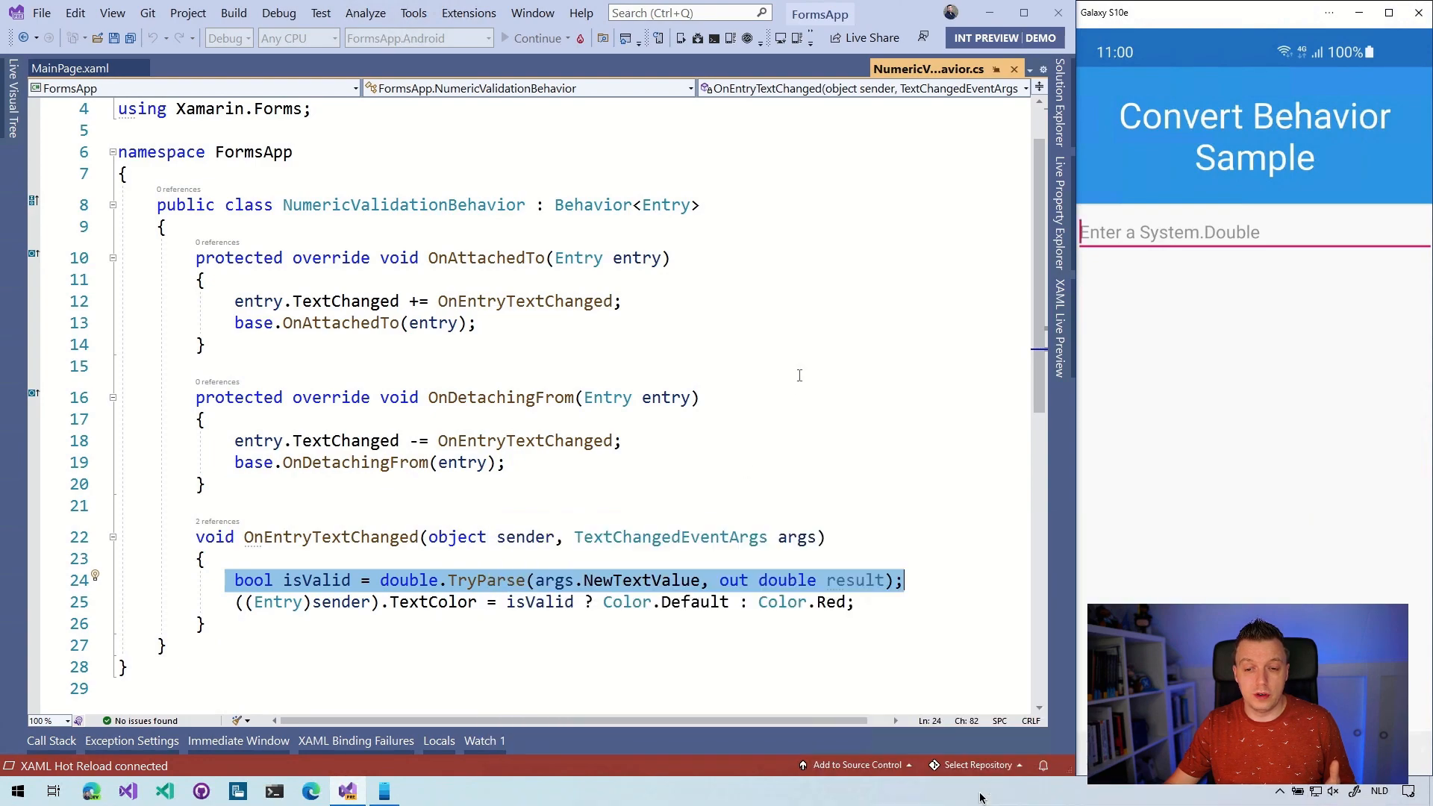
{"action": "left_click", "coordinate": [206, 485]}
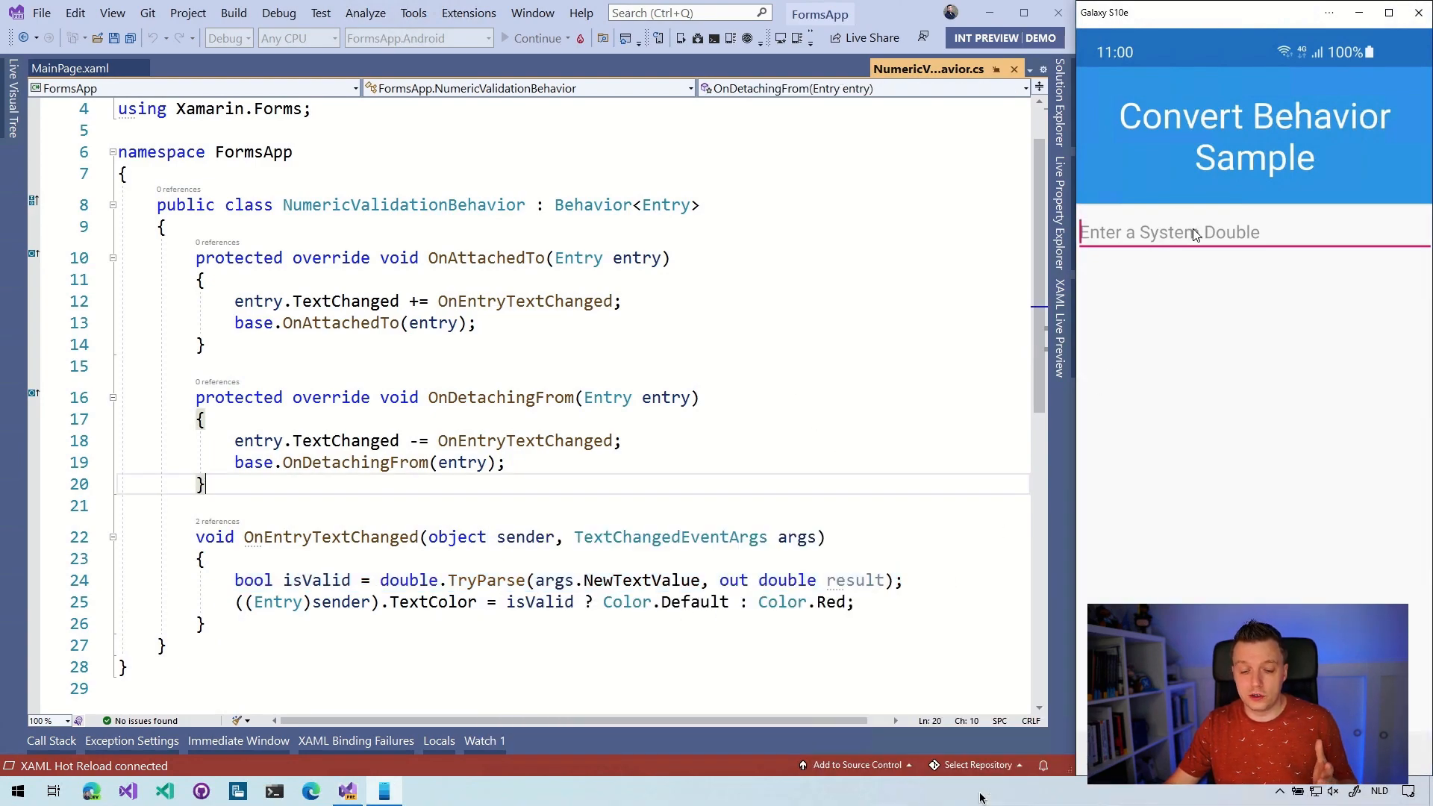
{"action": "left_click", "coordinate": [1195, 232]}
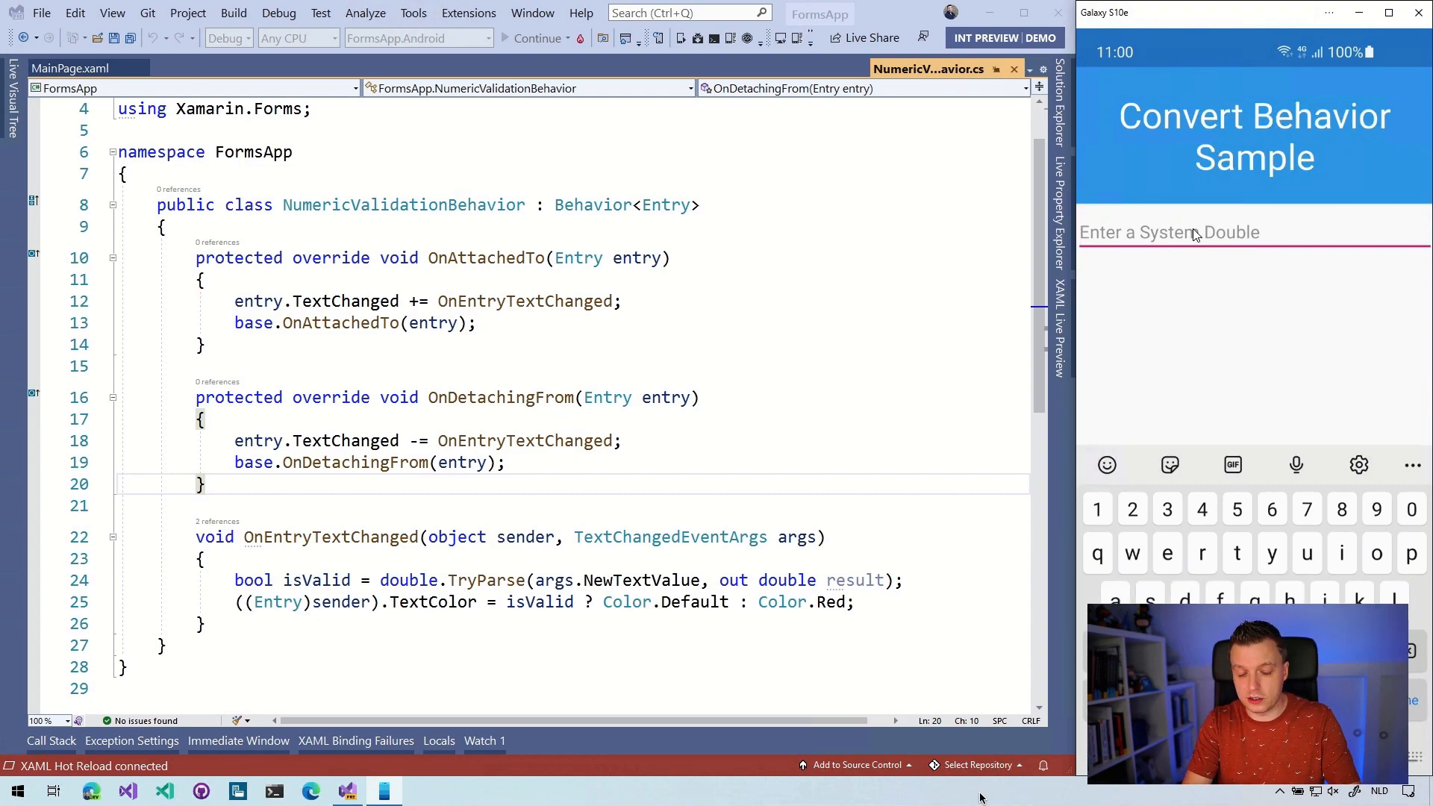
{"action": "type", "text": "slkdjalskdj"}
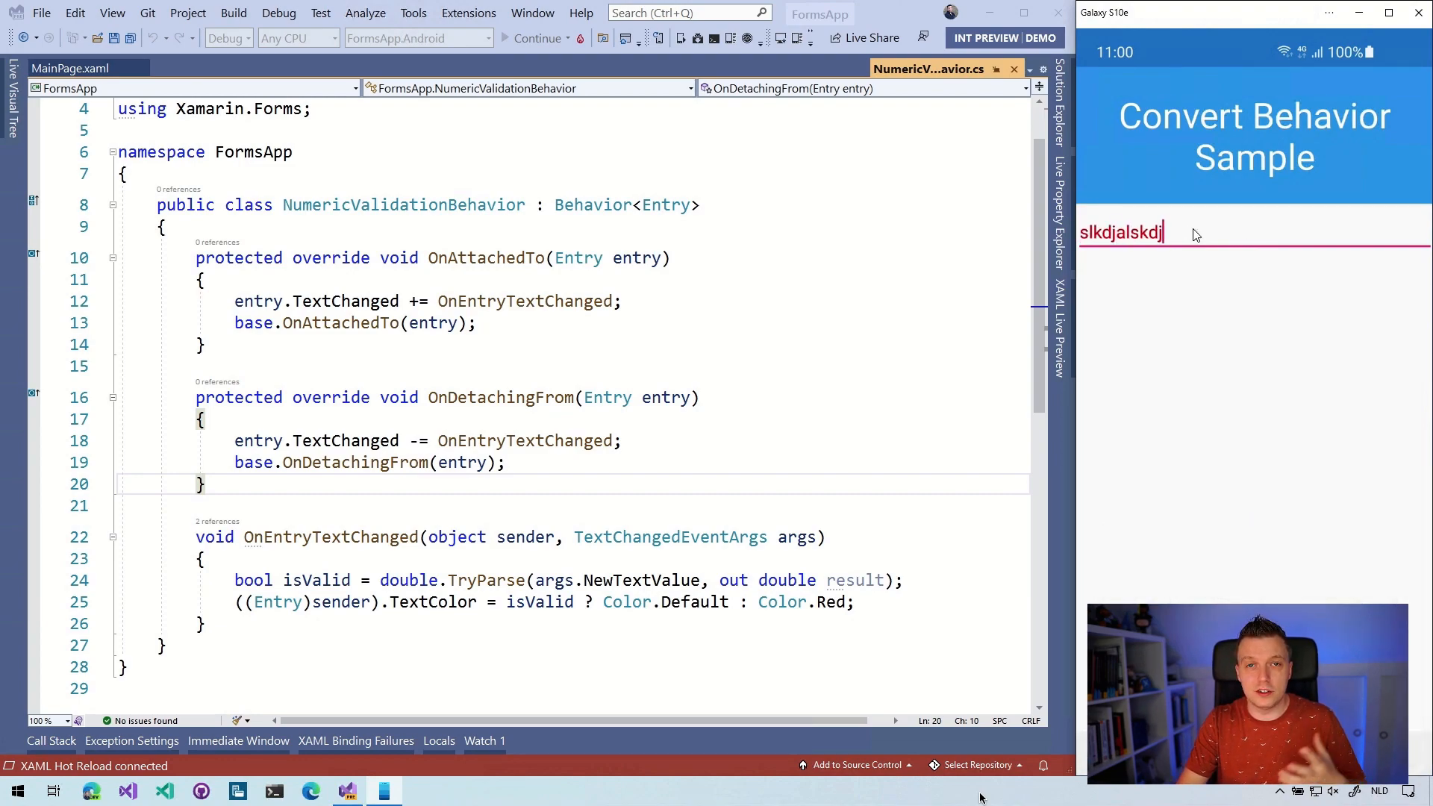
{"action": "key", "text": "Backspace"}
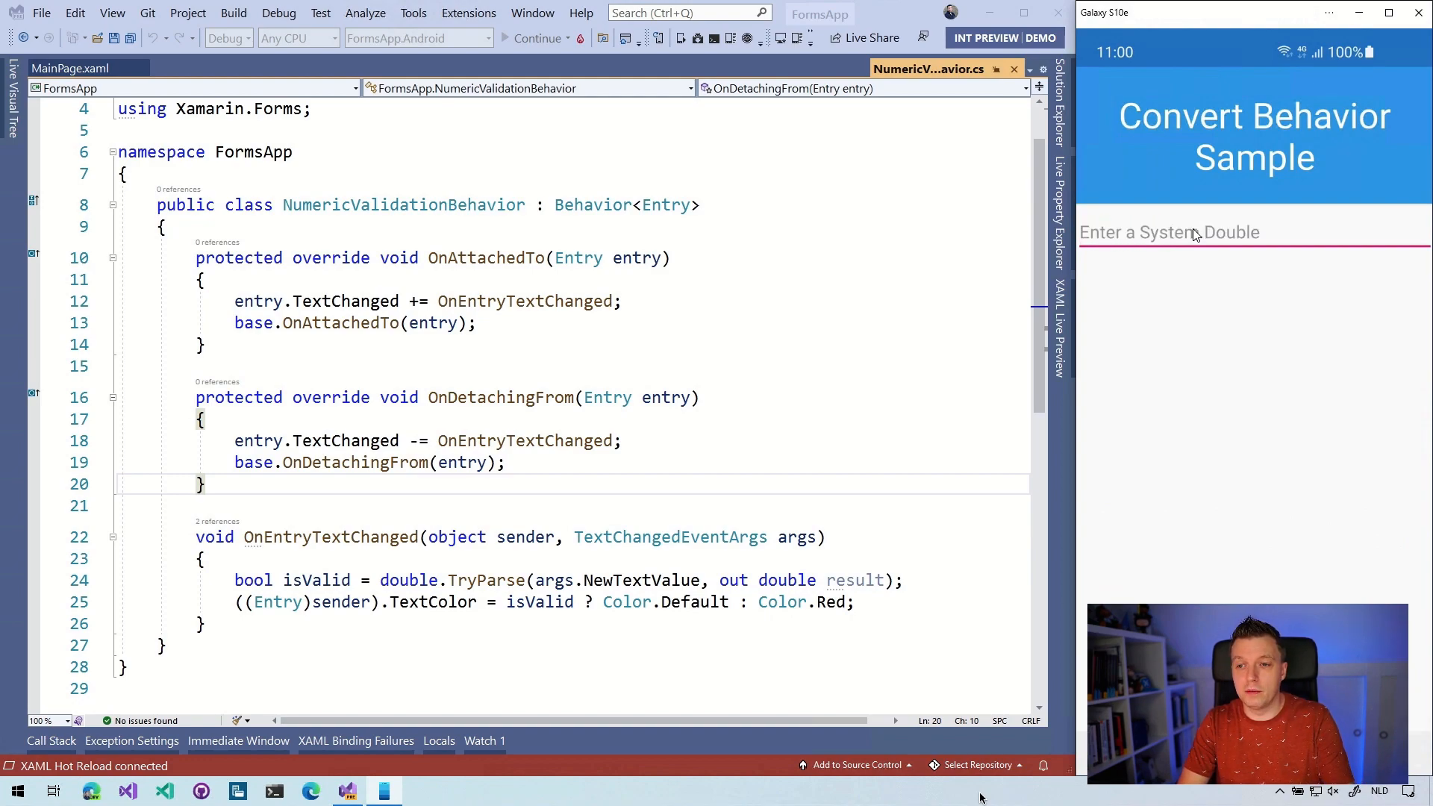
{"action": "type", "text": "12312"}
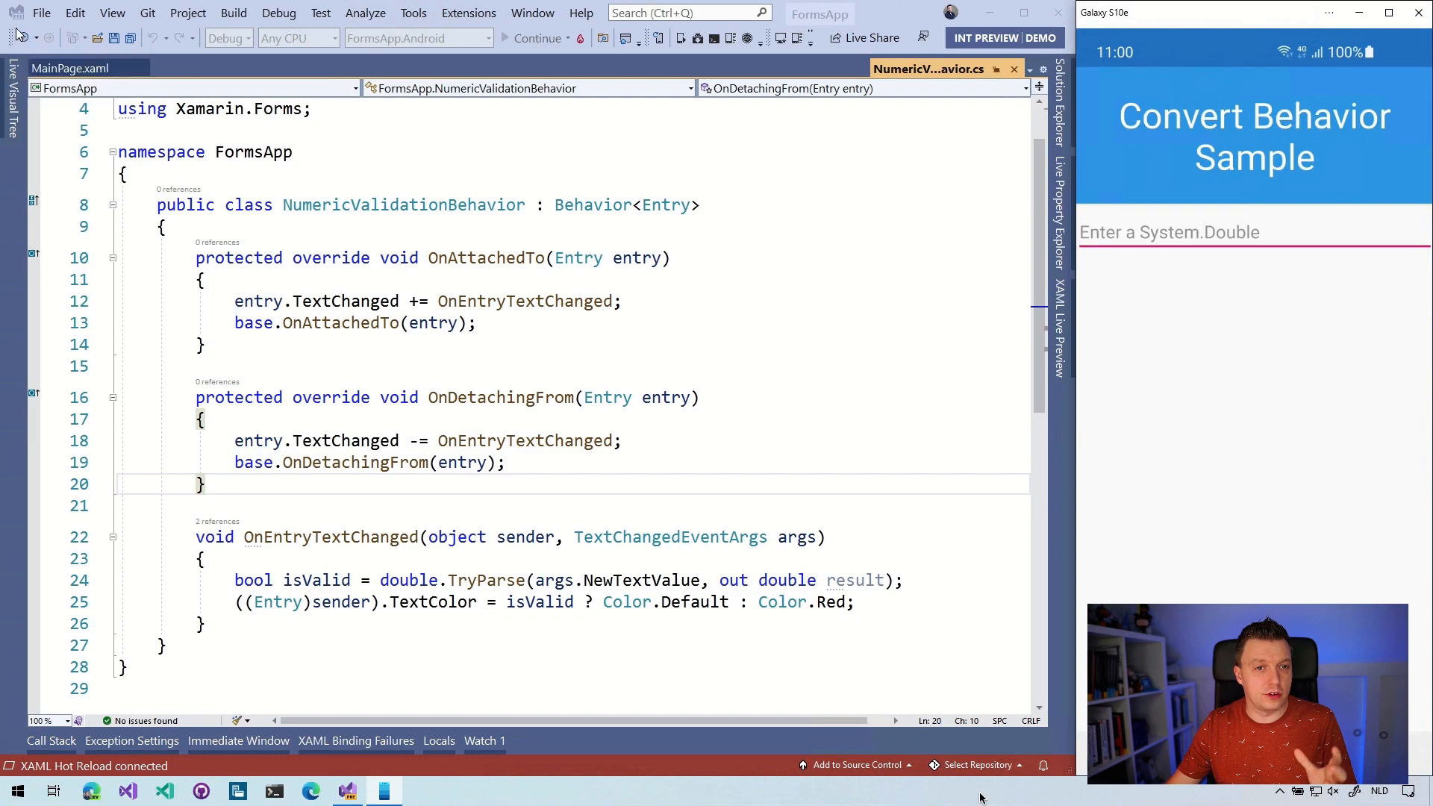
Close the FormsApp solution, confirming that debugging should stop
{"action": "left_click", "coordinate": [42, 12]}
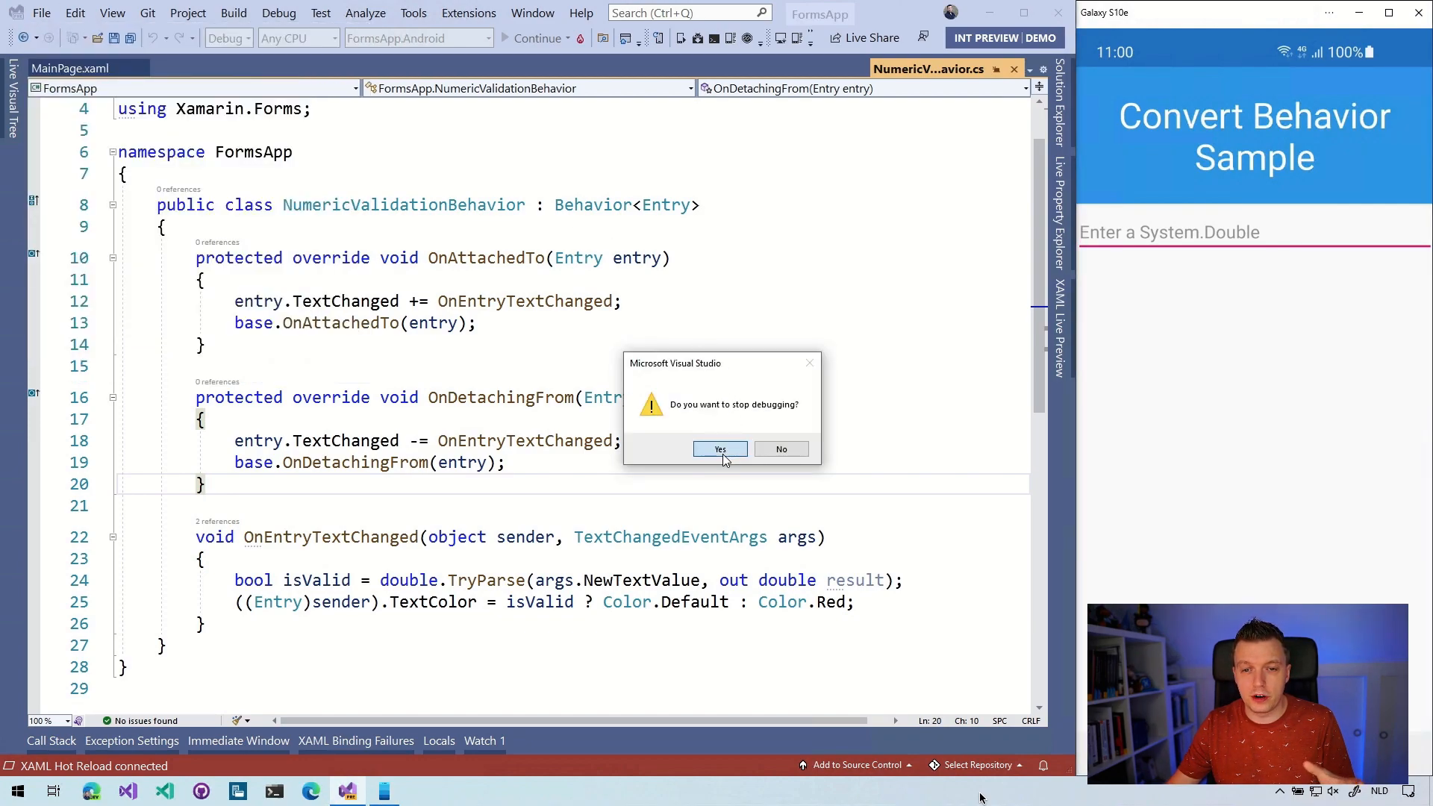
{"action": "left_click", "coordinate": [721, 449]}
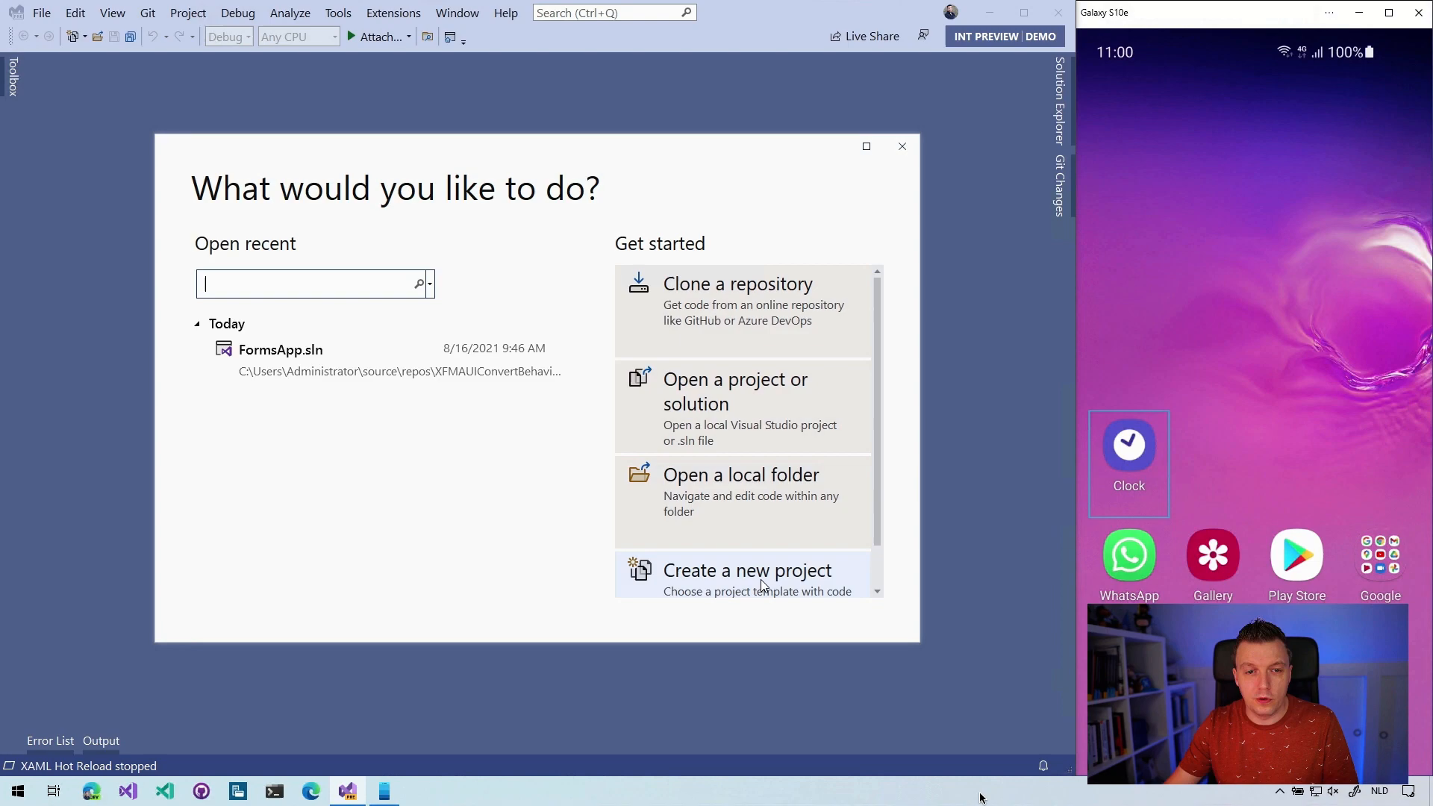
Start a new project and search templates for '.NET MAUI'
{"action": "left_click", "coordinate": [747, 570]}
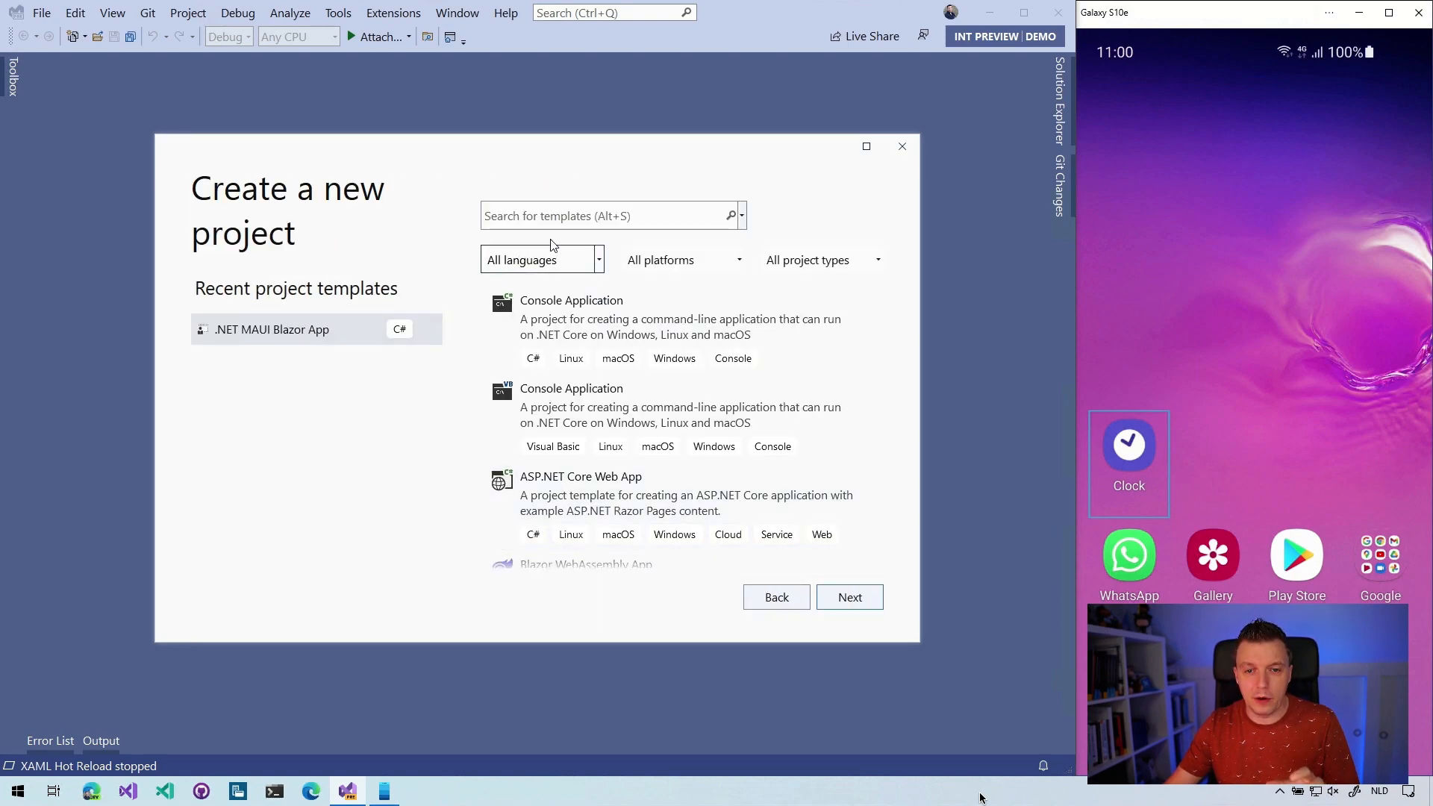
{"action": "left_click", "coordinate": [604, 215]}
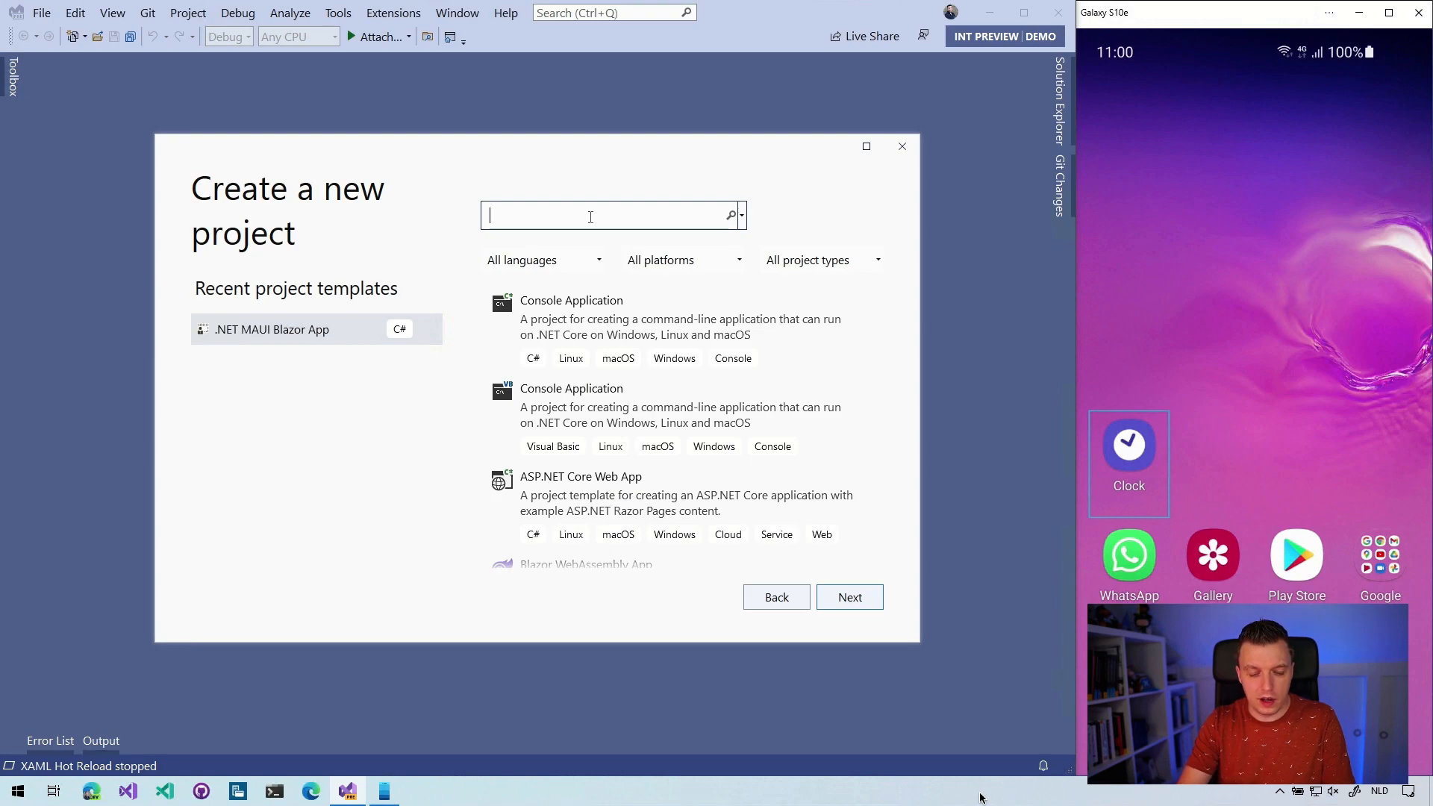
{"action": "type", "text": ".NET MAUI"}
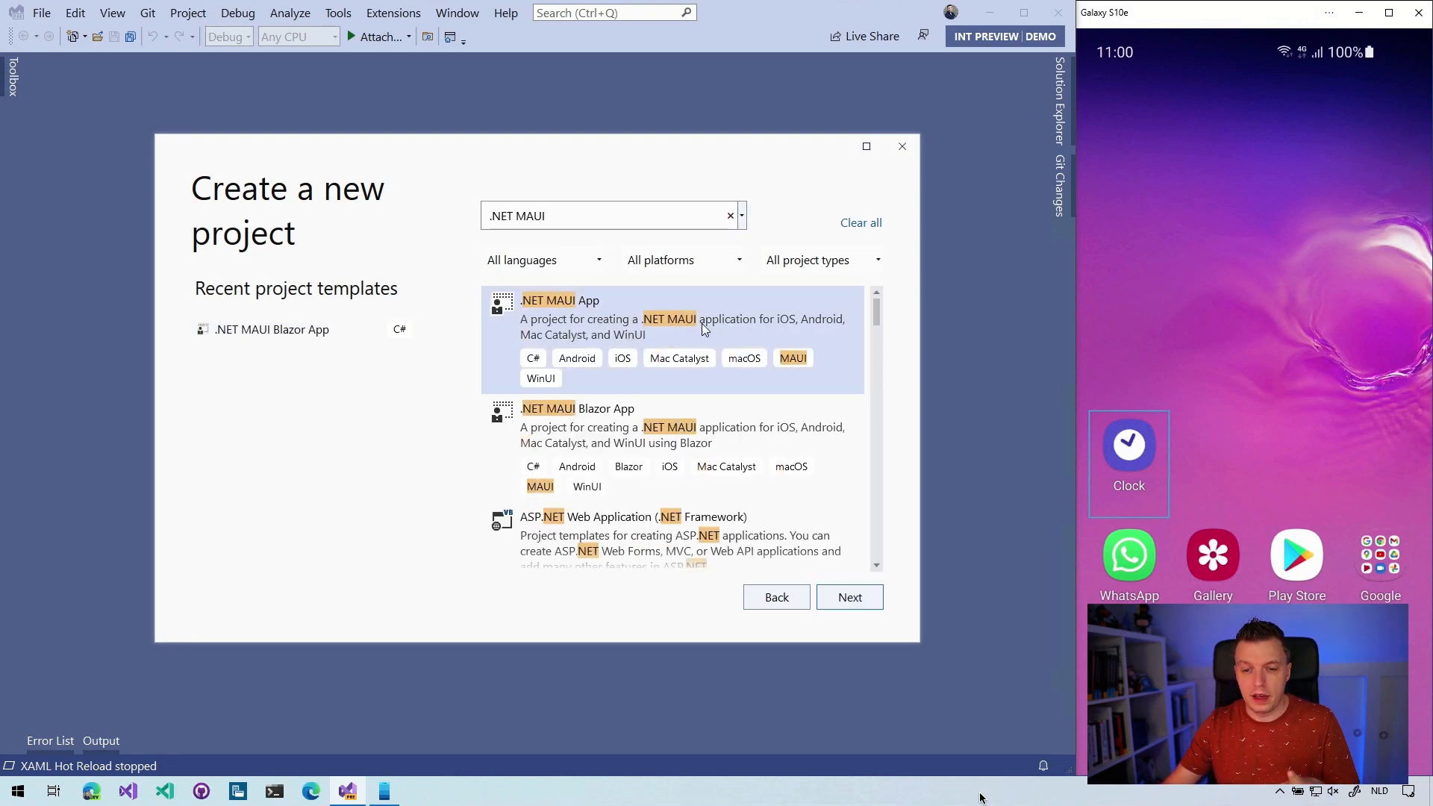
Name the project MauiApp and append XFMAUIConvertBehaviorsSample to the location
{"action": "left_click", "coordinate": [848, 597]}
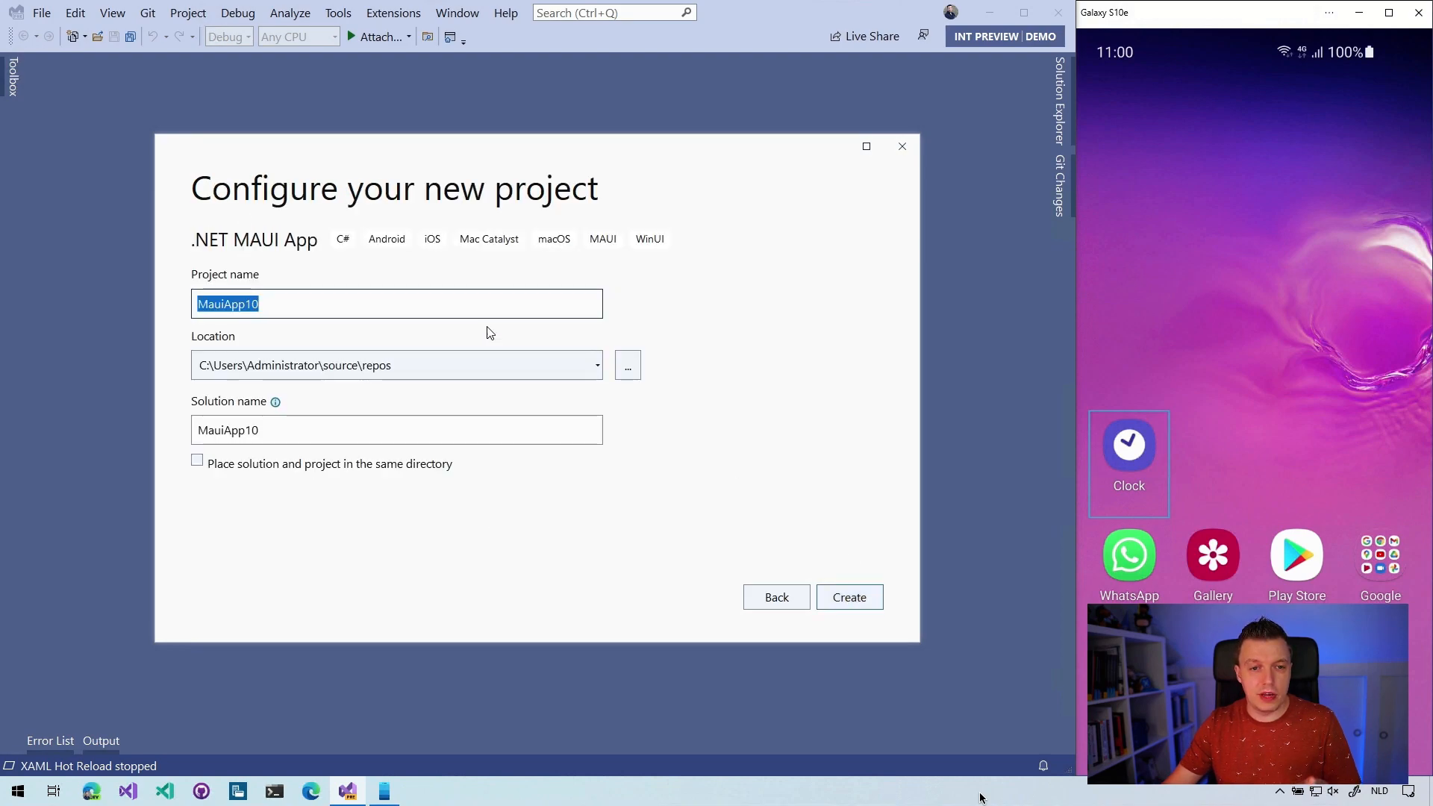
{"action": "type", "text": "M"}
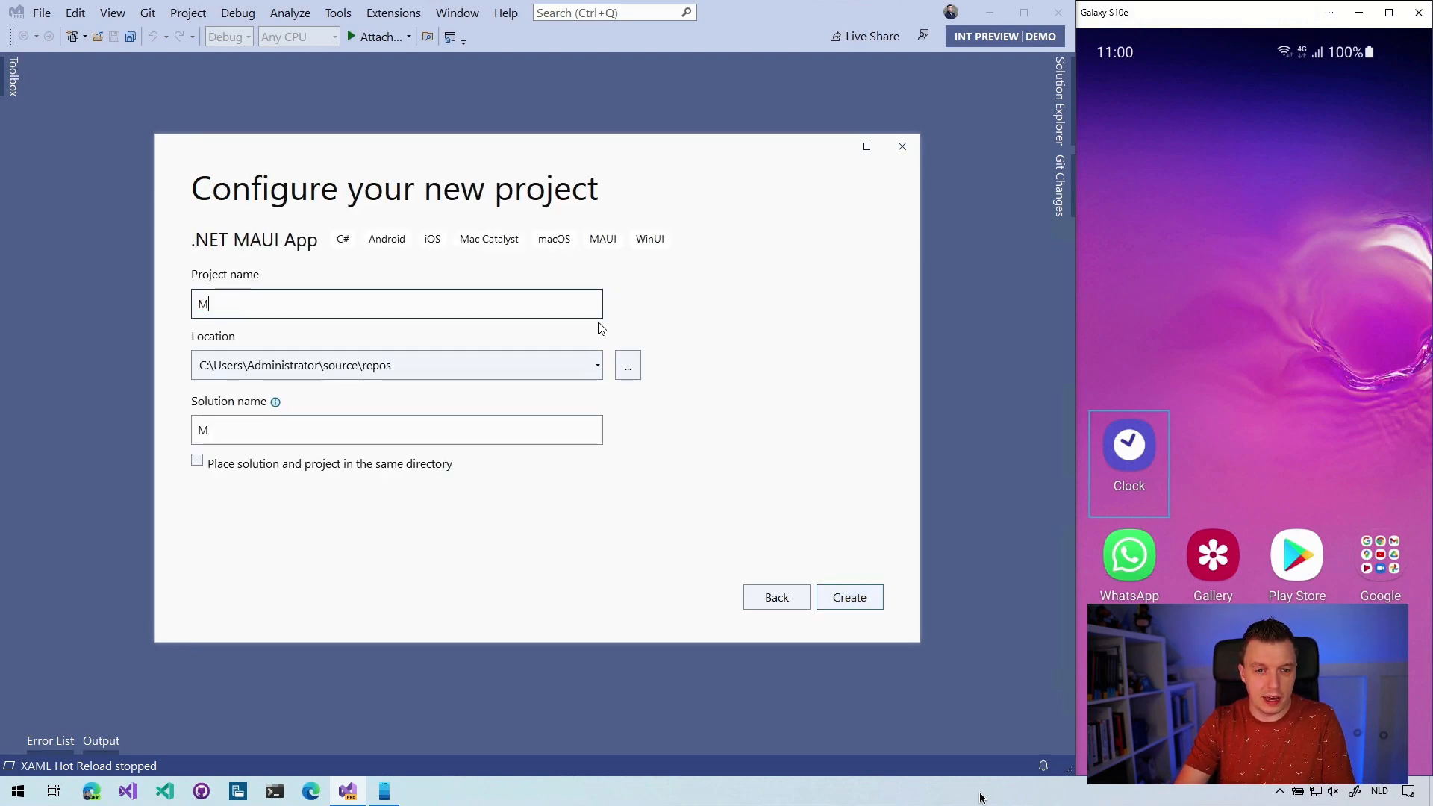
{"action": "type", "text": "auiApp"}
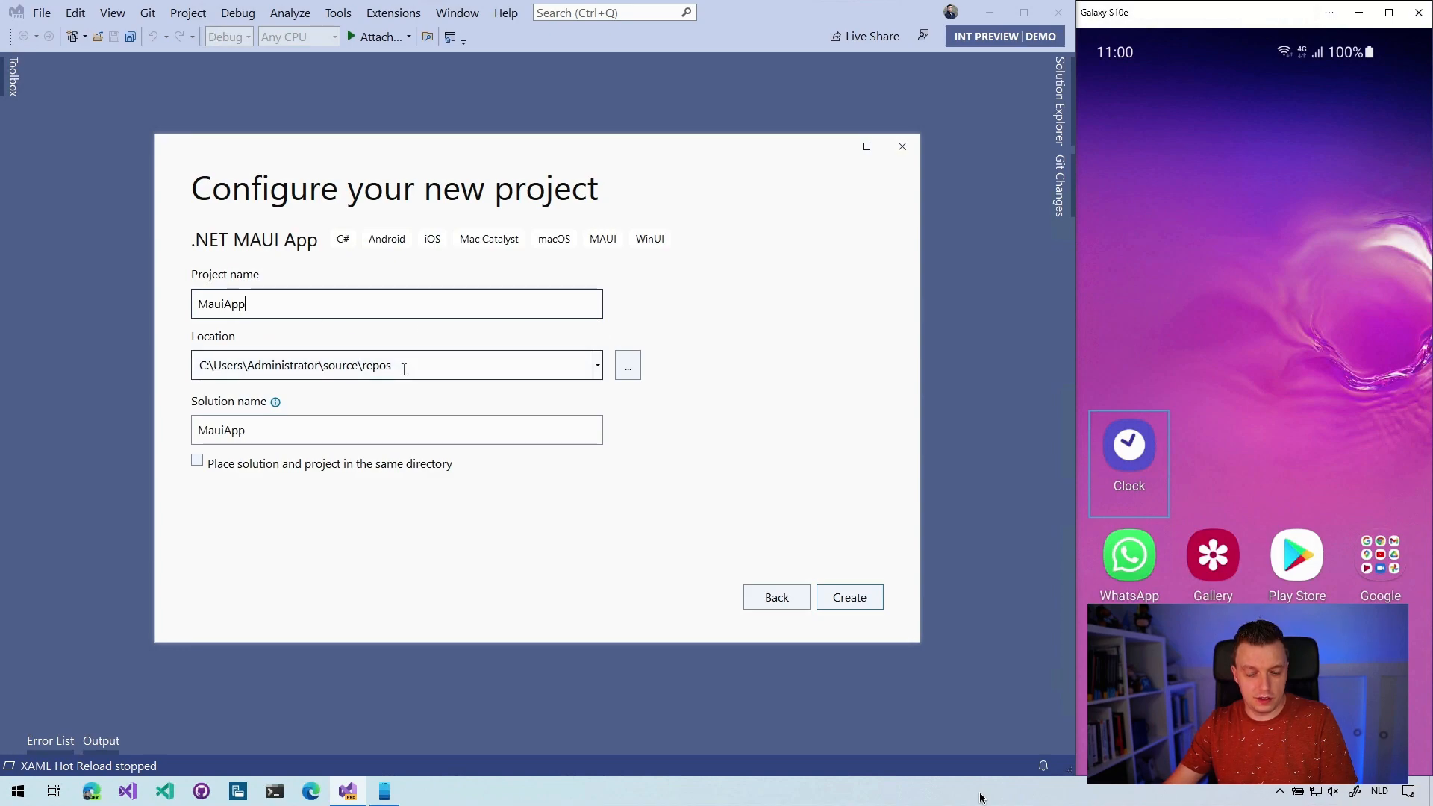
{"action": "type", "text": "XFMAUIConvertBehaviorsSample"}
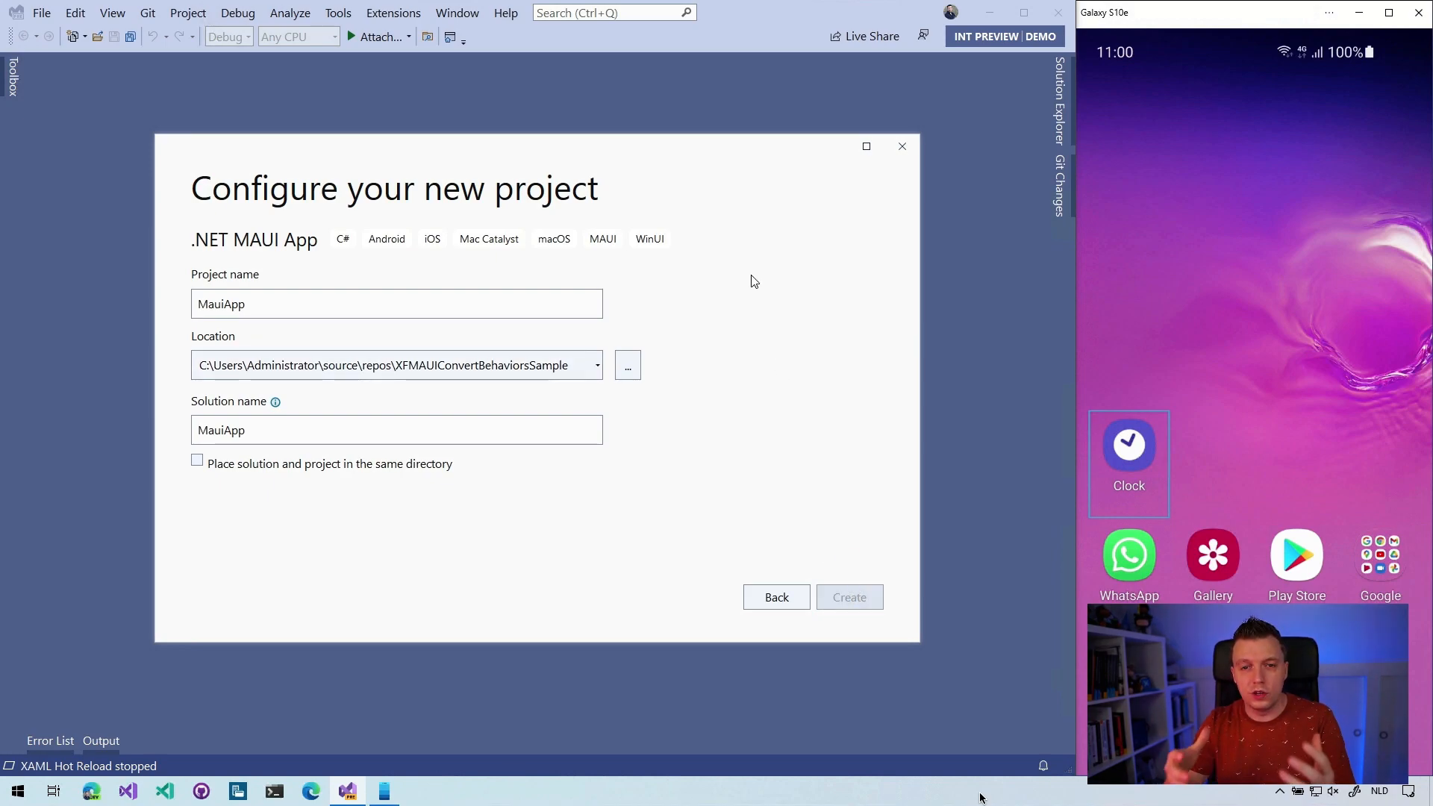
Create the project, expand MauiApp in Solution Explorer and select MainPage.xaml
{"action": "left_click", "coordinate": [847, 597]}
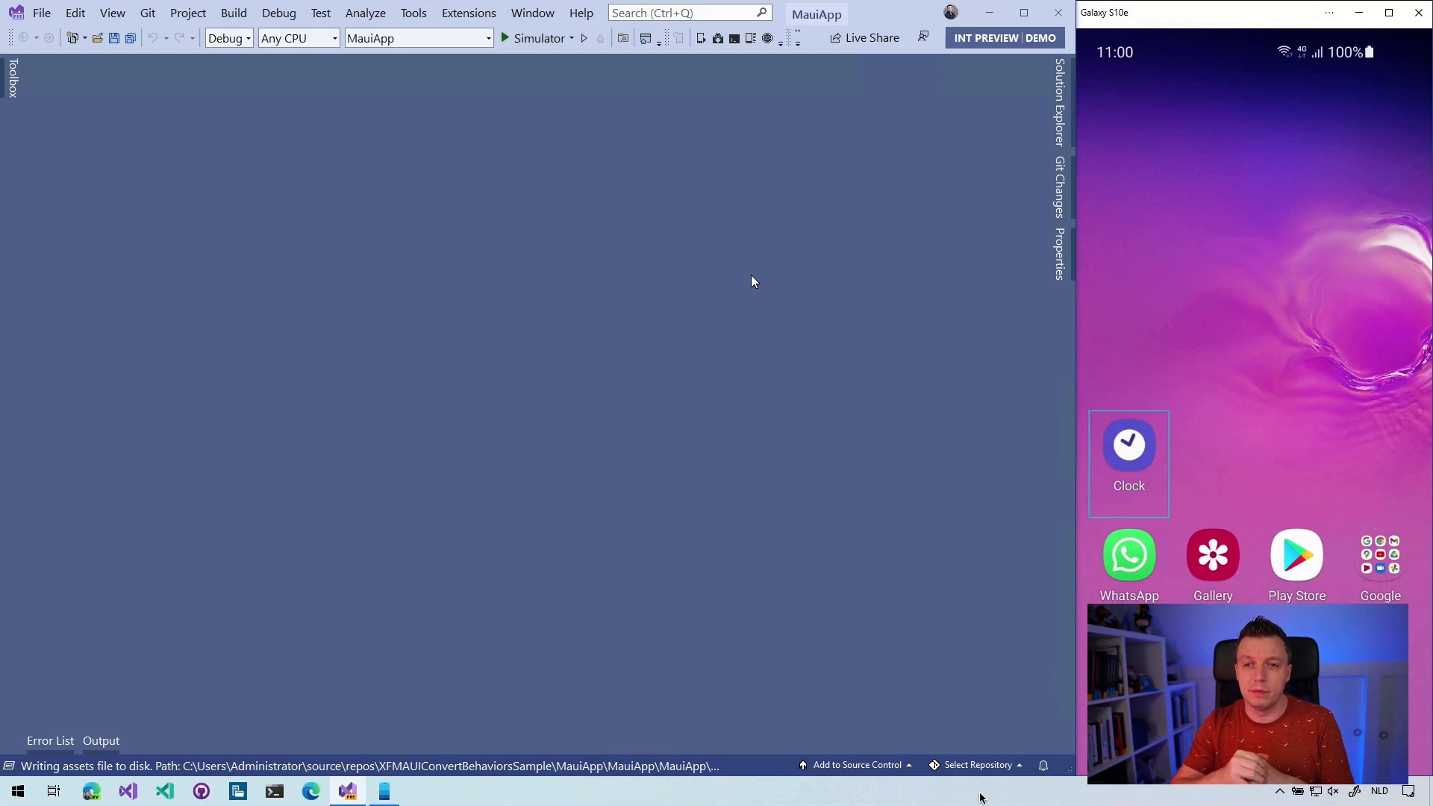
{"action": "mouse_move", "coordinate": [933, 207]}
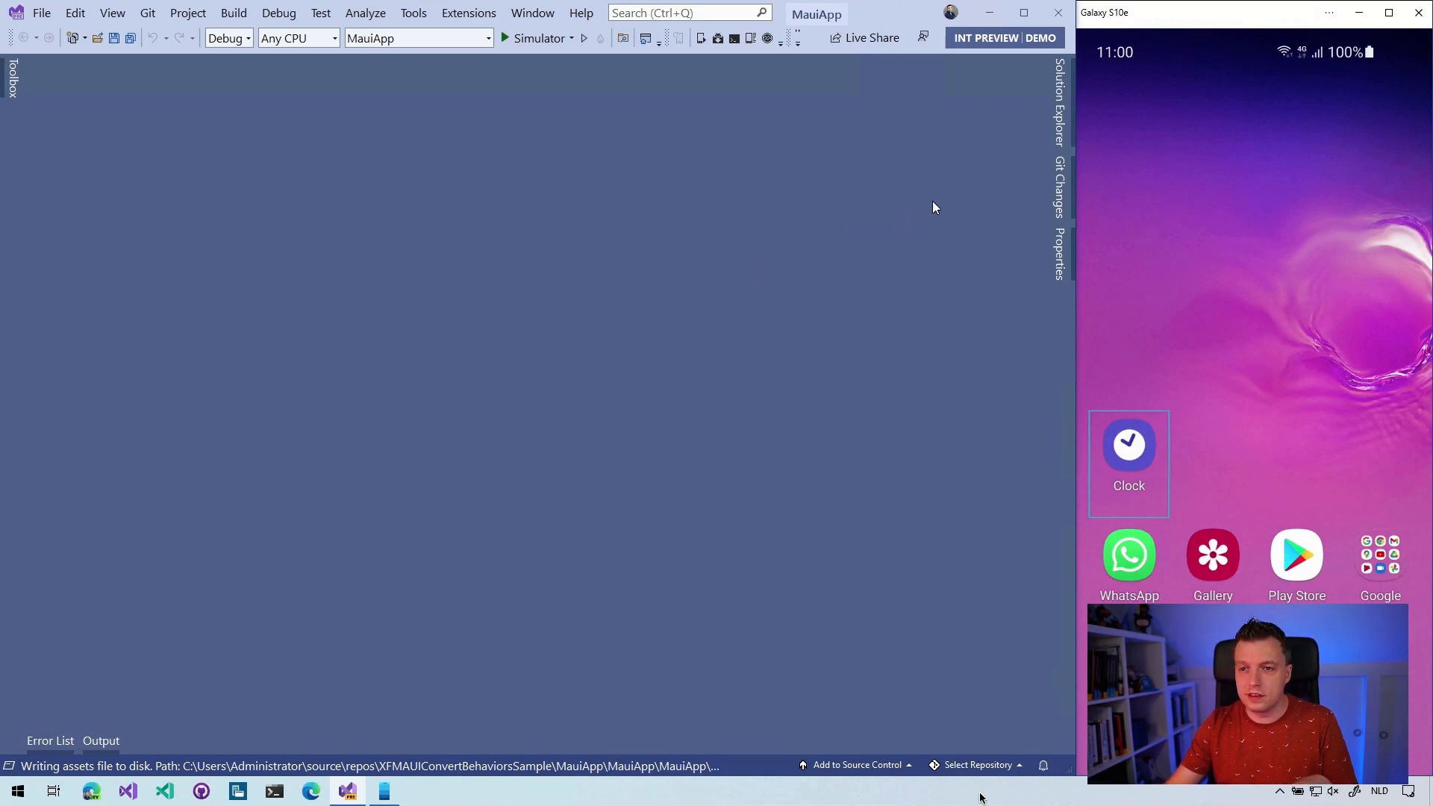
{"action": "left_click", "coordinate": [1060, 91]}
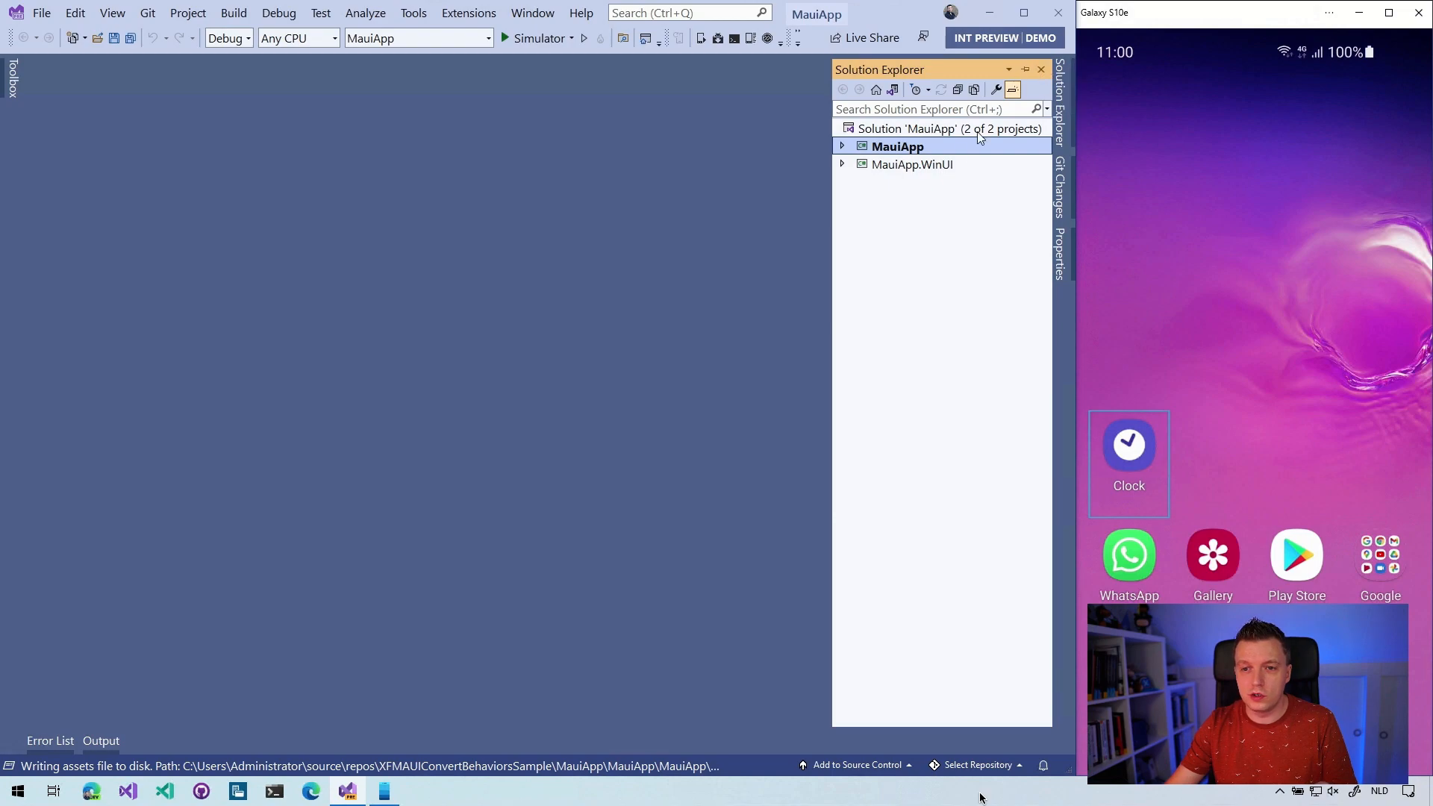
{"action": "left_click", "coordinate": [840, 147]}
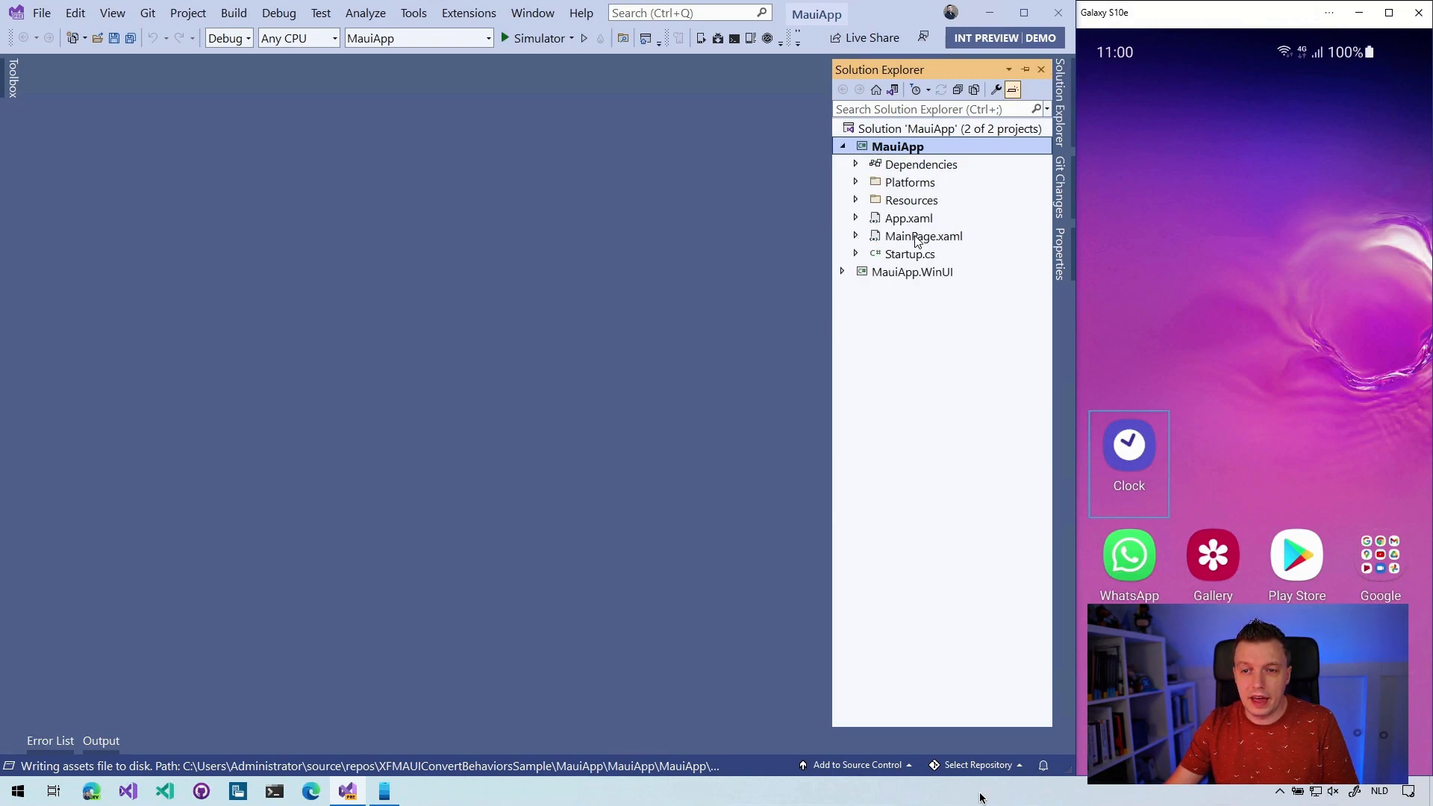
{"action": "left_click", "coordinate": [923, 236]}
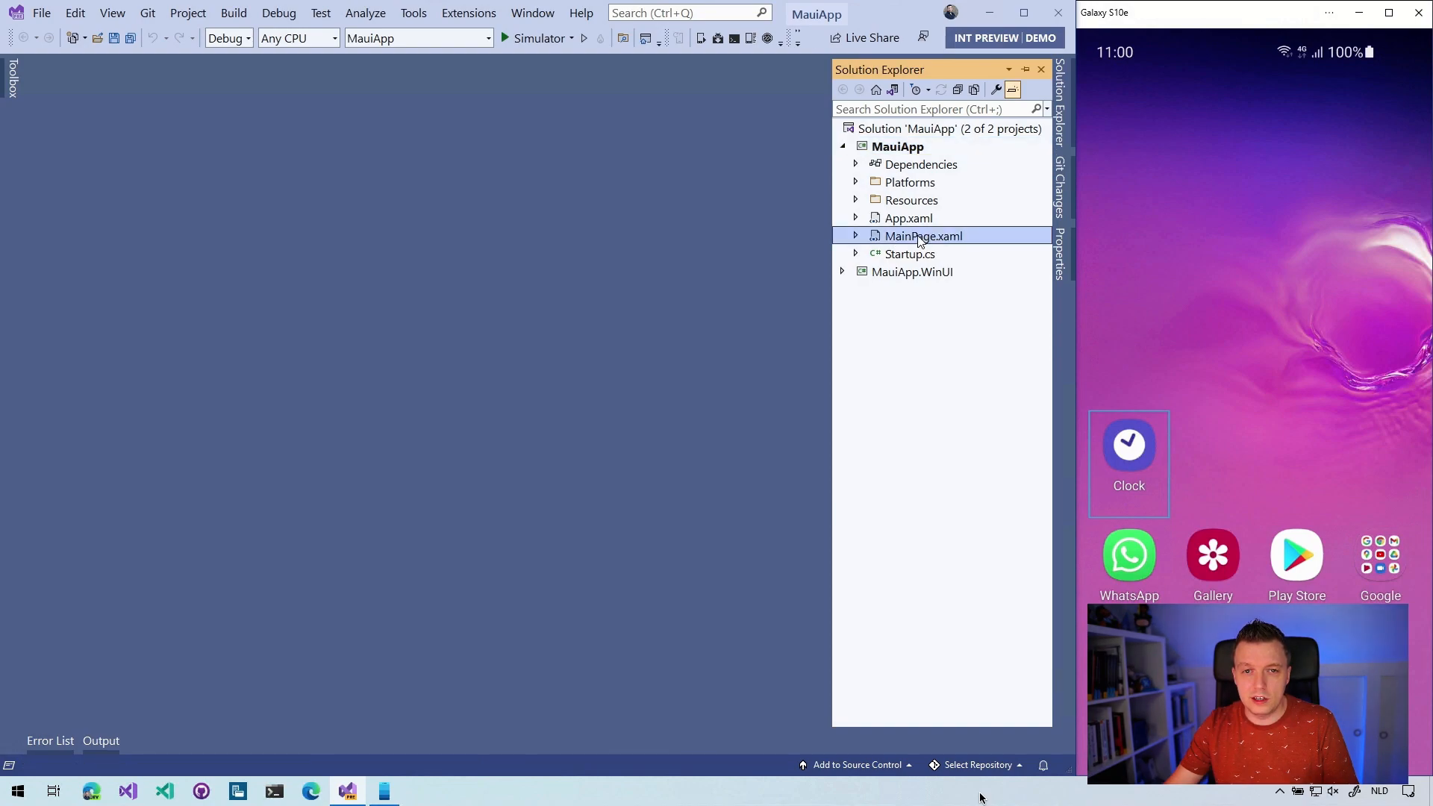
Open MainPage.xaml and scroll through its labels, Click me button and dotnet bot image
{"action": "double_click", "coordinate": [924, 236]}
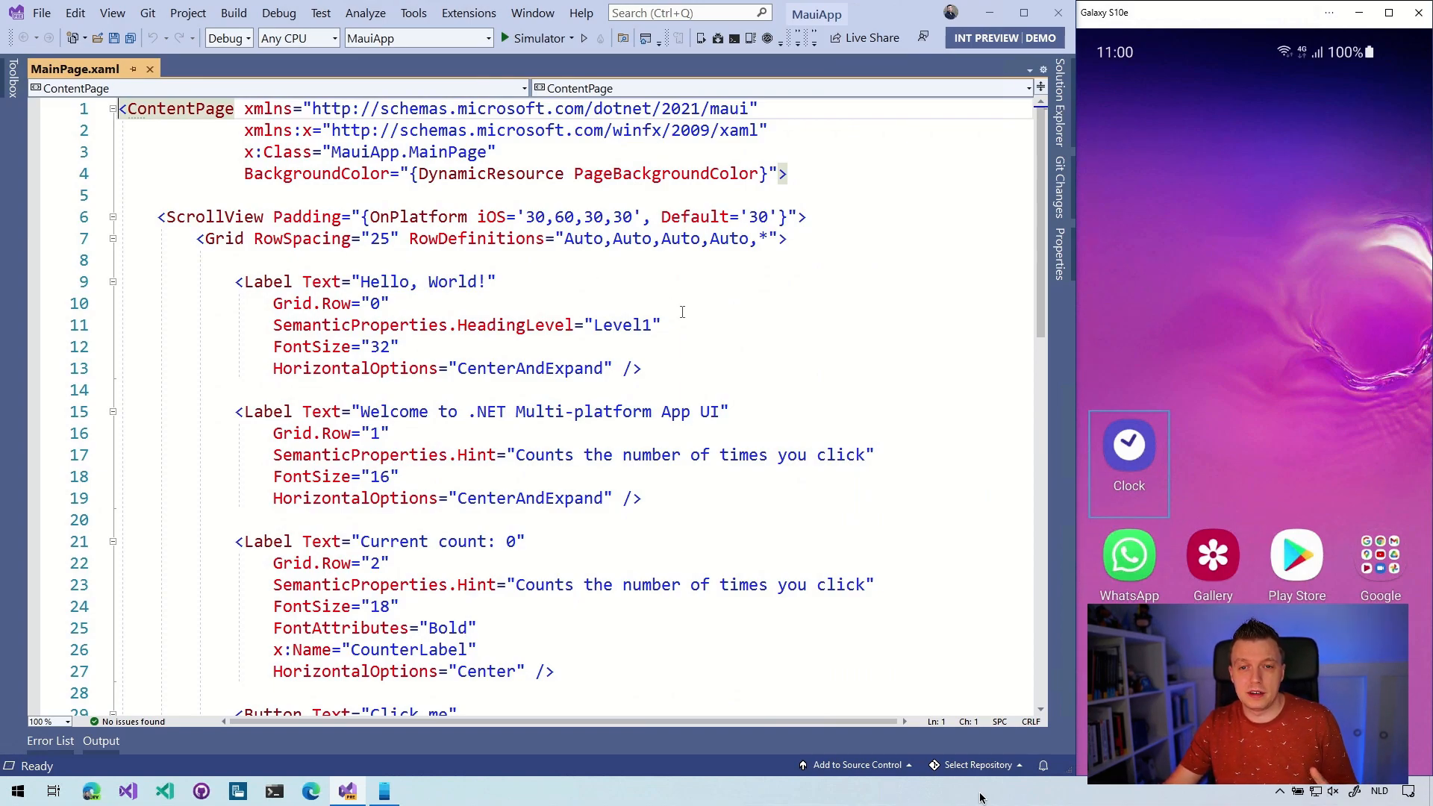
{"action": "scroll", "scroll_direction": "down", "scroll_amount": 3}
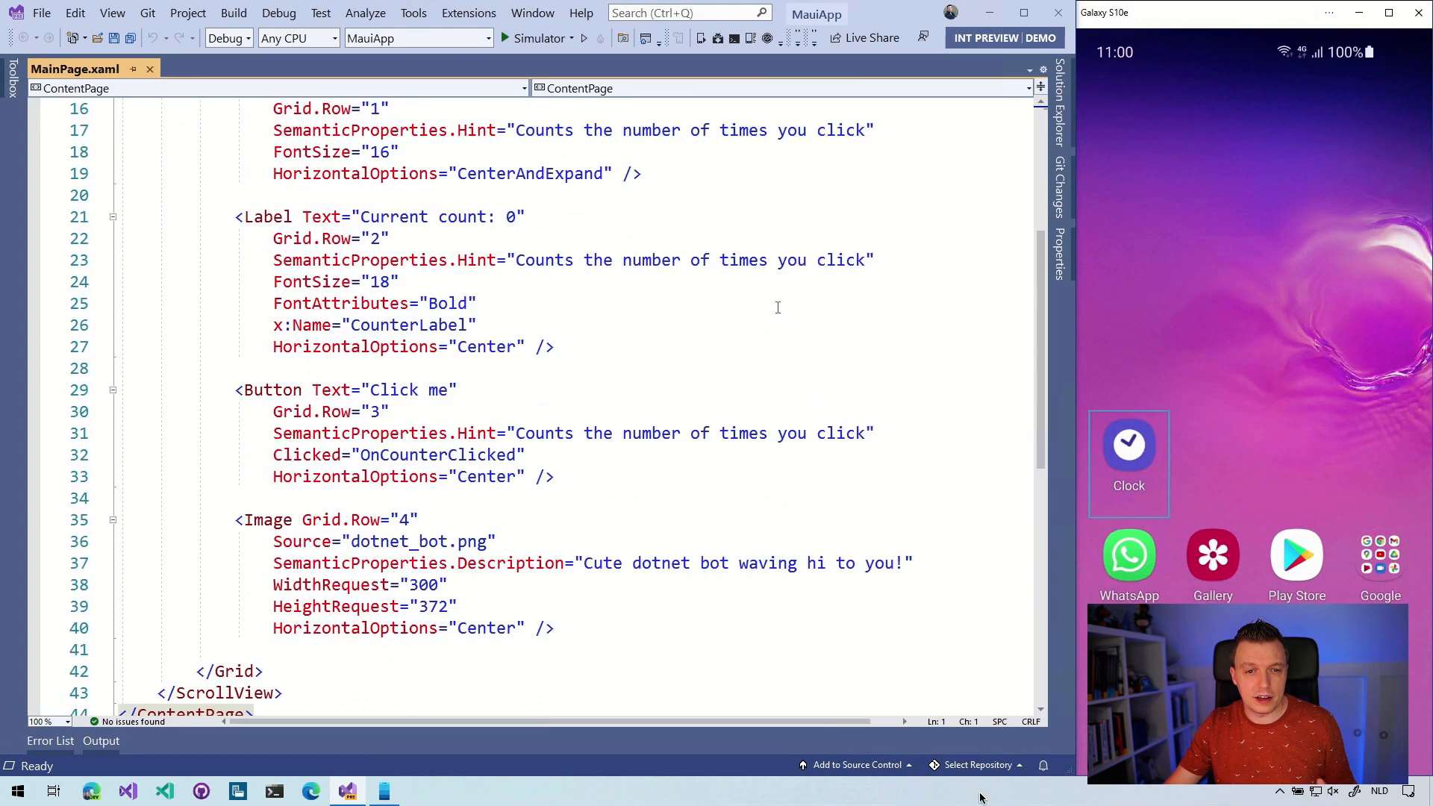
{"action": "scroll", "scroll_direction": "down", "scroll_amount": 3}
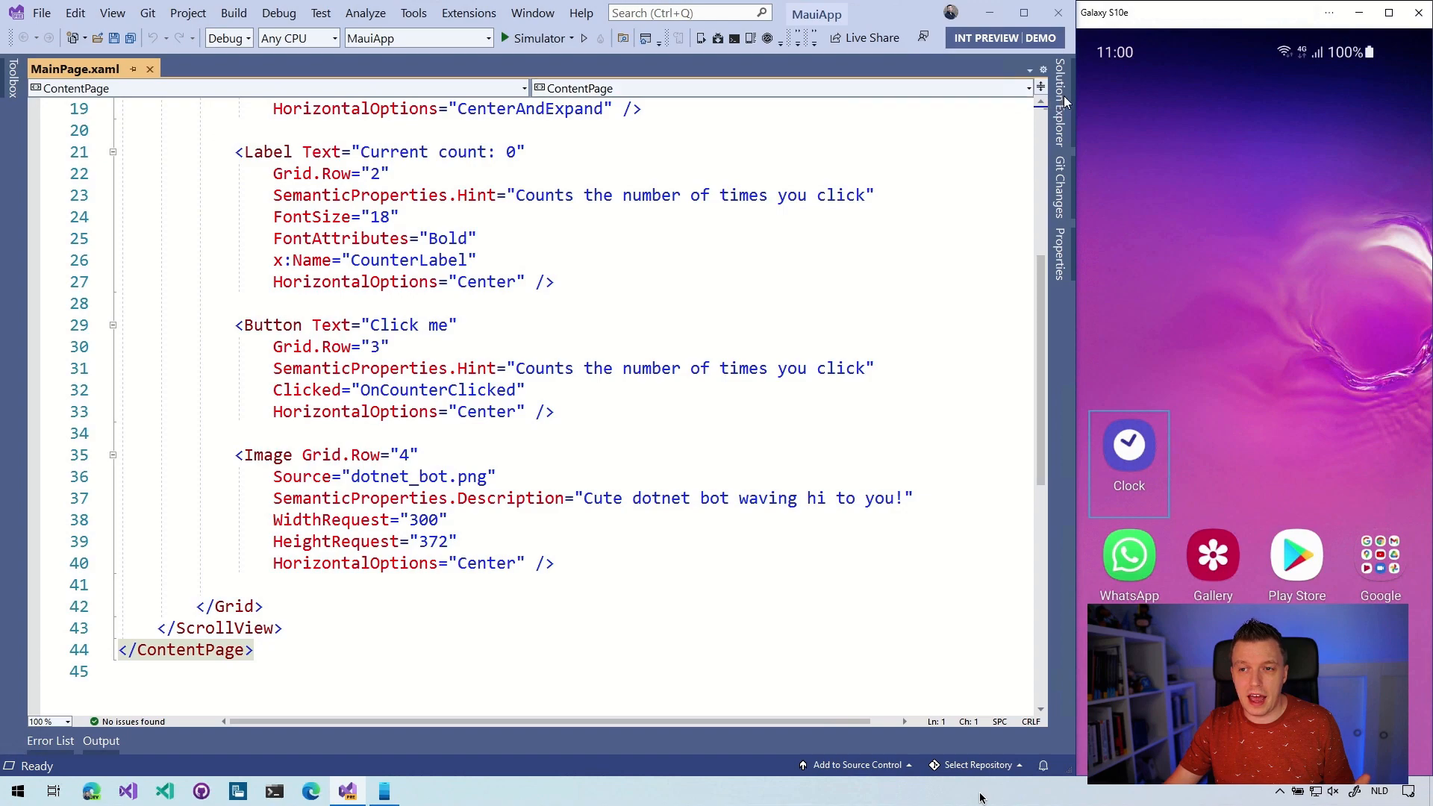
{"action": "mouse_move", "coordinate": [752, 231]}
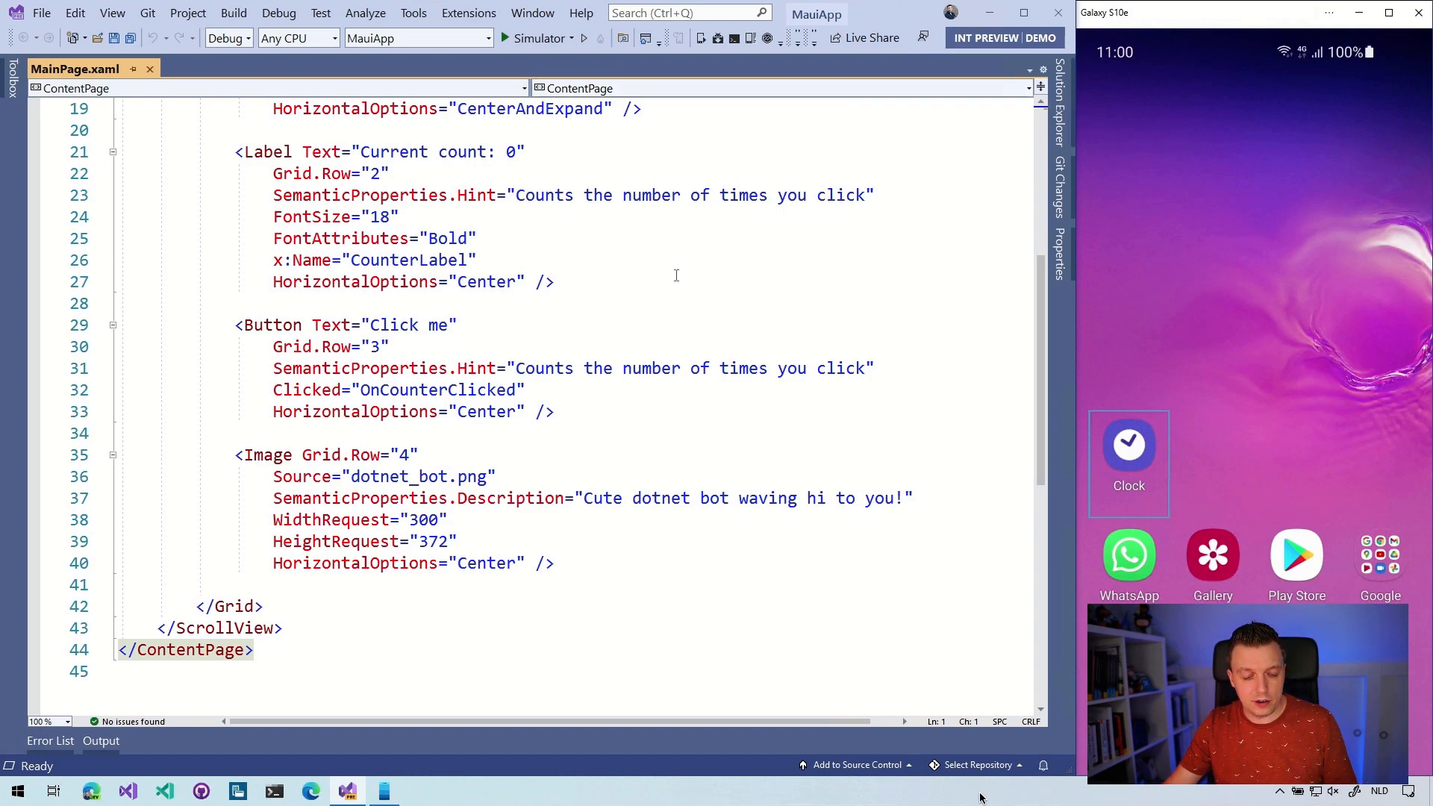
{"action": "left_click", "coordinate": [411, 260]}
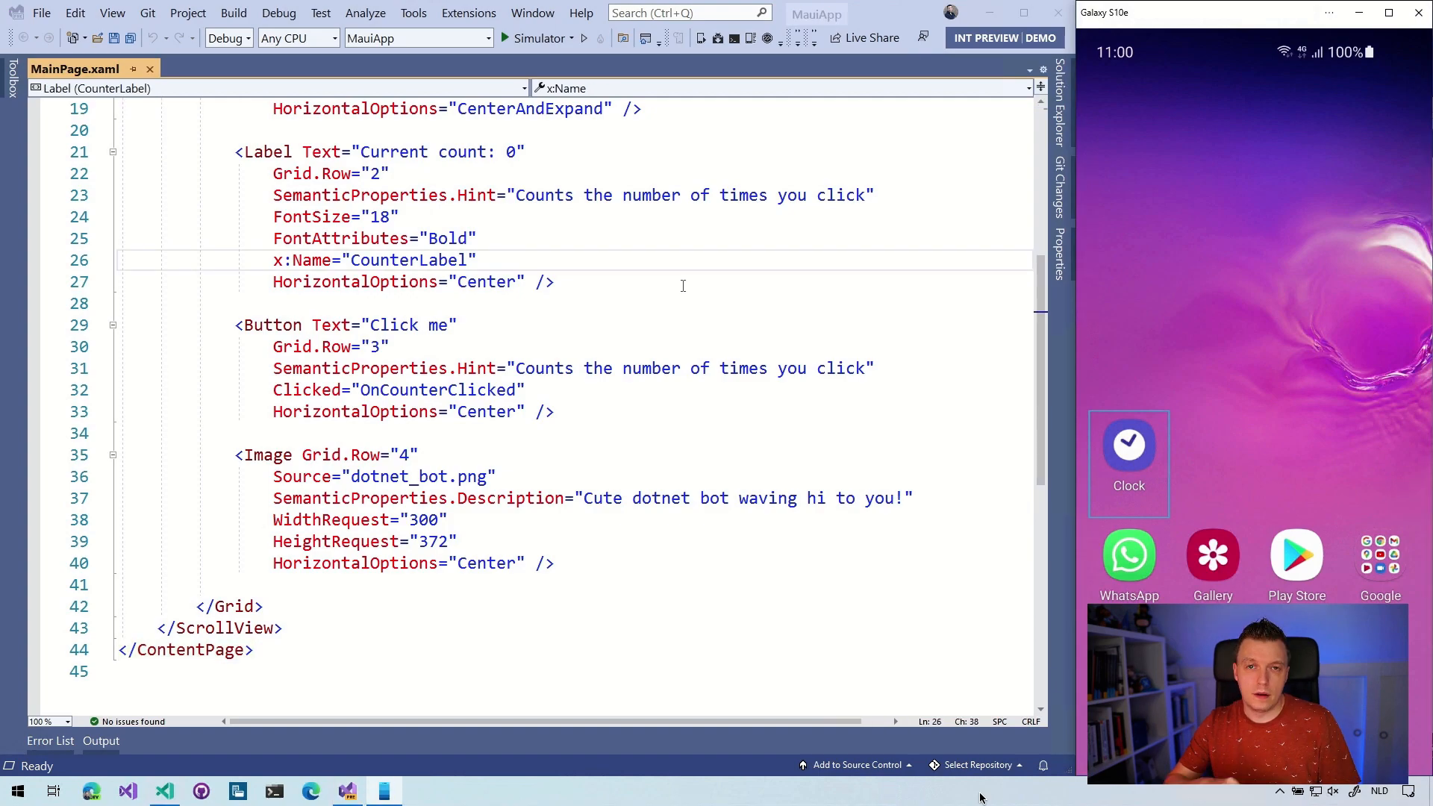
{"action": "mouse_move", "coordinate": [264, 704]}
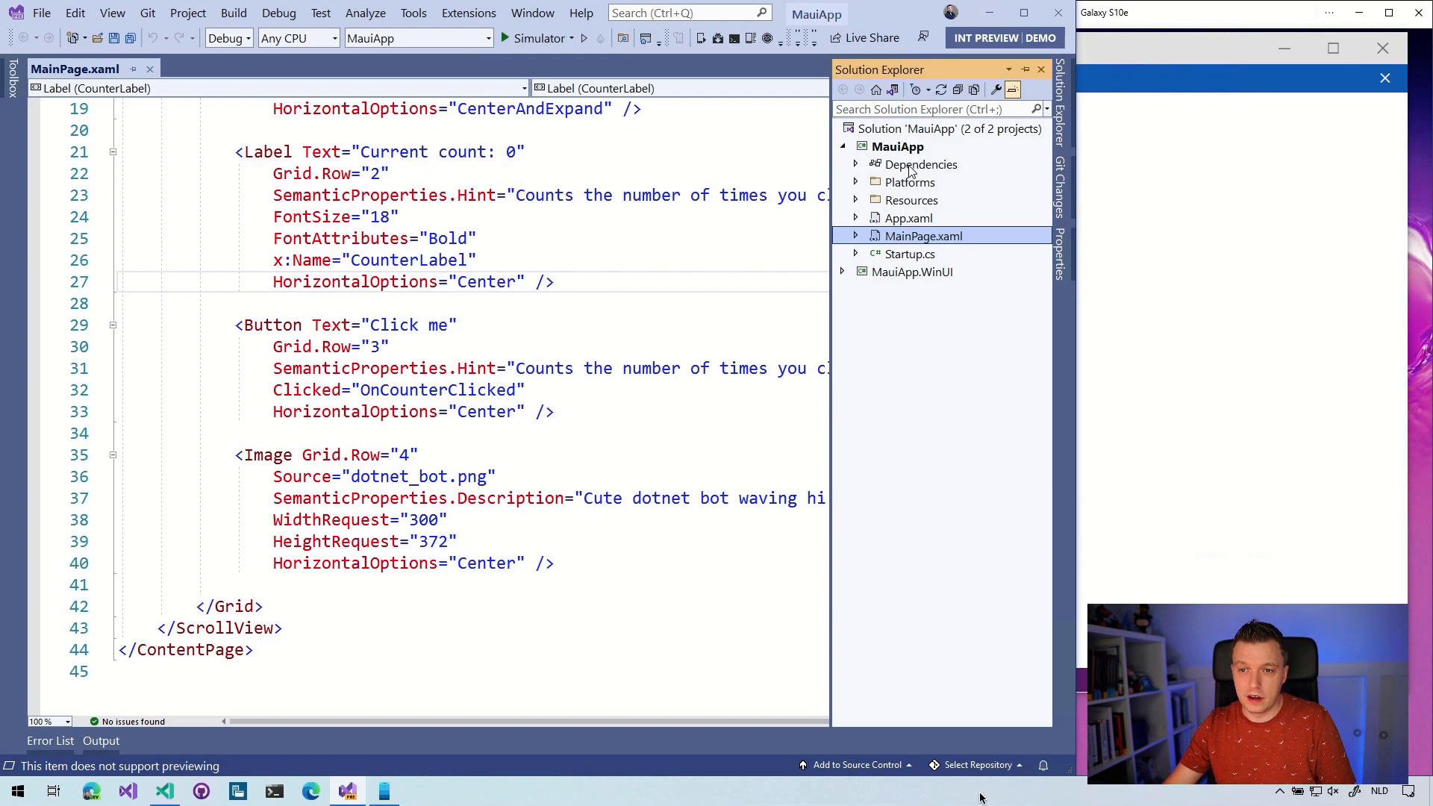
Add a new item to MauiApp and enter the class name 'NumericValidation'
{"action": "right_click", "coordinate": [897, 146]}
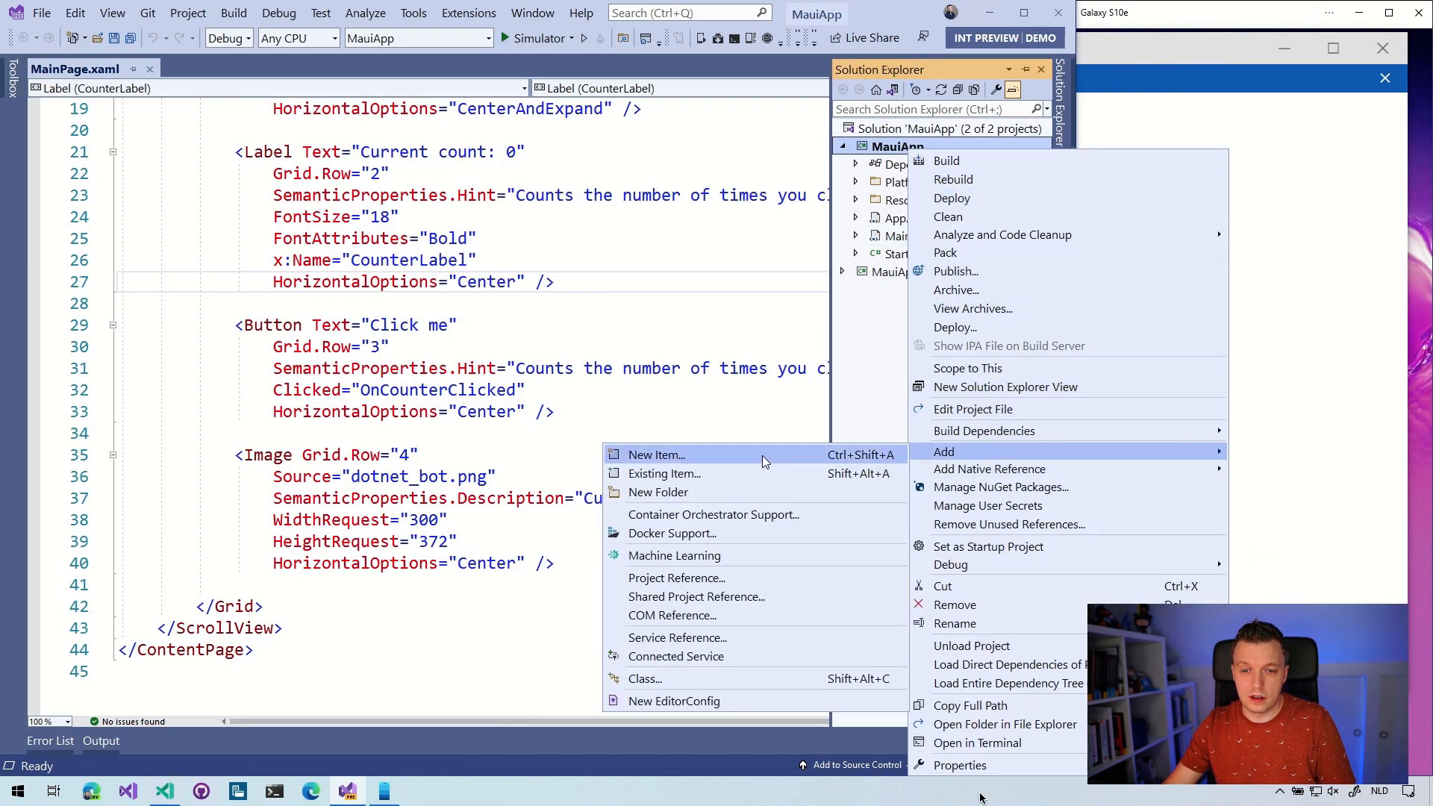
{"action": "left_click", "coordinate": [655, 455]}
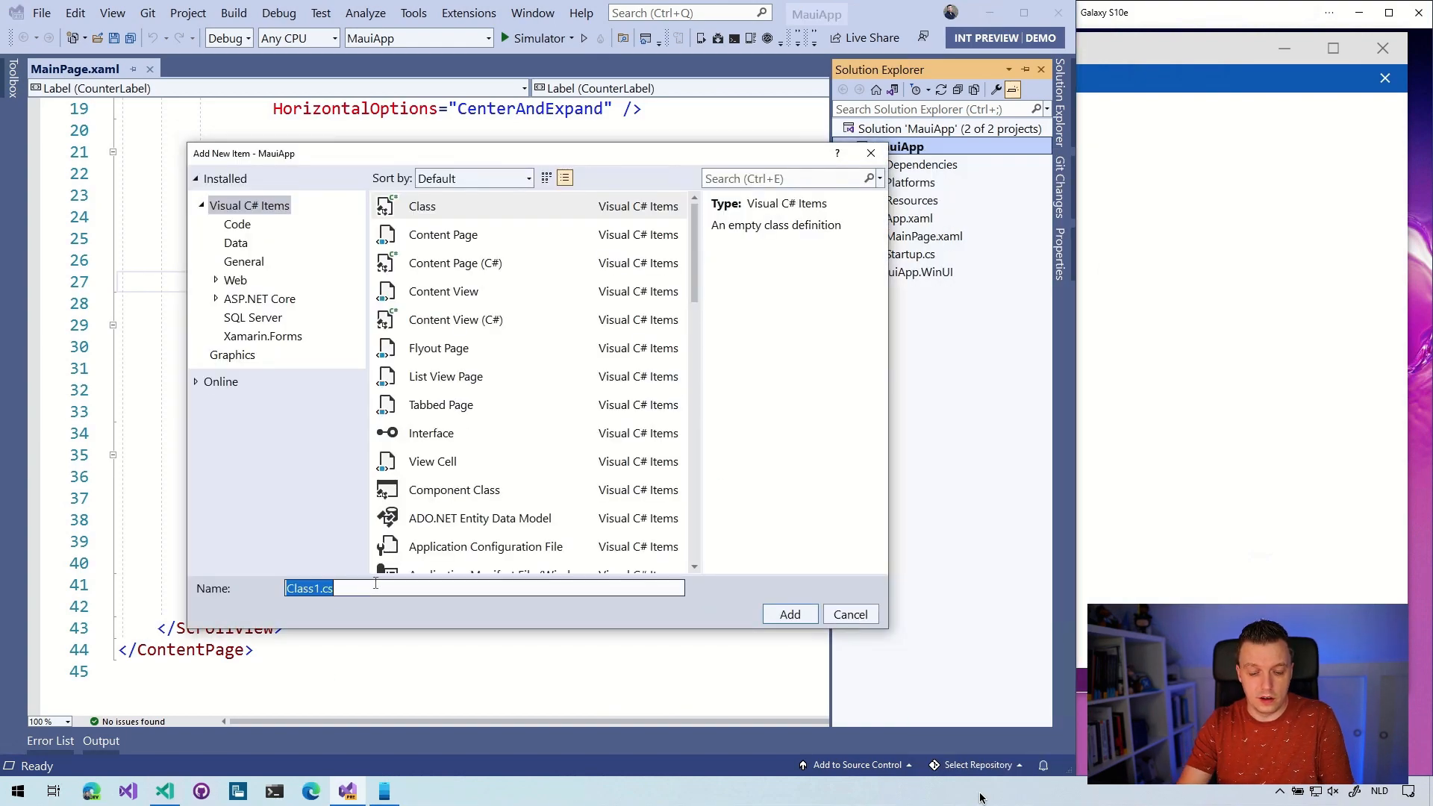
{"action": "type", "text": "Numeric"}
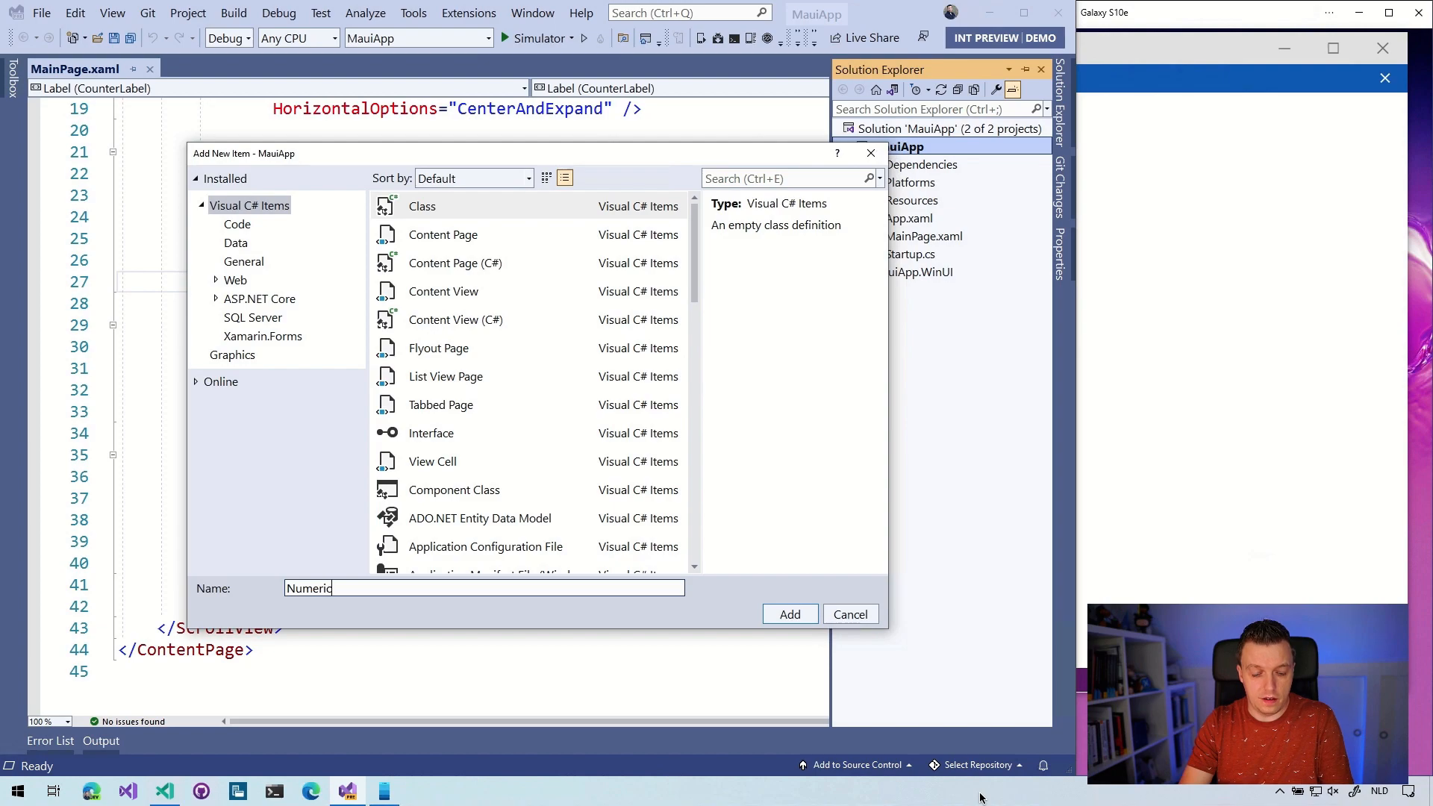
{"action": "type", "text": "Validation"}
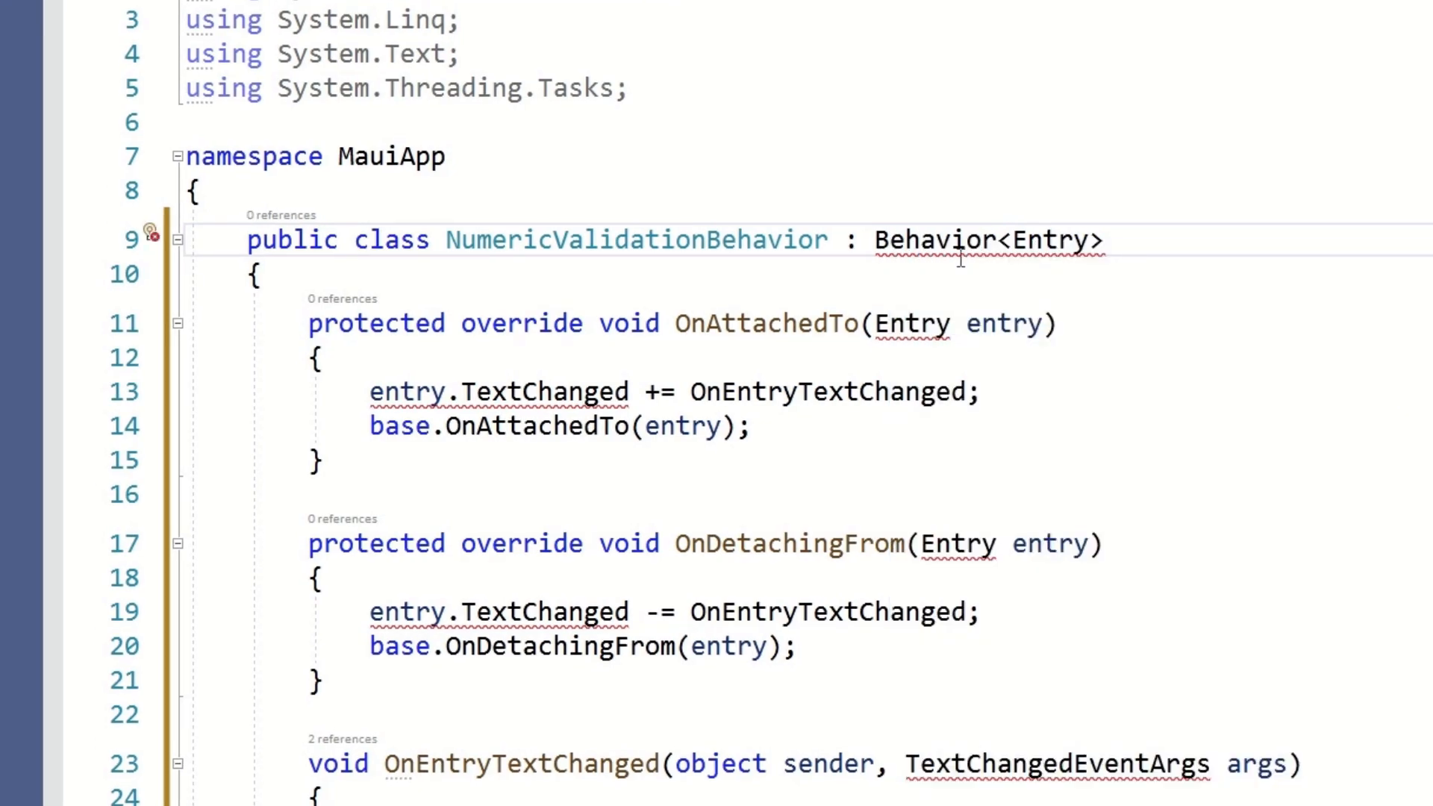
Resolve Color in the Behavior class by importing Microsoft.Maui.Graphics
{"action": "left_click", "coordinate": [154, 233]}
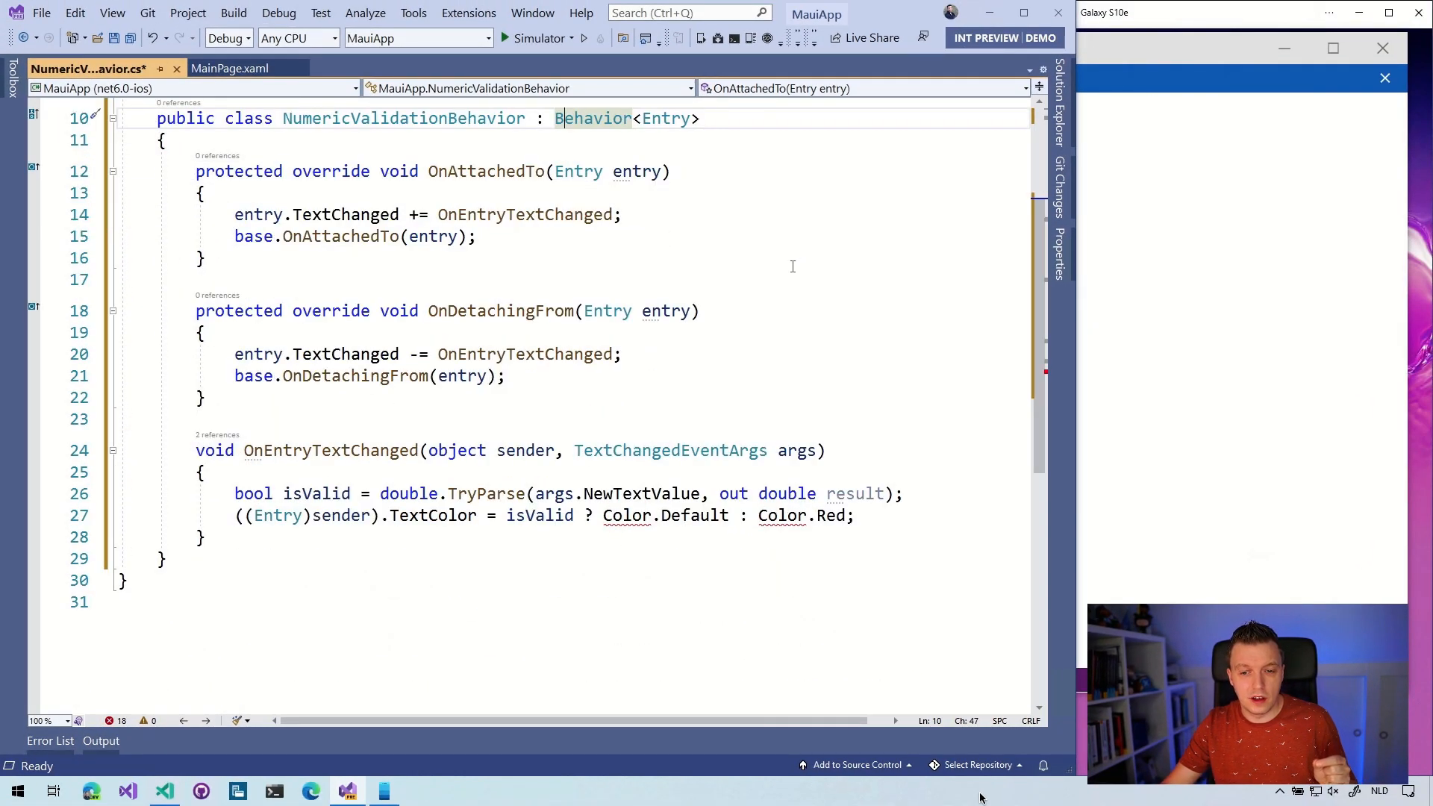
{"action": "mouse_move", "coordinate": [627, 514]}
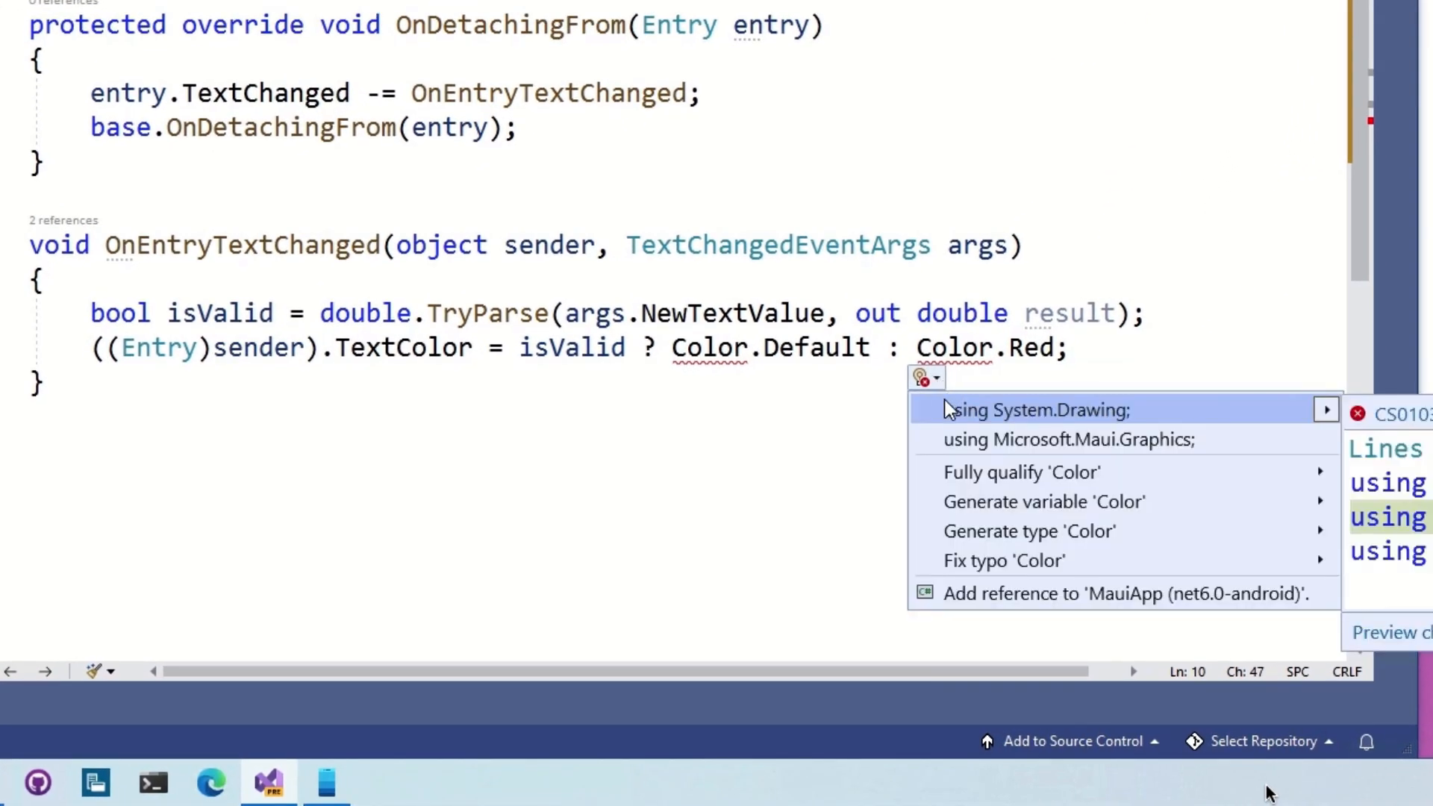
{"action": "mouse_move", "coordinate": [1133, 420]}
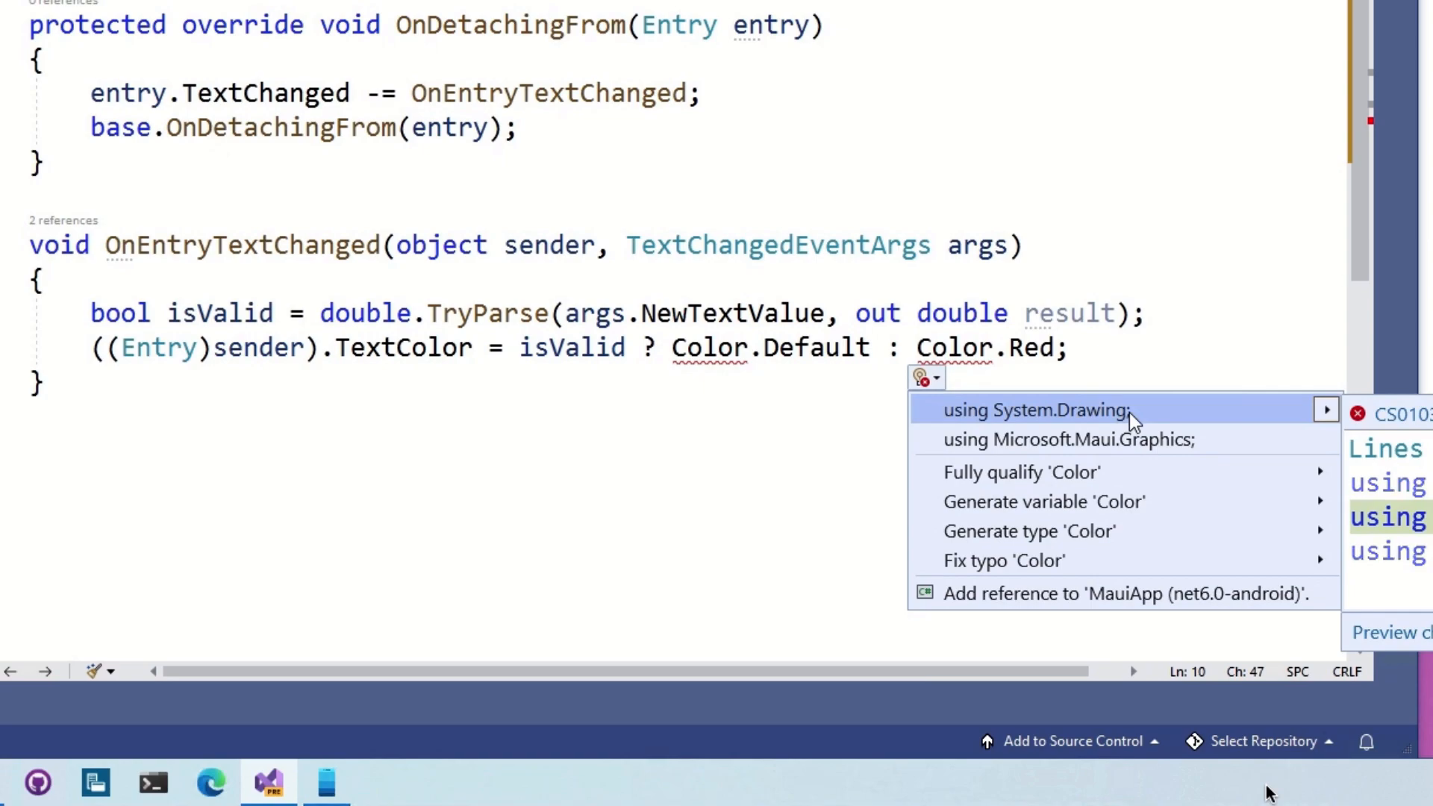
{"action": "mouse_move", "coordinate": [1013, 453]}
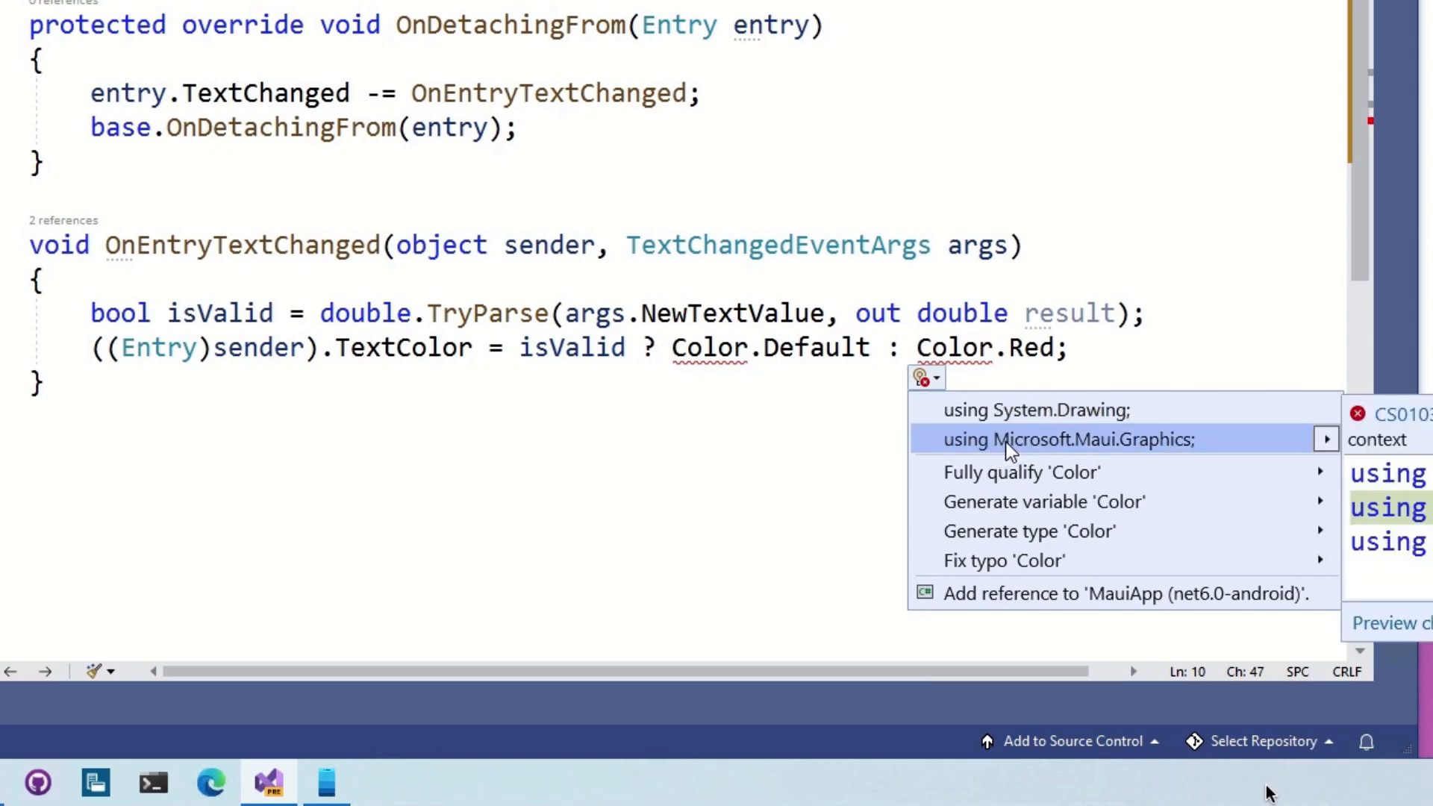
{"action": "mouse_move", "coordinate": [1158, 455]}
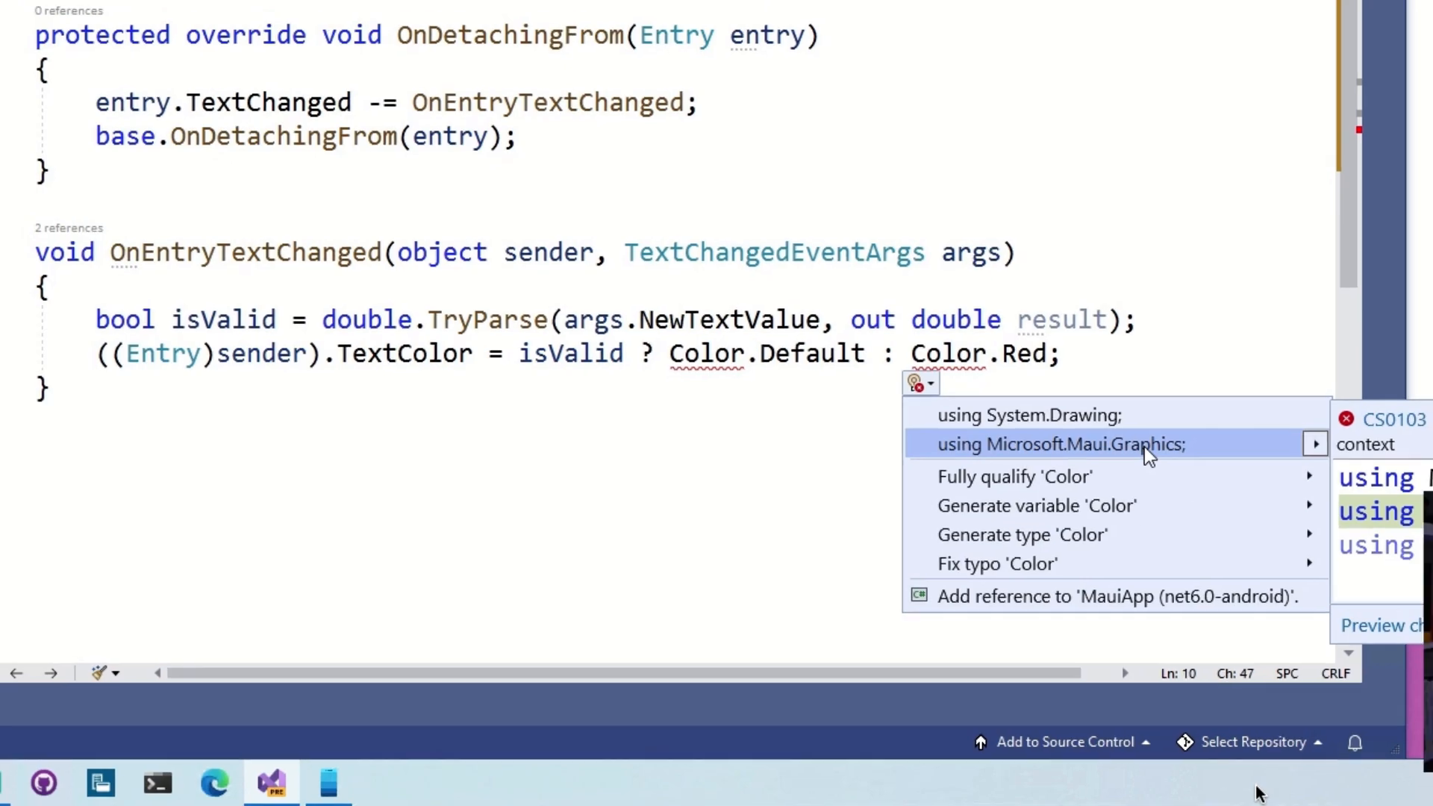
{"action": "key", "text": "Escape"}
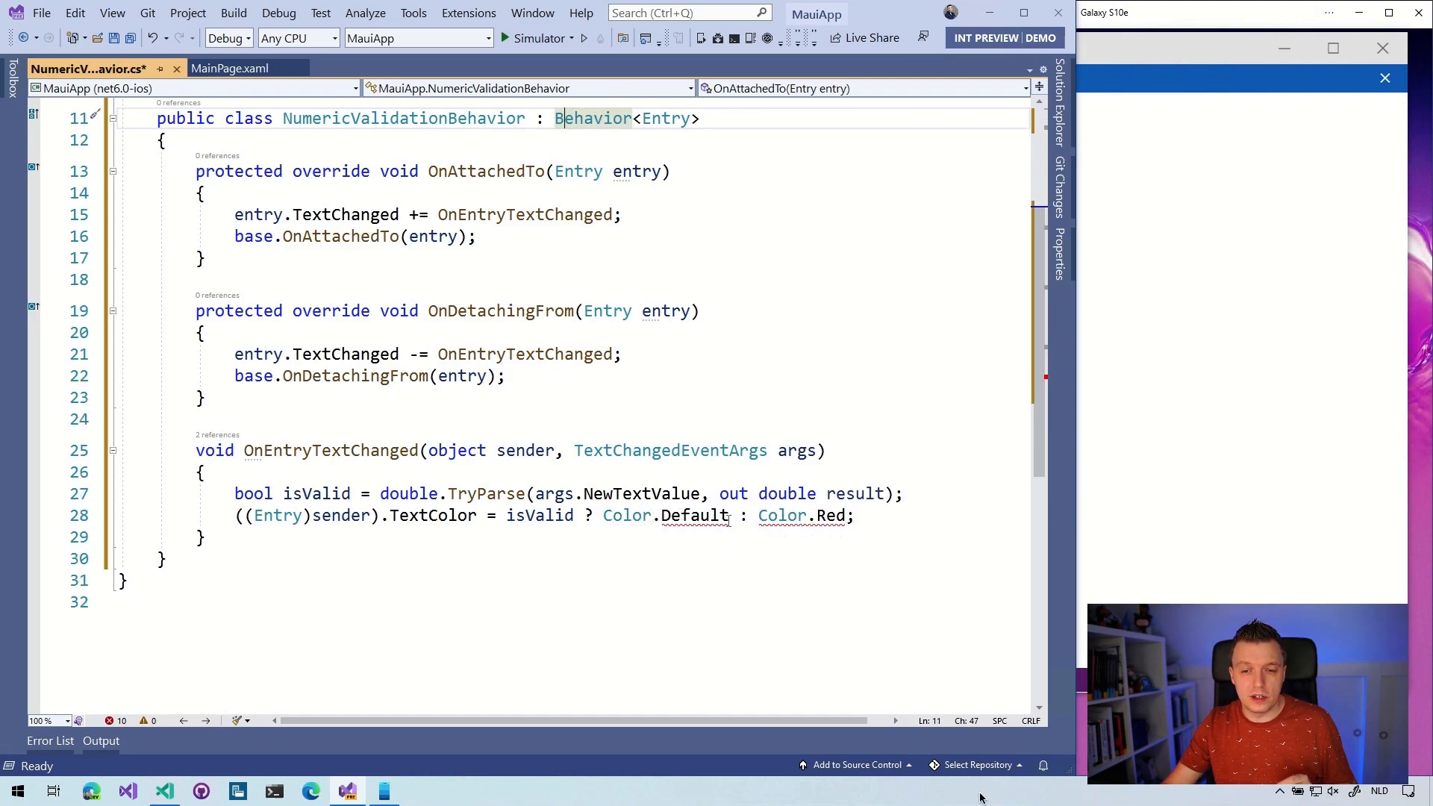
{"action": "mouse_move", "coordinate": [626, 514]}
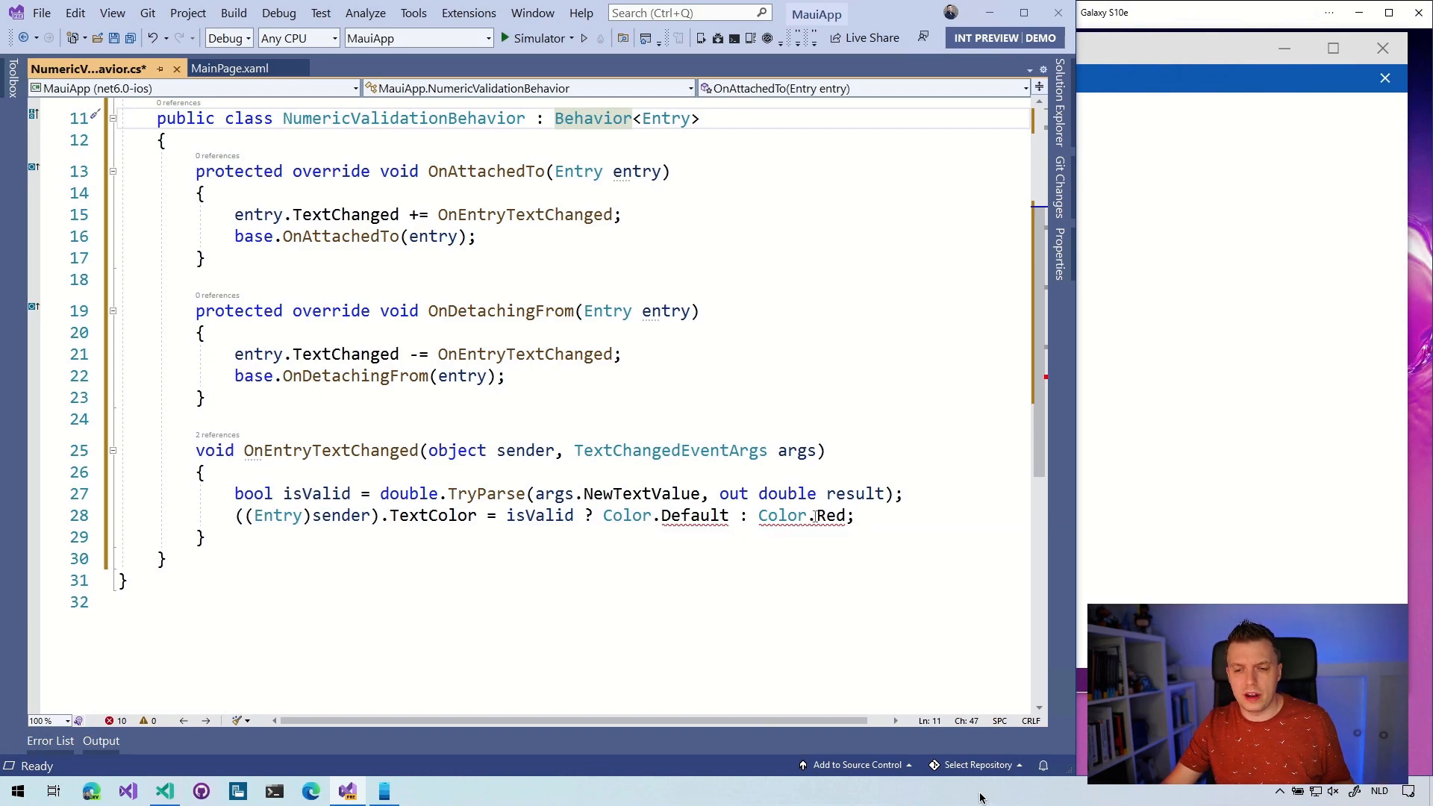
{"action": "mouse_move", "coordinate": [786, 514]}
{"action": "type", "text": "s"}
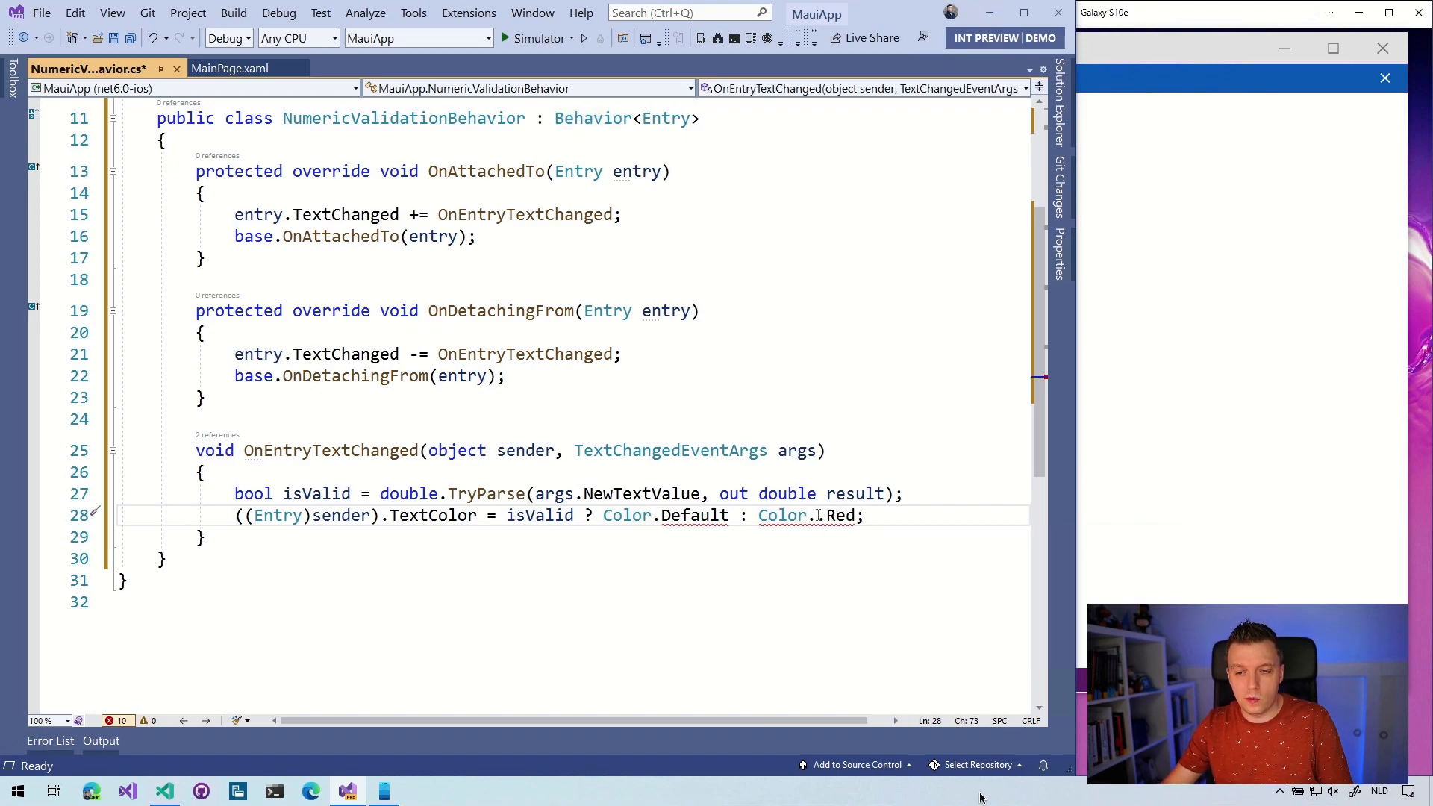
Change the valid-input colour to Colors.Black, keeping Colors.Red, and save
{"action": "type", "text": "."}
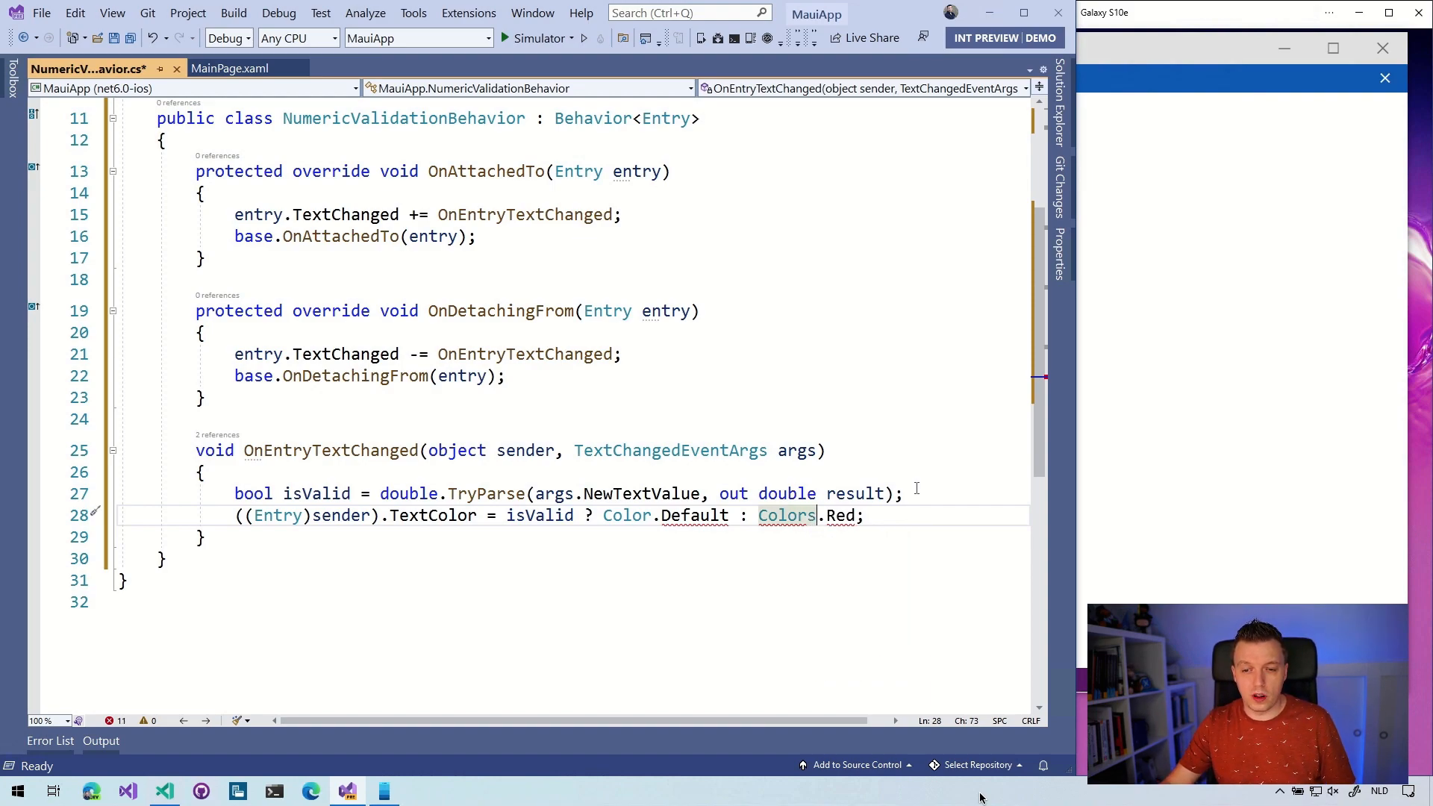
{"action": "mouse_move", "coordinate": [786, 514]}
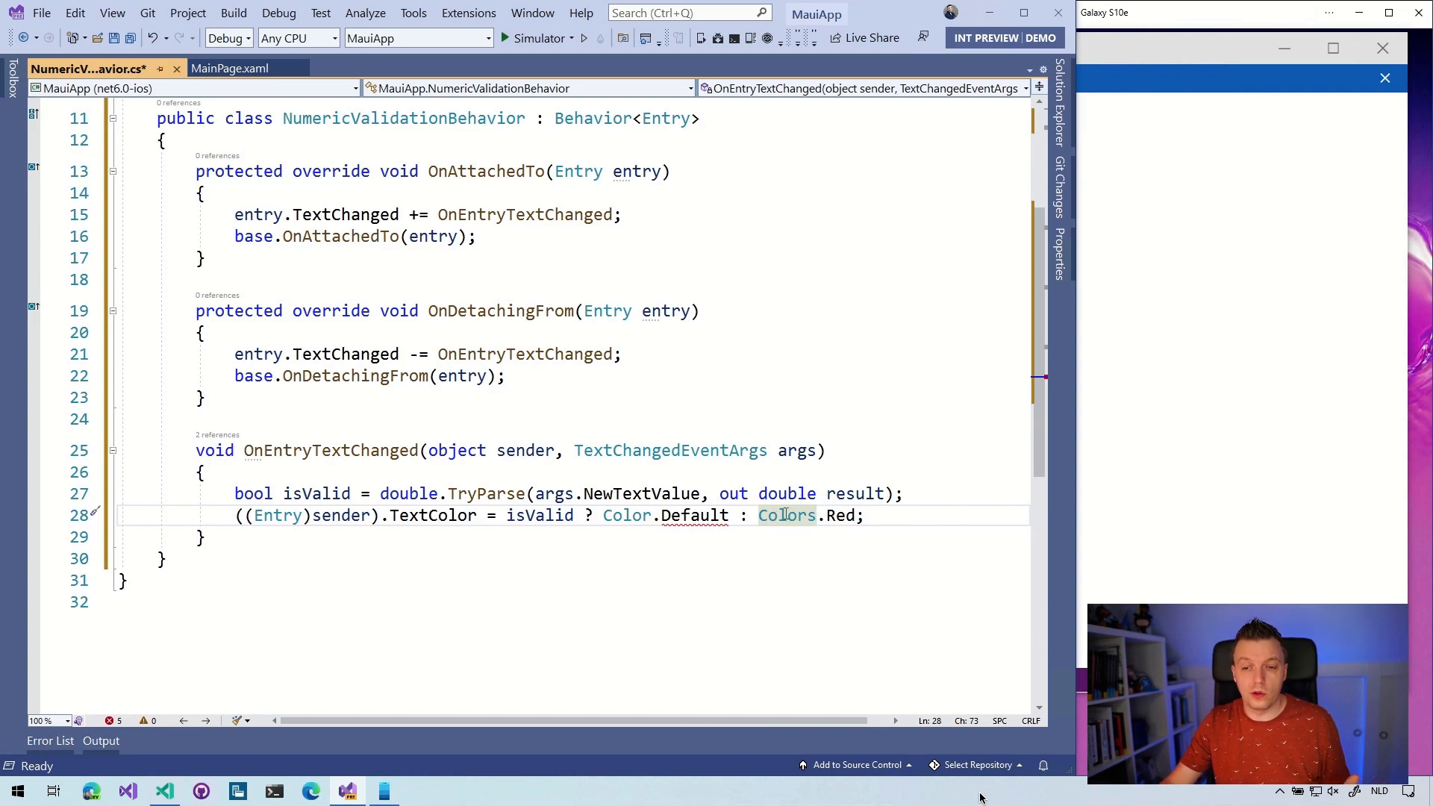
{"action": "mouse_move", "coordinate": [786, 515]}
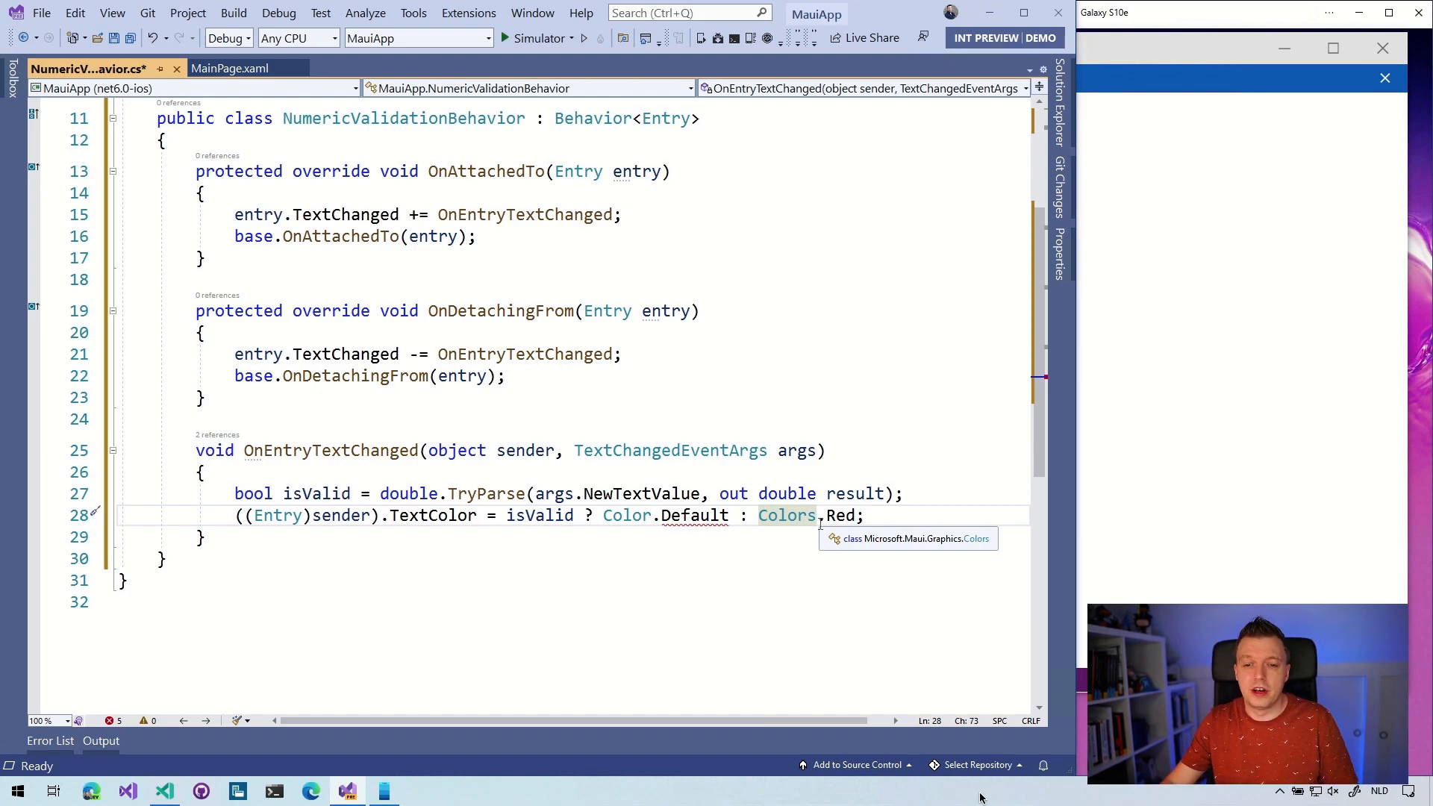
{"action": "mouse_move", "coordinate": [626, 514]}
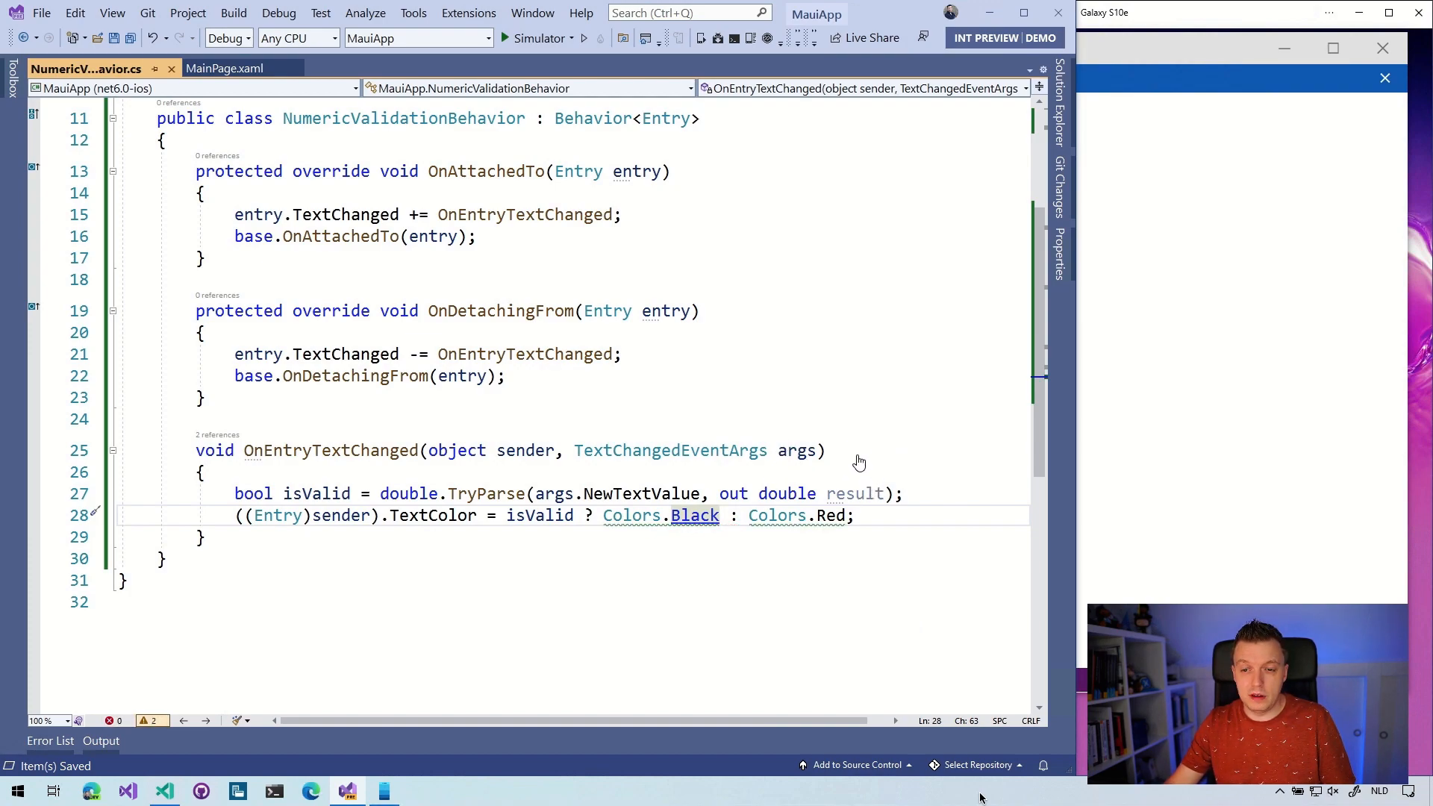
{"action": "scroll", "scroll_direction": "up", "scroll_amount": 3}
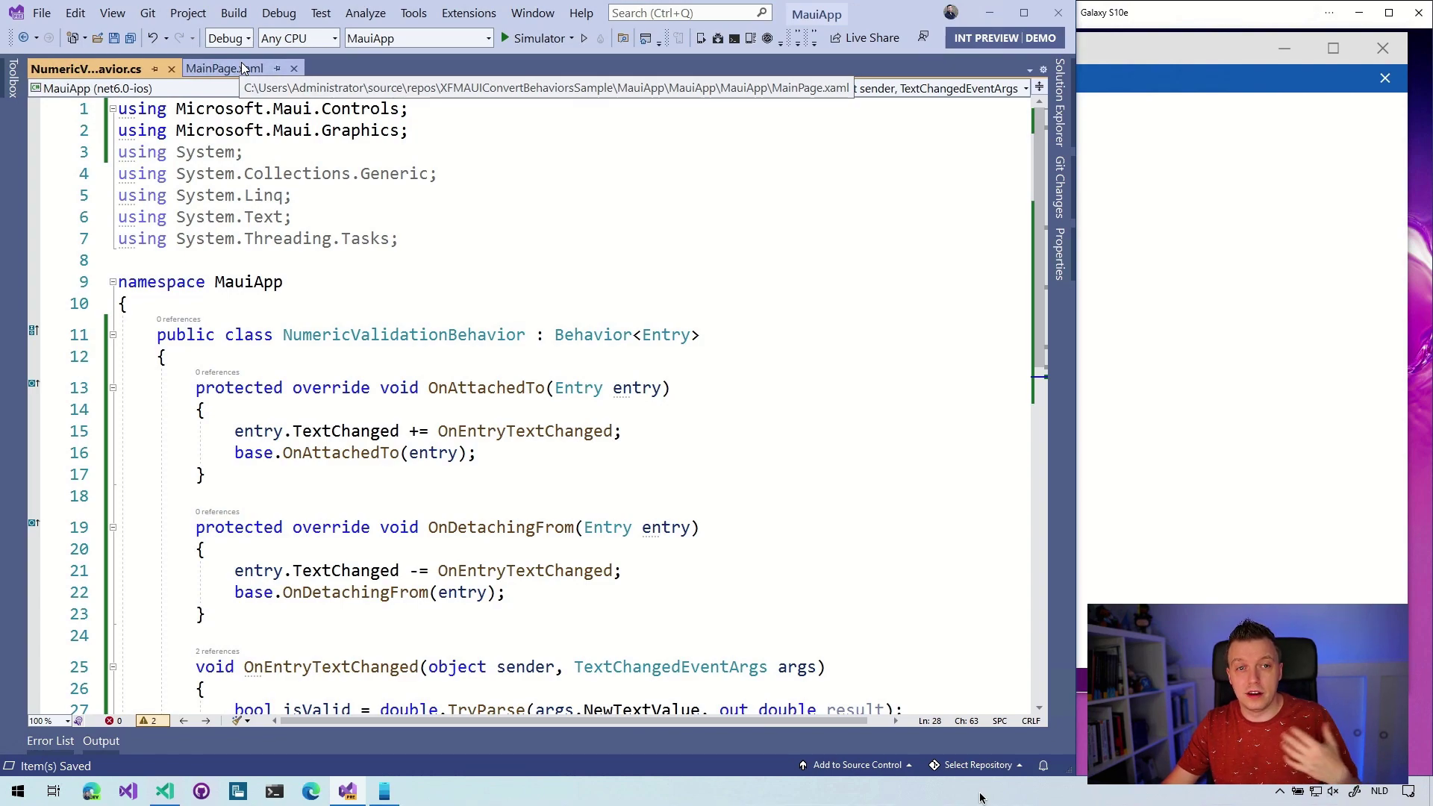
Turn the Button into an Entry with placeholder 'Enter a valid System.Double', removing hint and Clicked lines
{"action": "left_click", "coordinate": [224, 69]}
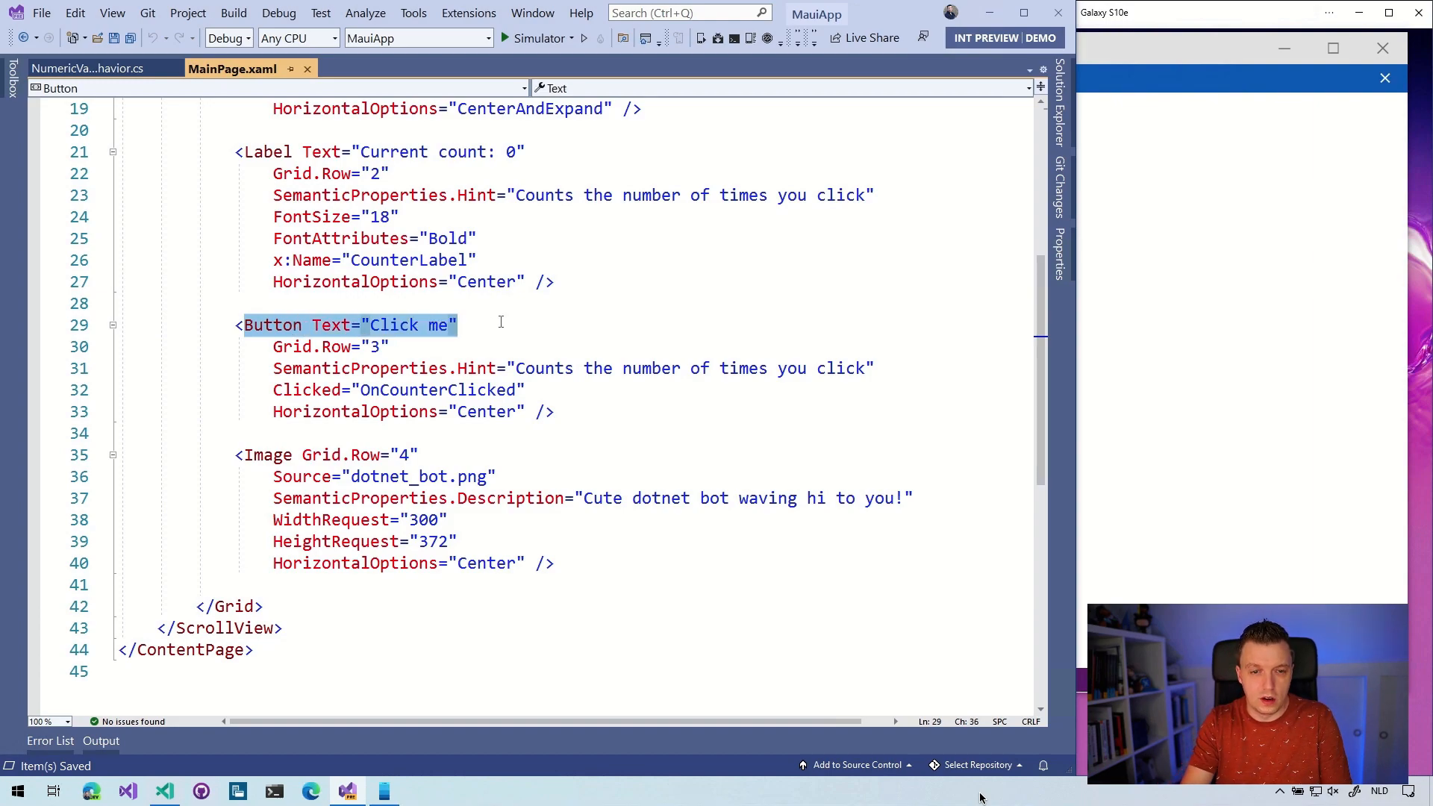
{"action": "type", "text": "Entry Placeholder=\""}
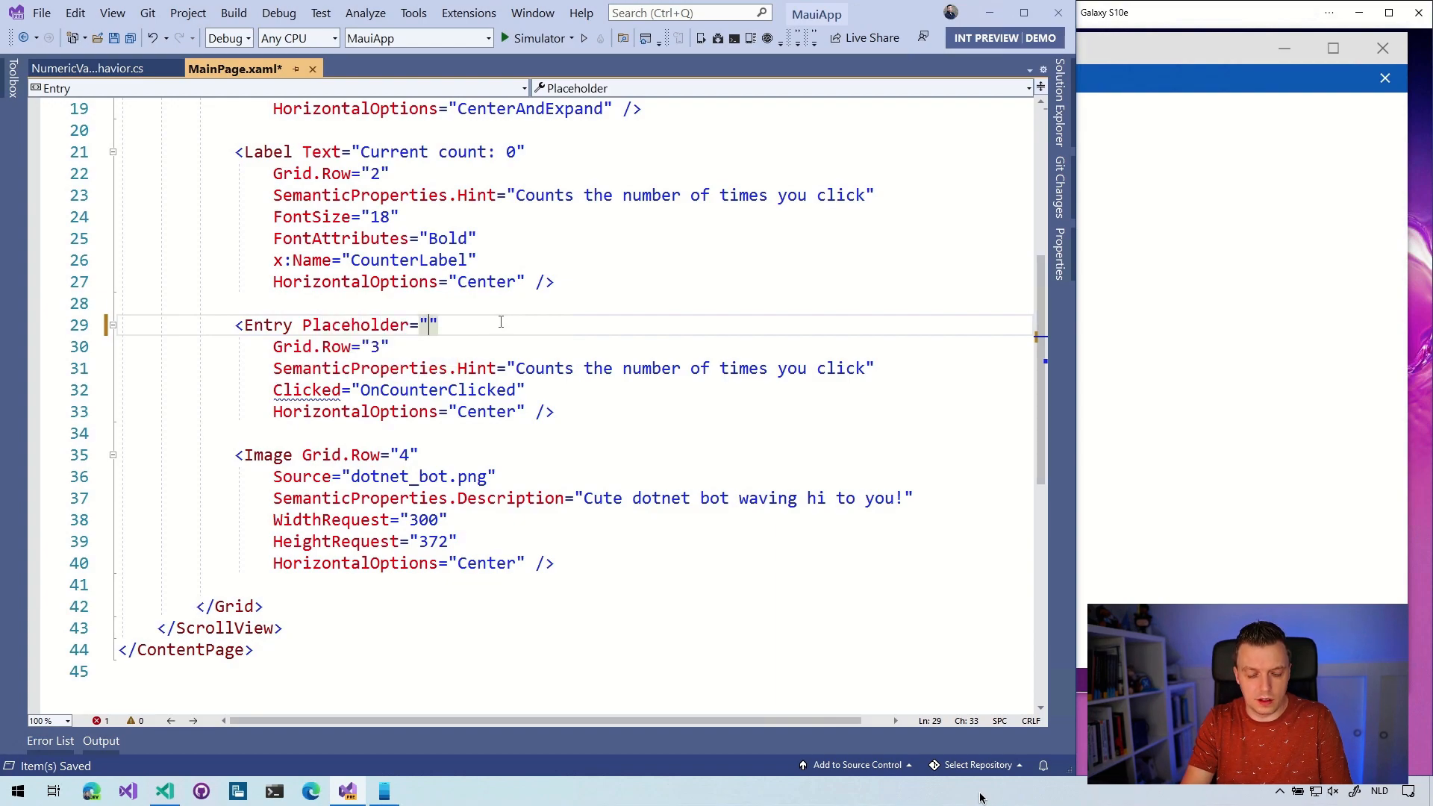
{"action": "type", "text": "Enter a"}
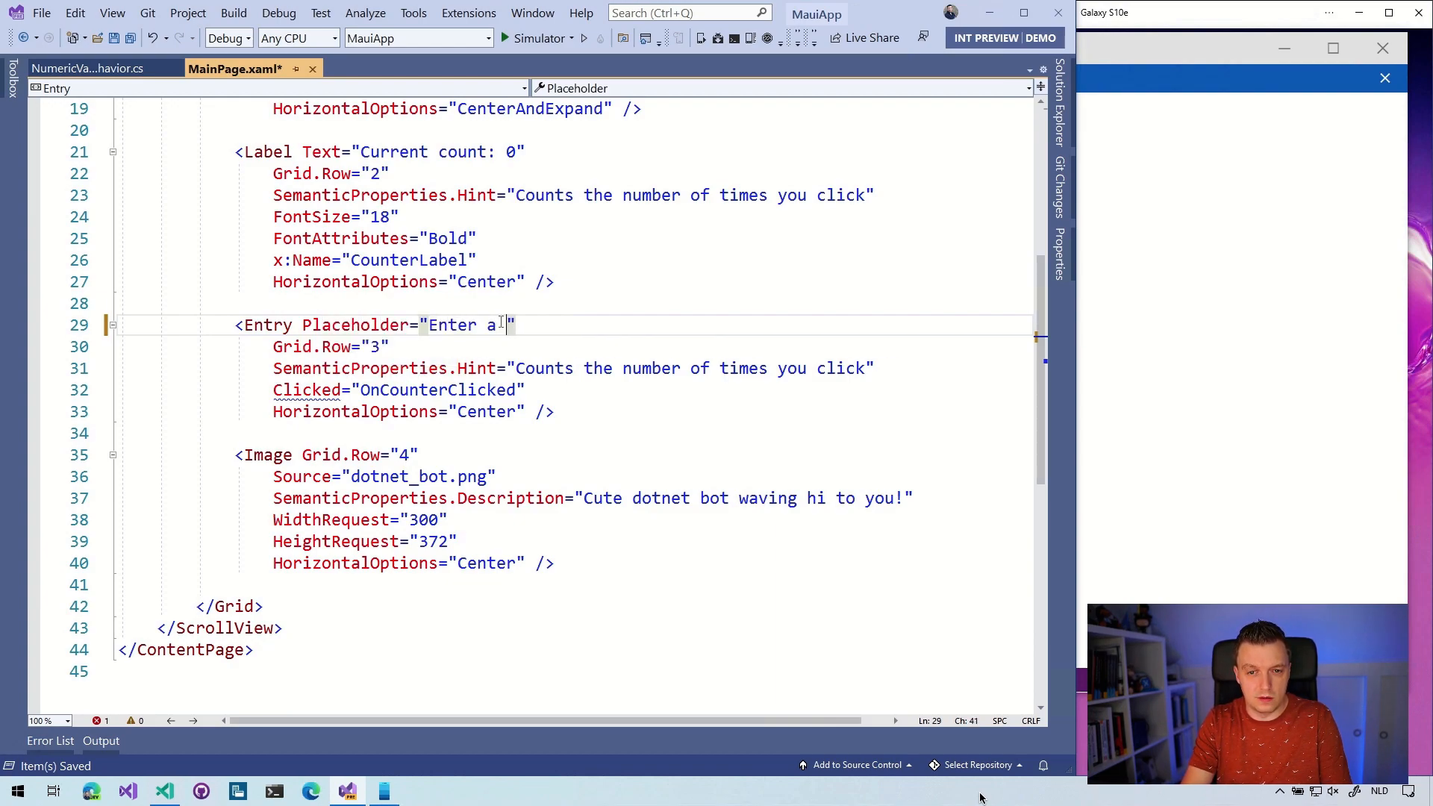
{"action": "type", "text": "System.Double"}
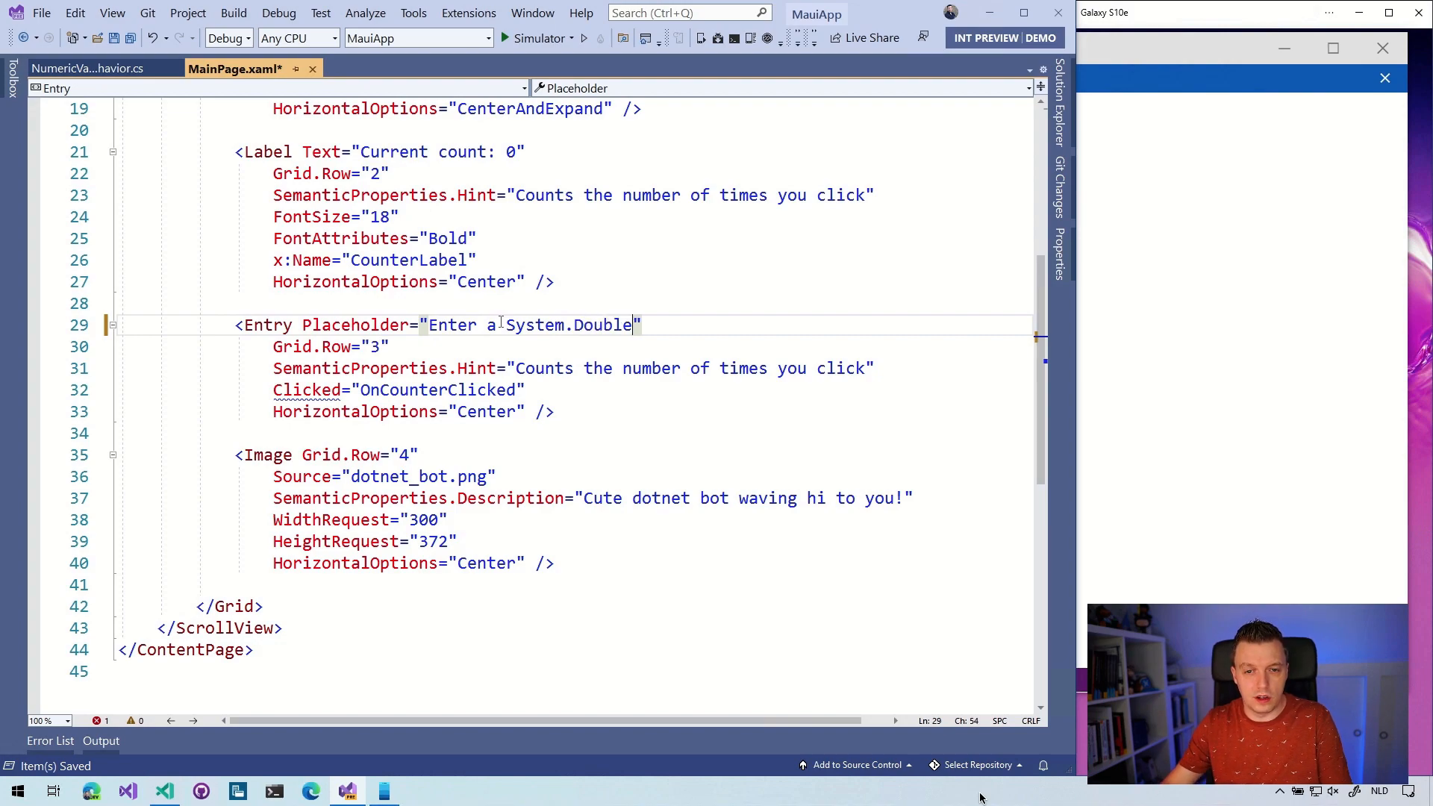
{"action": "type", "text": "valid"}
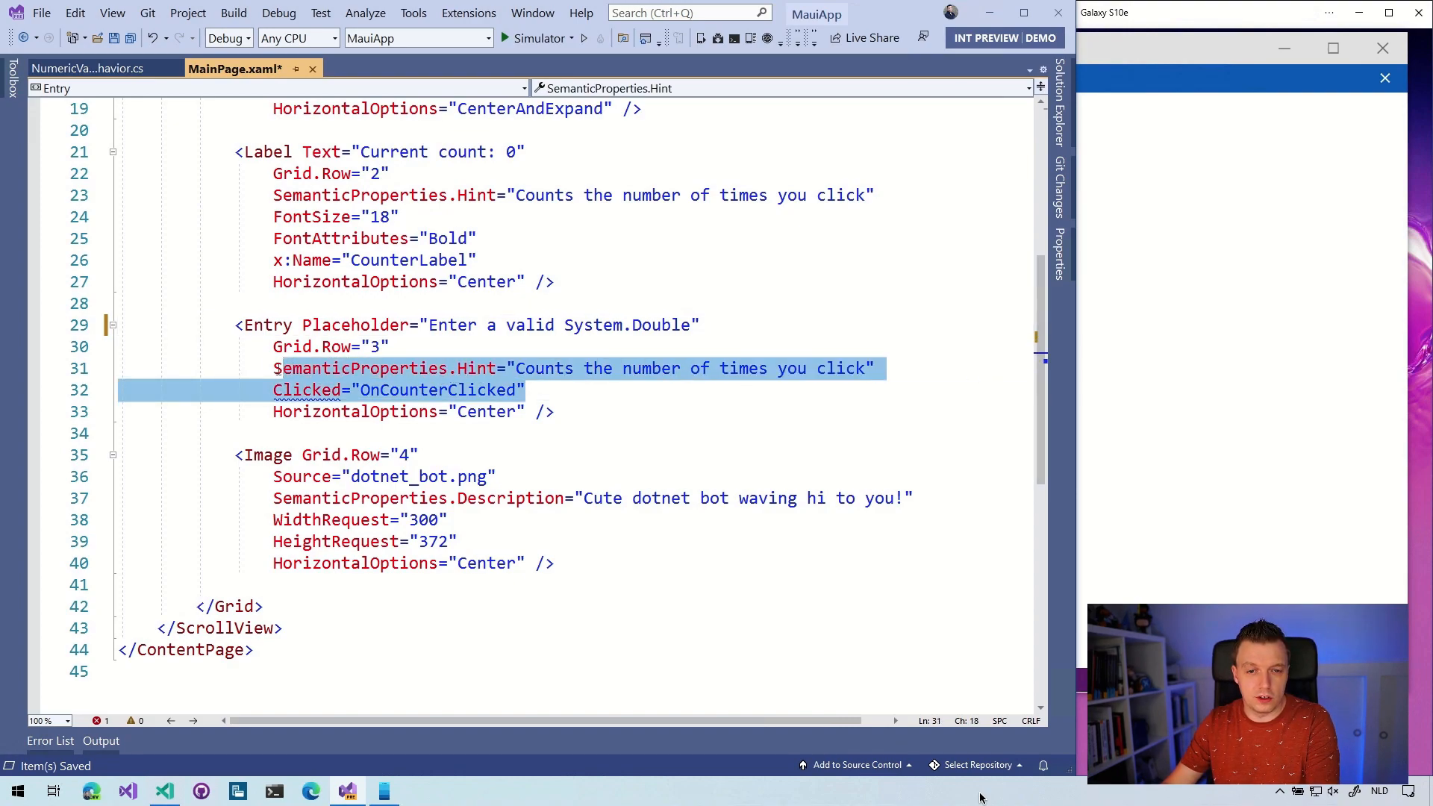
{"action": "key", "text": "Delete"}
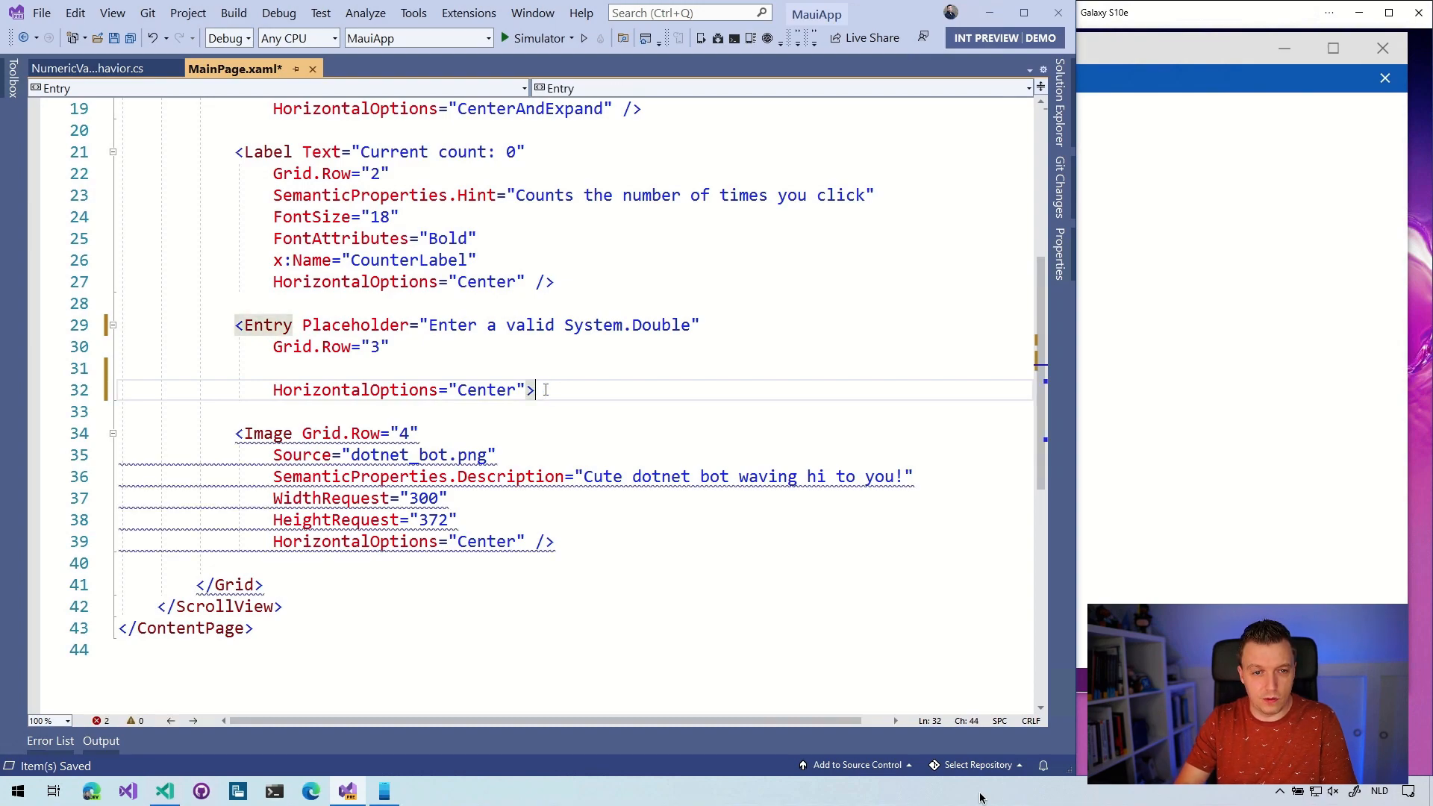
Close the Entry and add Entry.Behaviors containing local:NumericValidationBehavior
{"action": "type", "text": "</Entry>"}
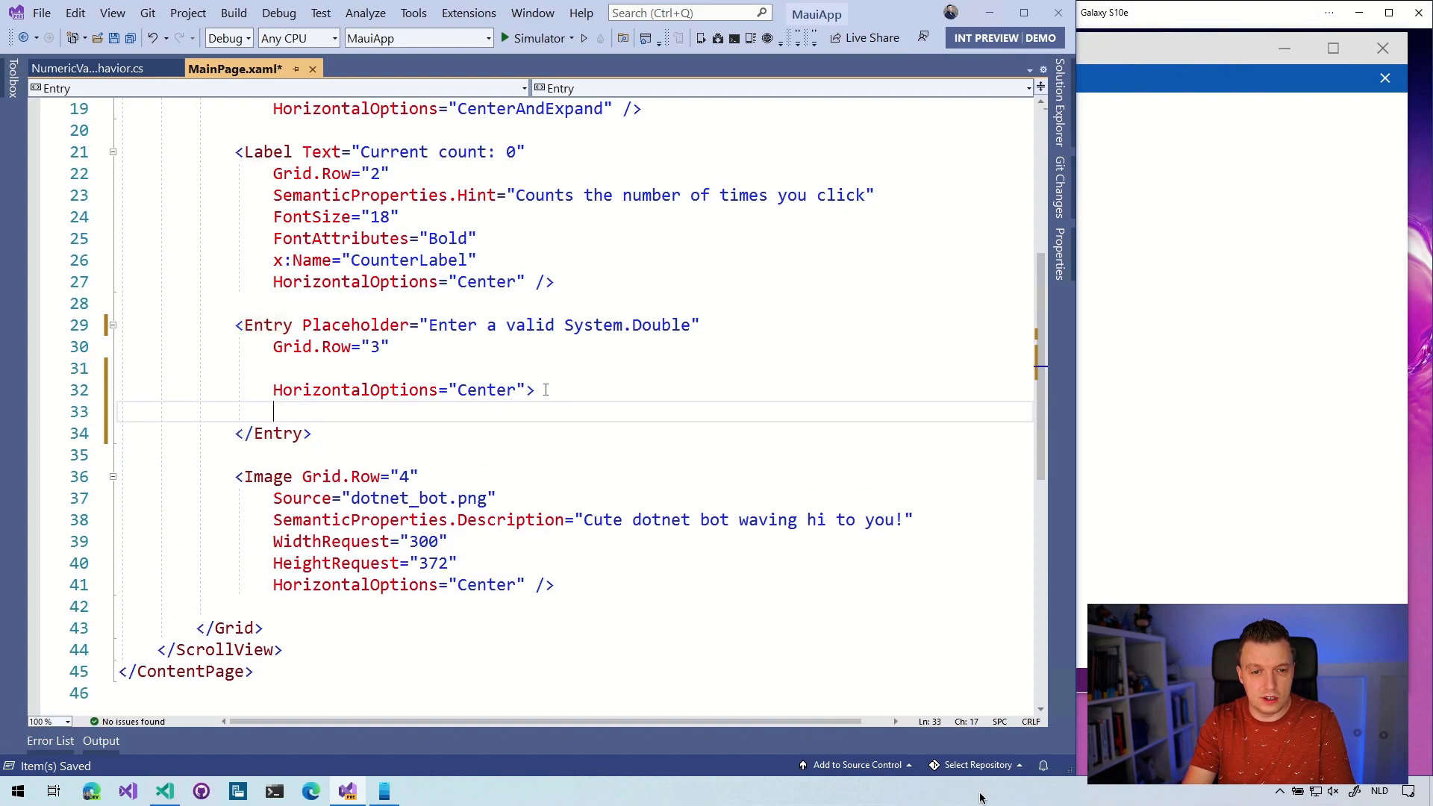
{"action": "type", "text": "<Entry.Behaviors>"}
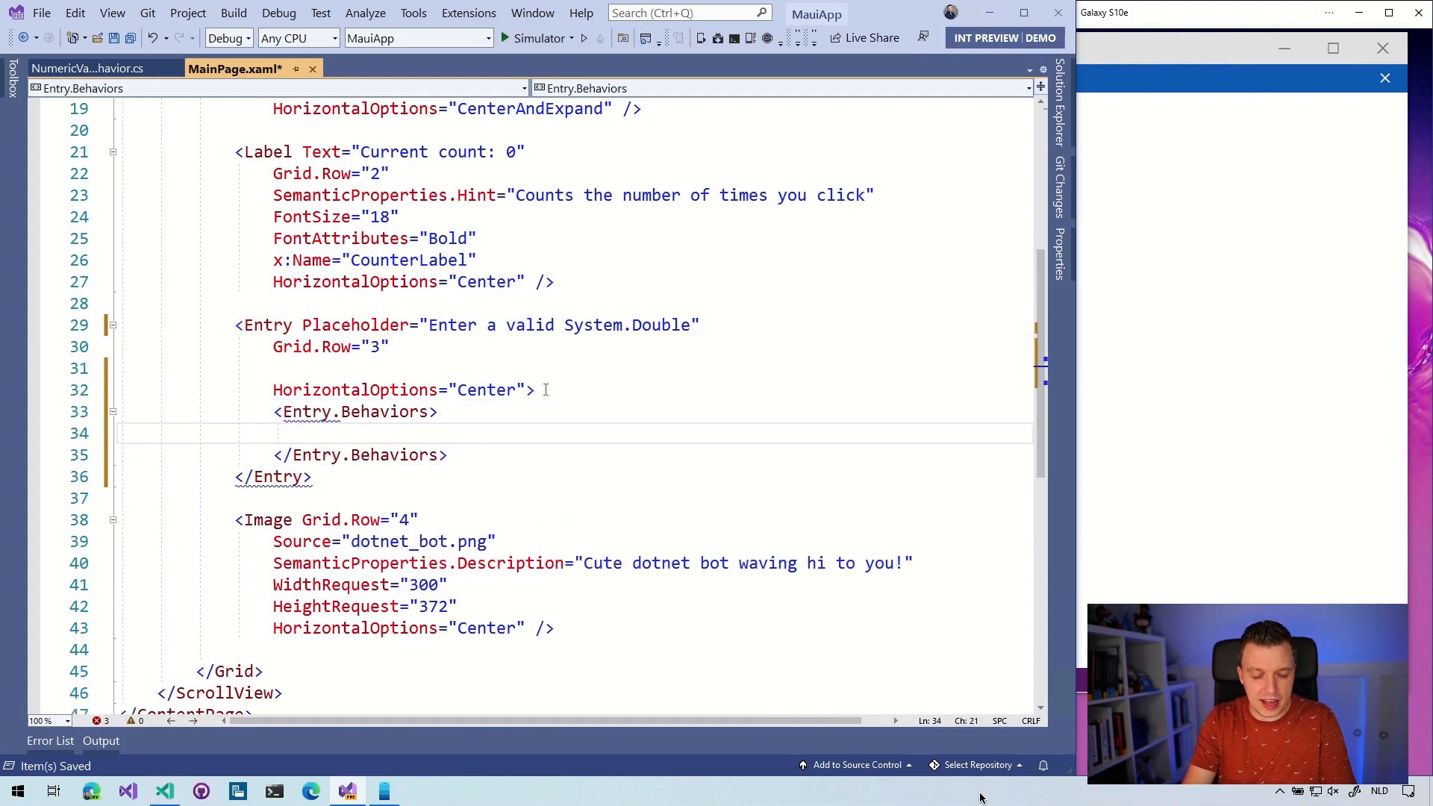
{"action": "type", "text": "<local:NumericV"}
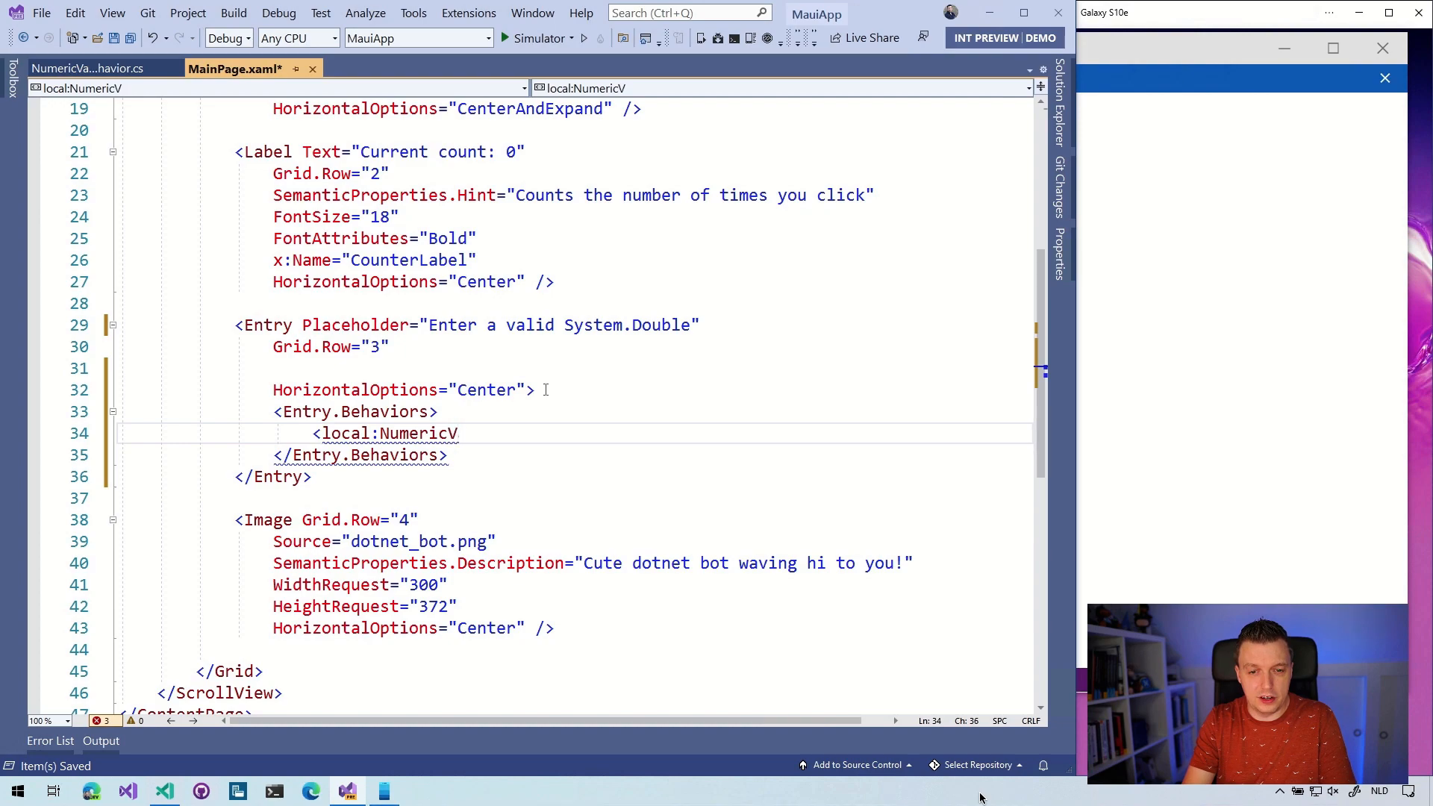
{"action": "type", "text": "alidationBehavior />"}
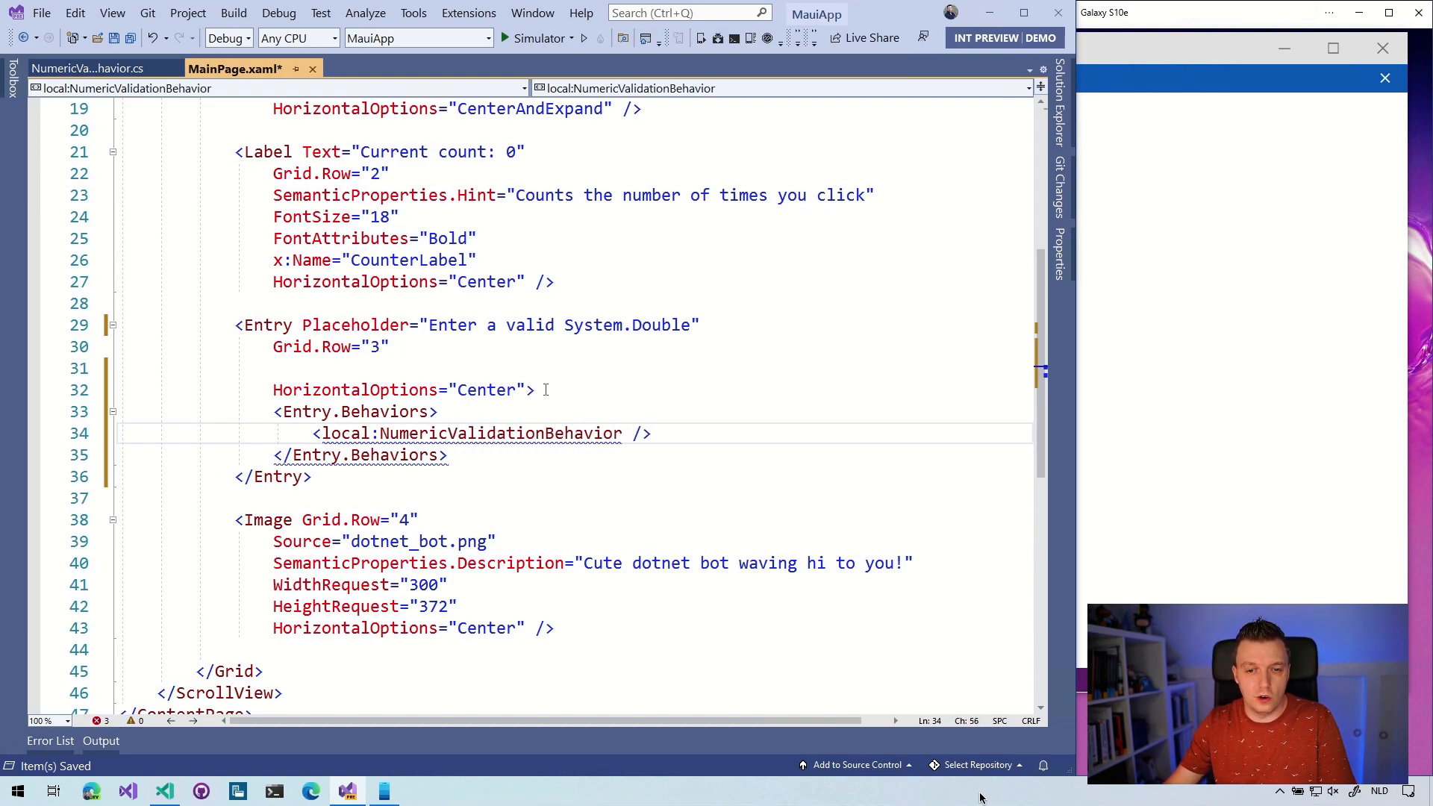
{"action": "scroll", "scroll_direction": "up", "scroll_amount": 3}
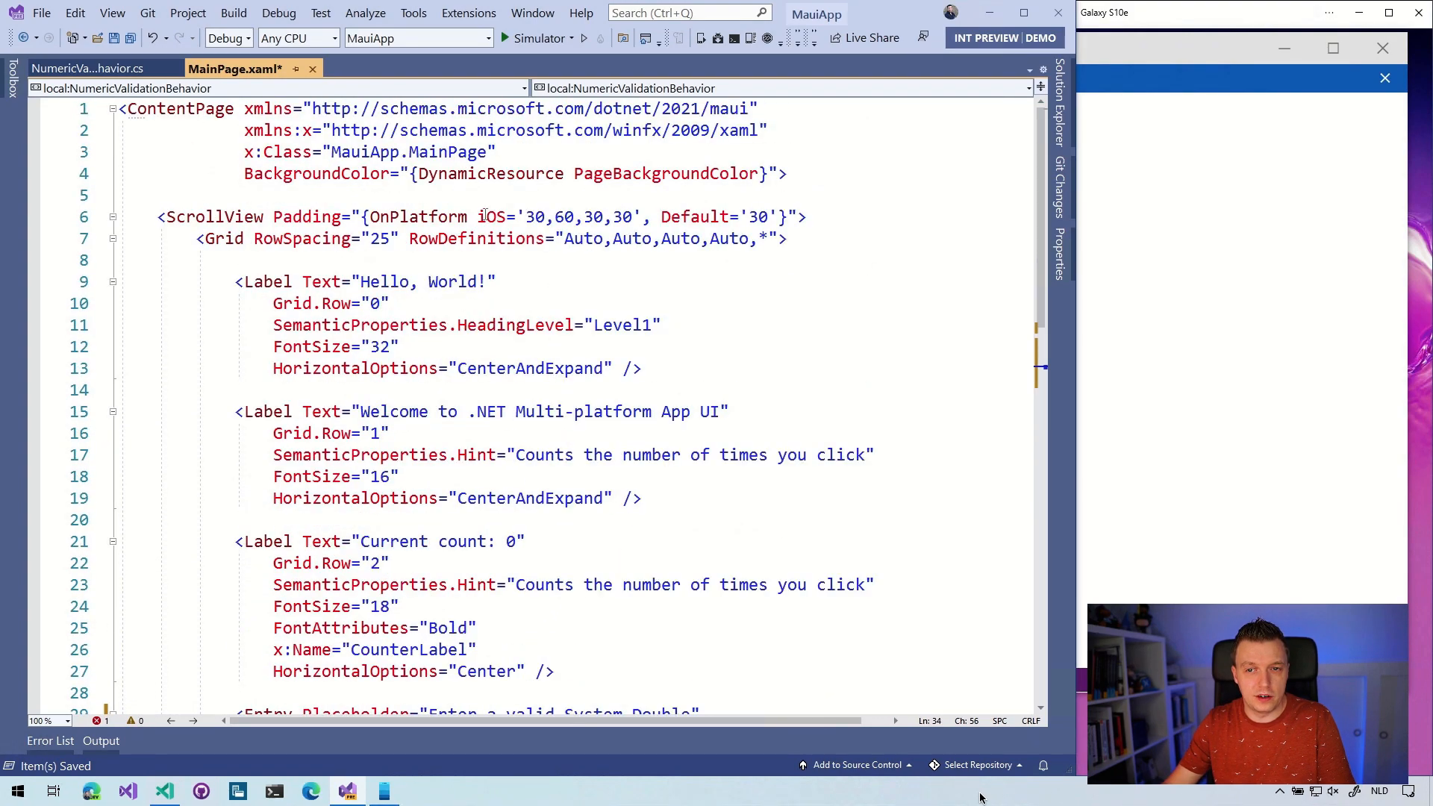
Add an xmlns:local declaration pointing to the MauiApp namespace on ContentPage
{"action": "key", "text": "Return"}
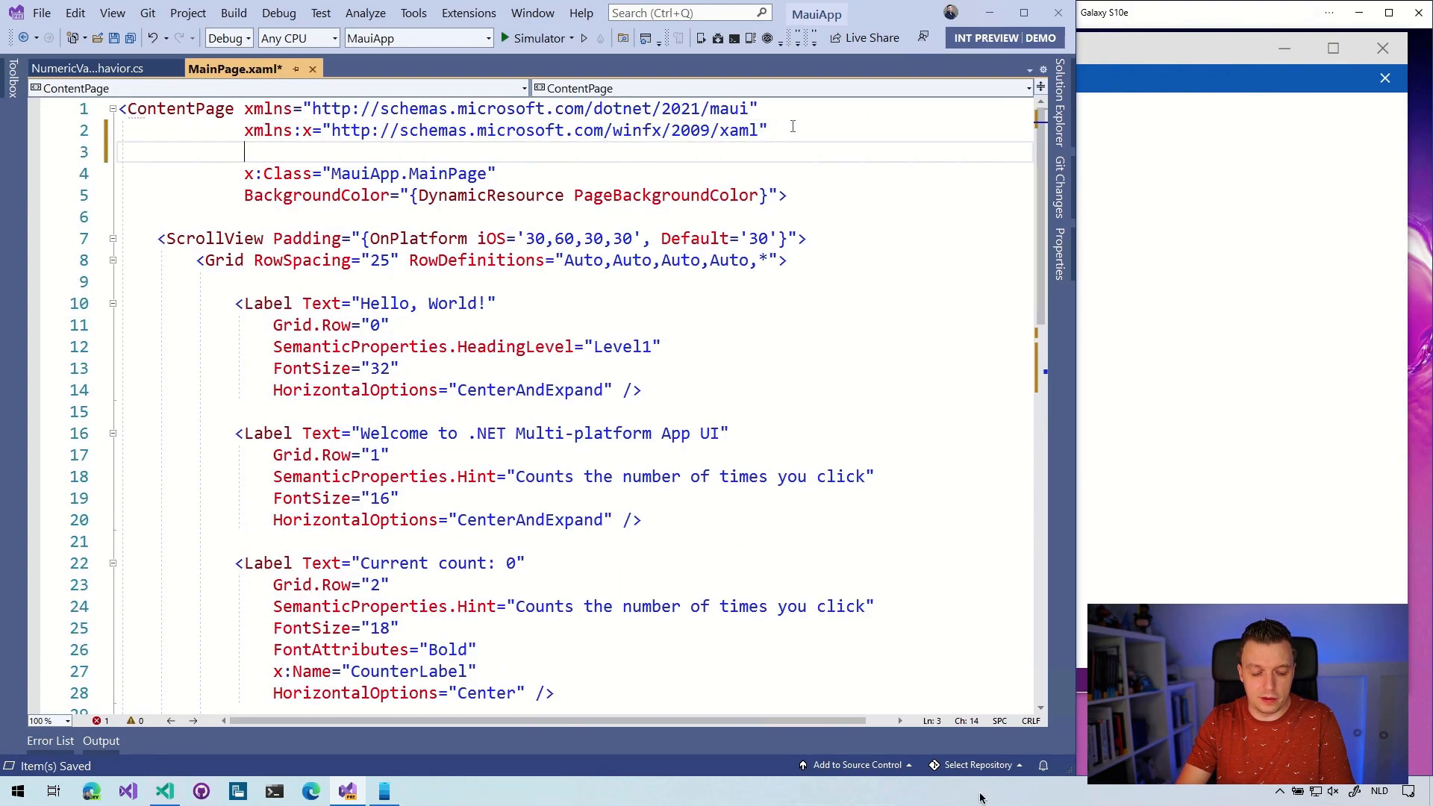
{"action": "type", "text": "xmlns:"}
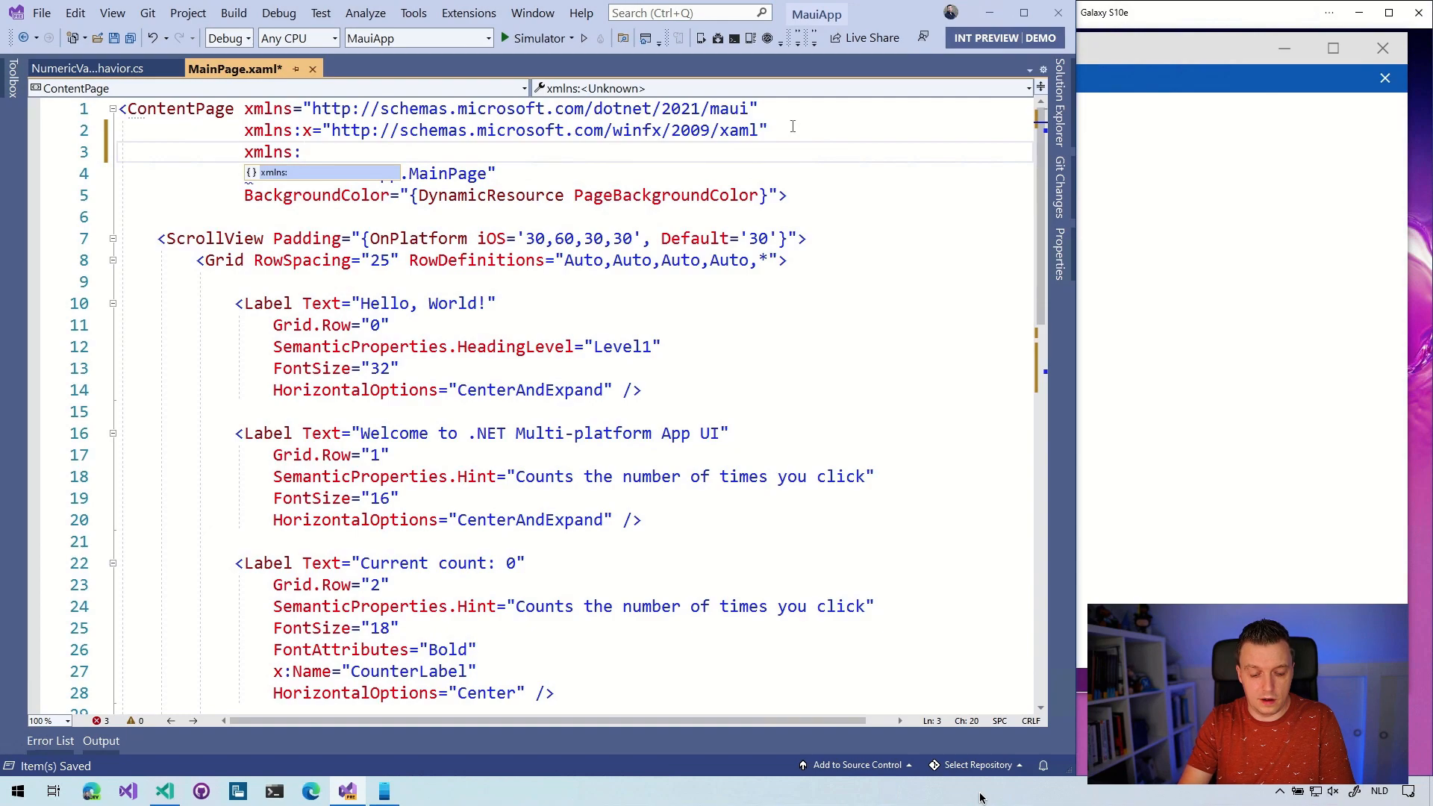
{"action": "type", "text": "local"}
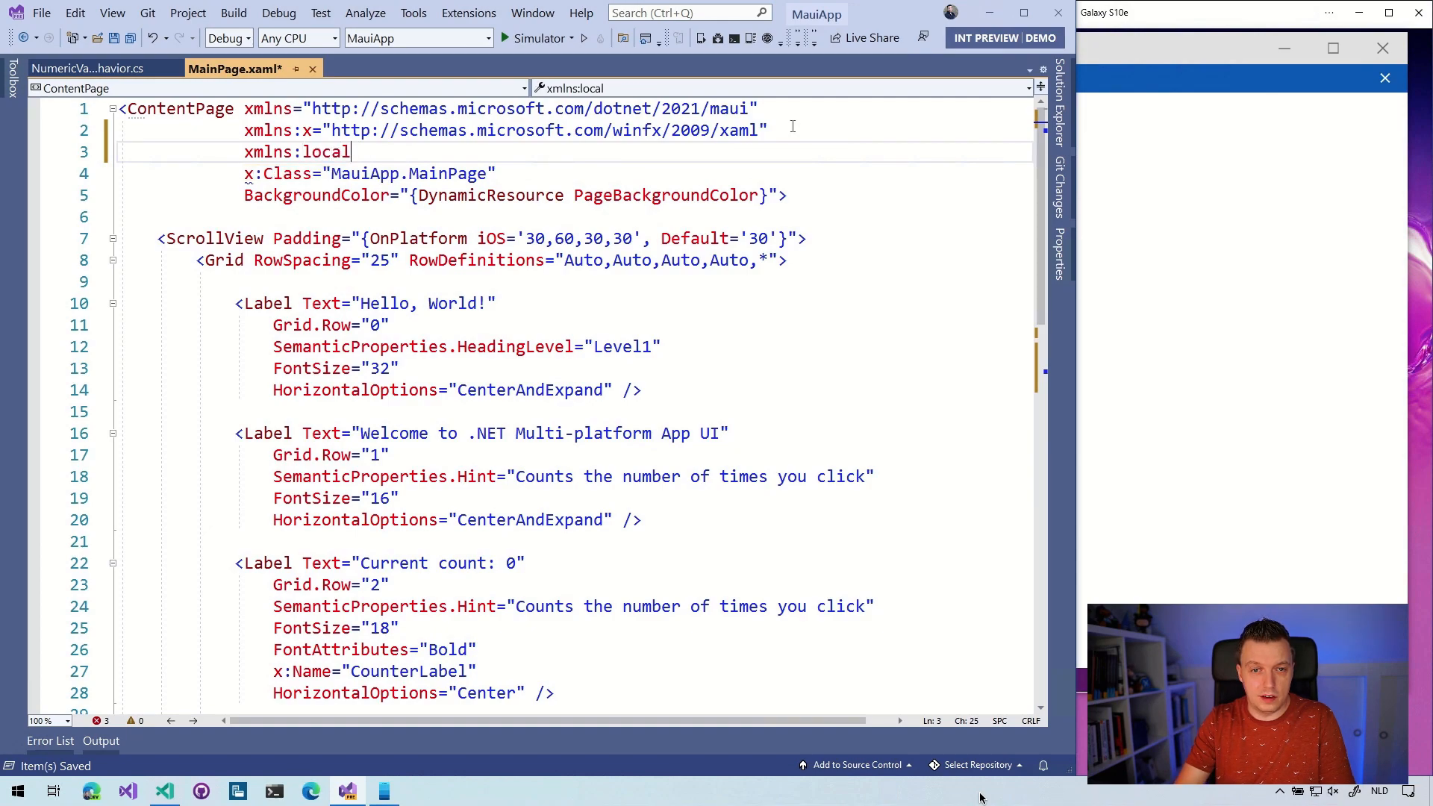
{"action": "type", "text": "=\"\""}
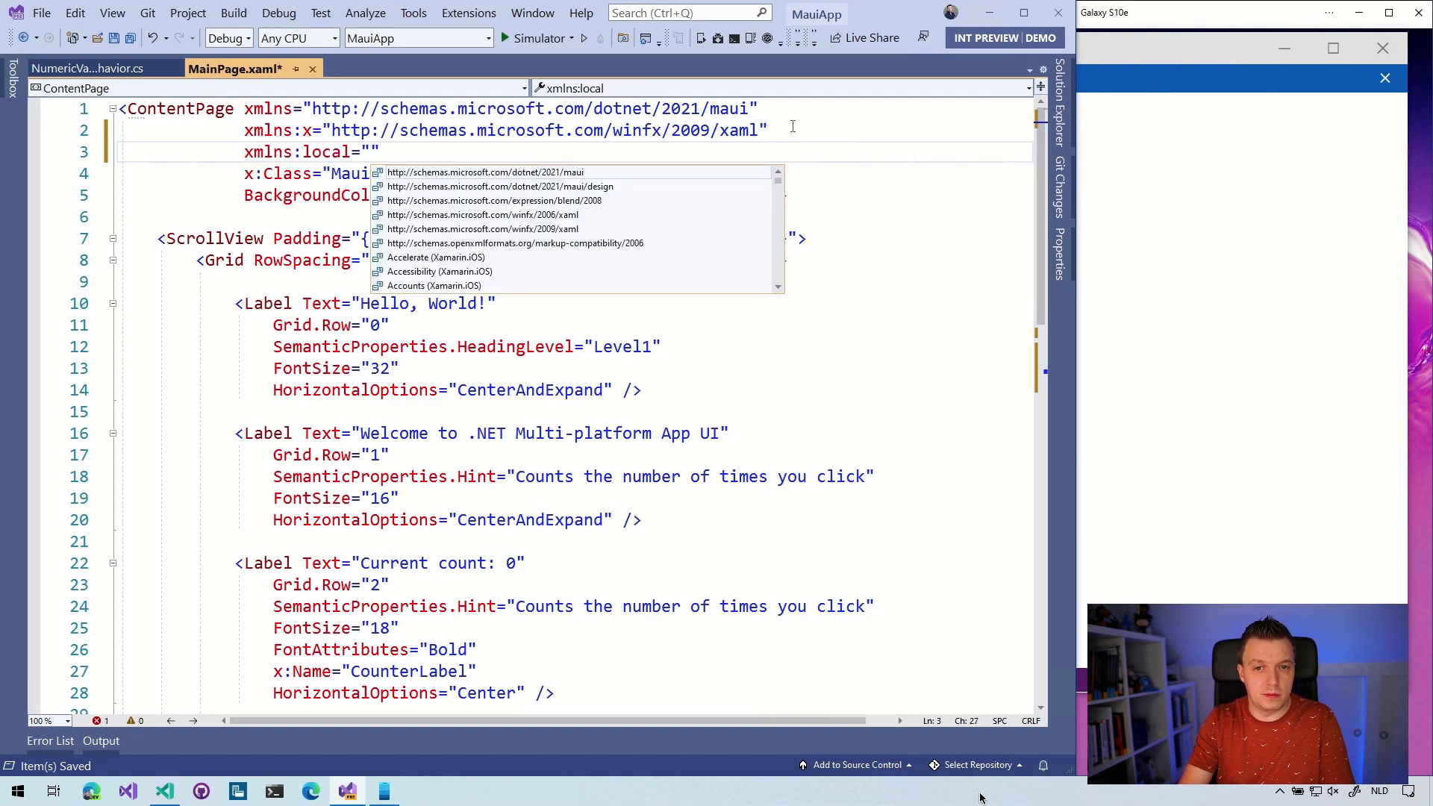
{"action": "type", "text": "Maui"}
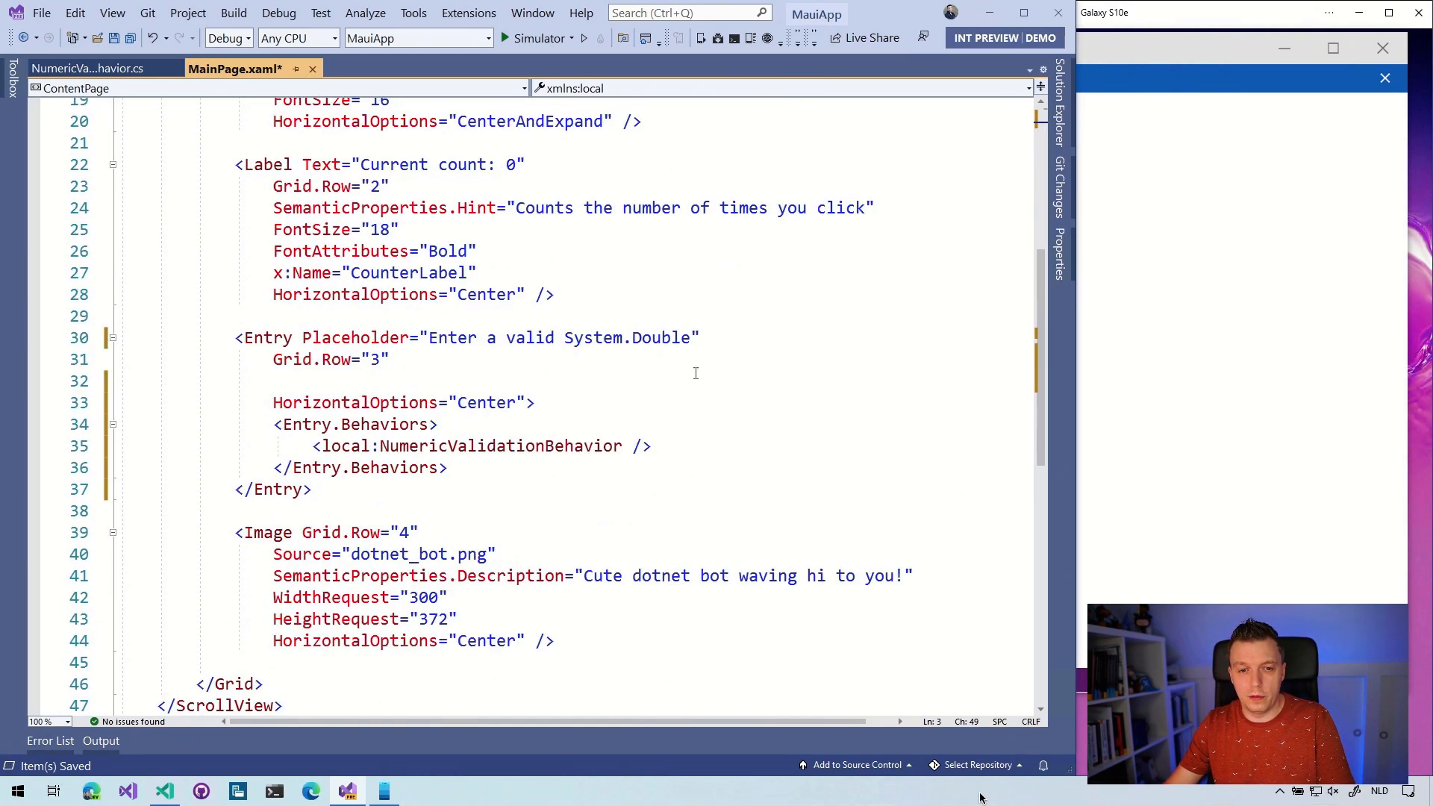
{"action": "double_click", "coordinate": [497, 446]}
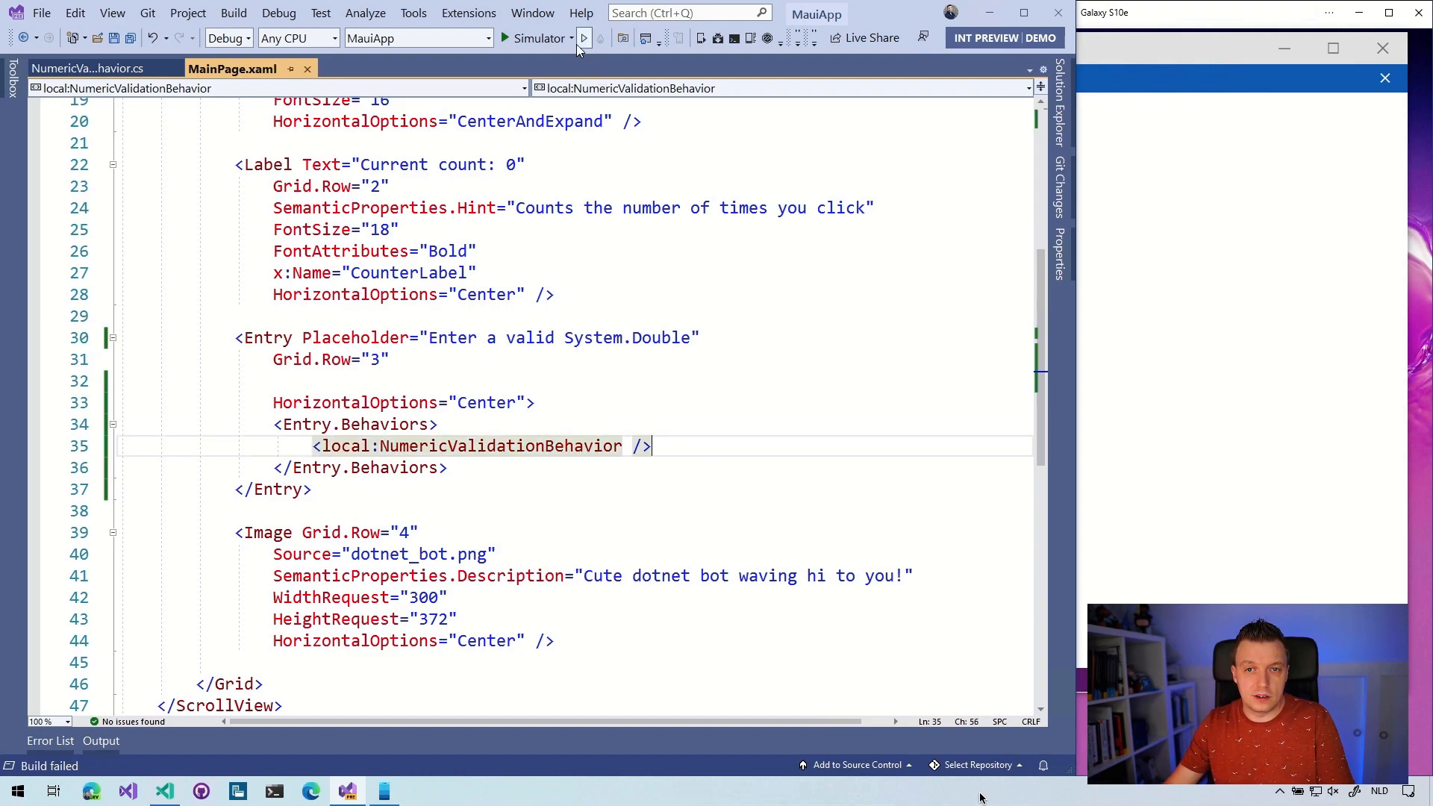
Target the Samsung SM-G970F (Android 11.0 - API 30) device and run the app
{"action": "left_click", "coordinate": [571, 37]}
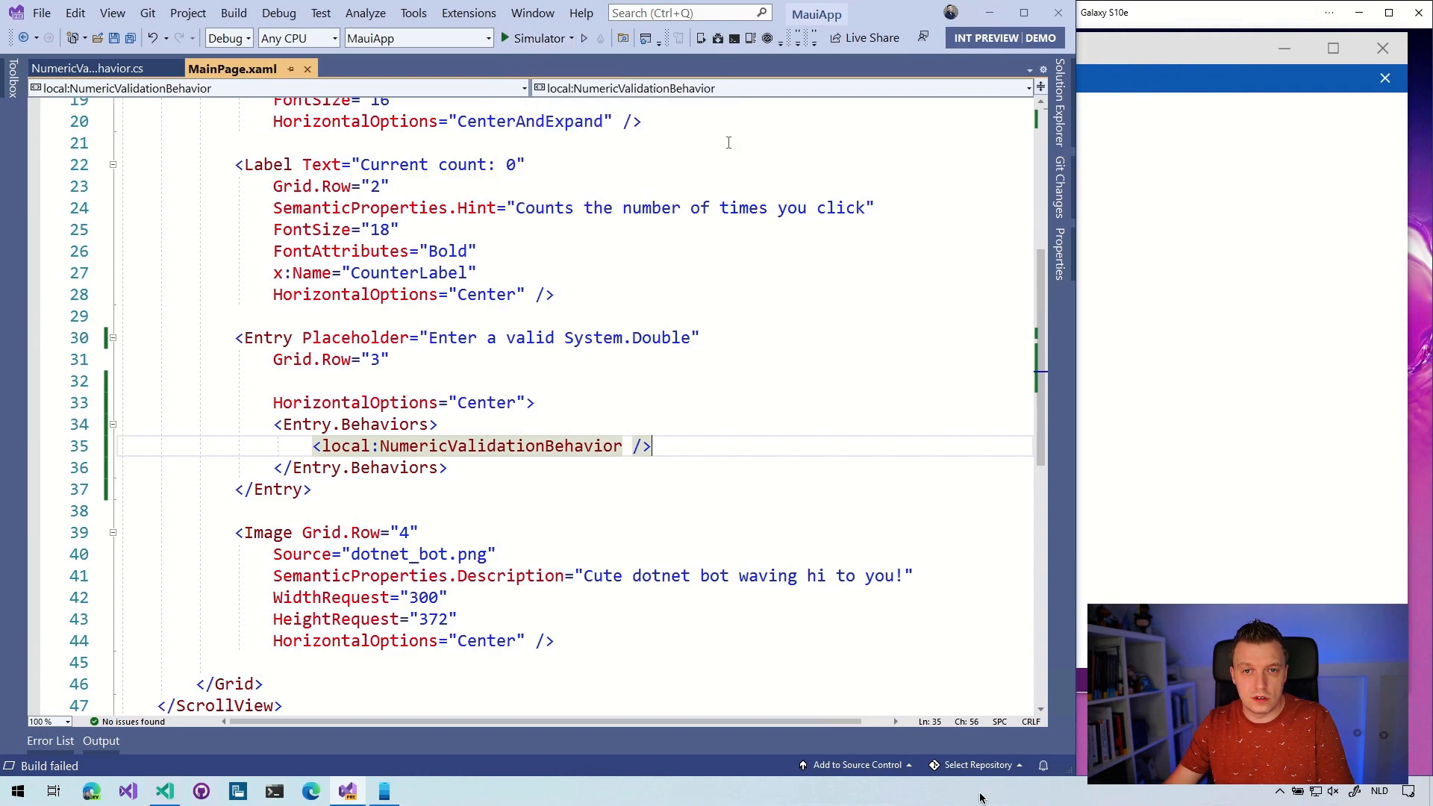
{"action": "left_click", "coordinate": [537, 38]}
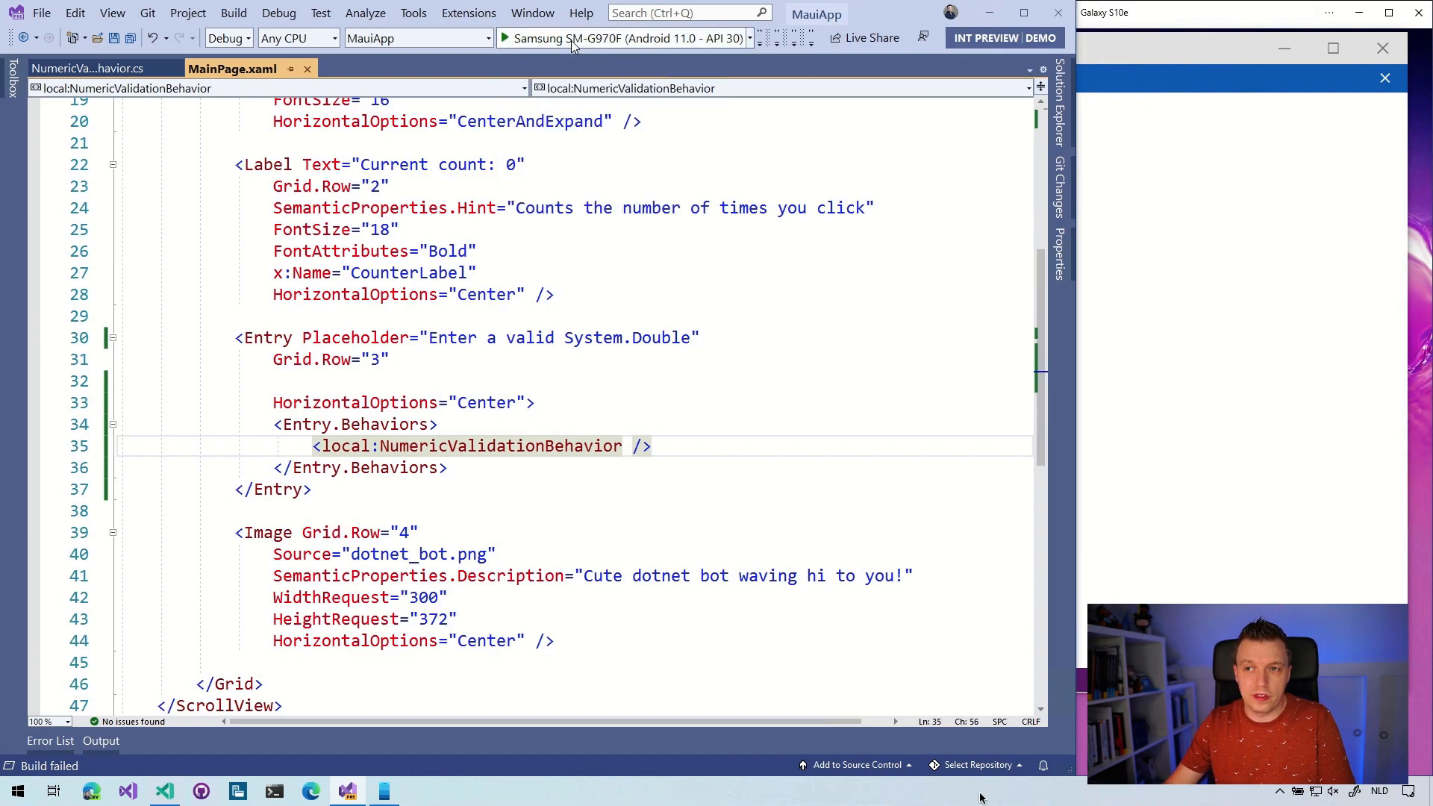
{"action": "left_click", "coordinate": [506, 37]}
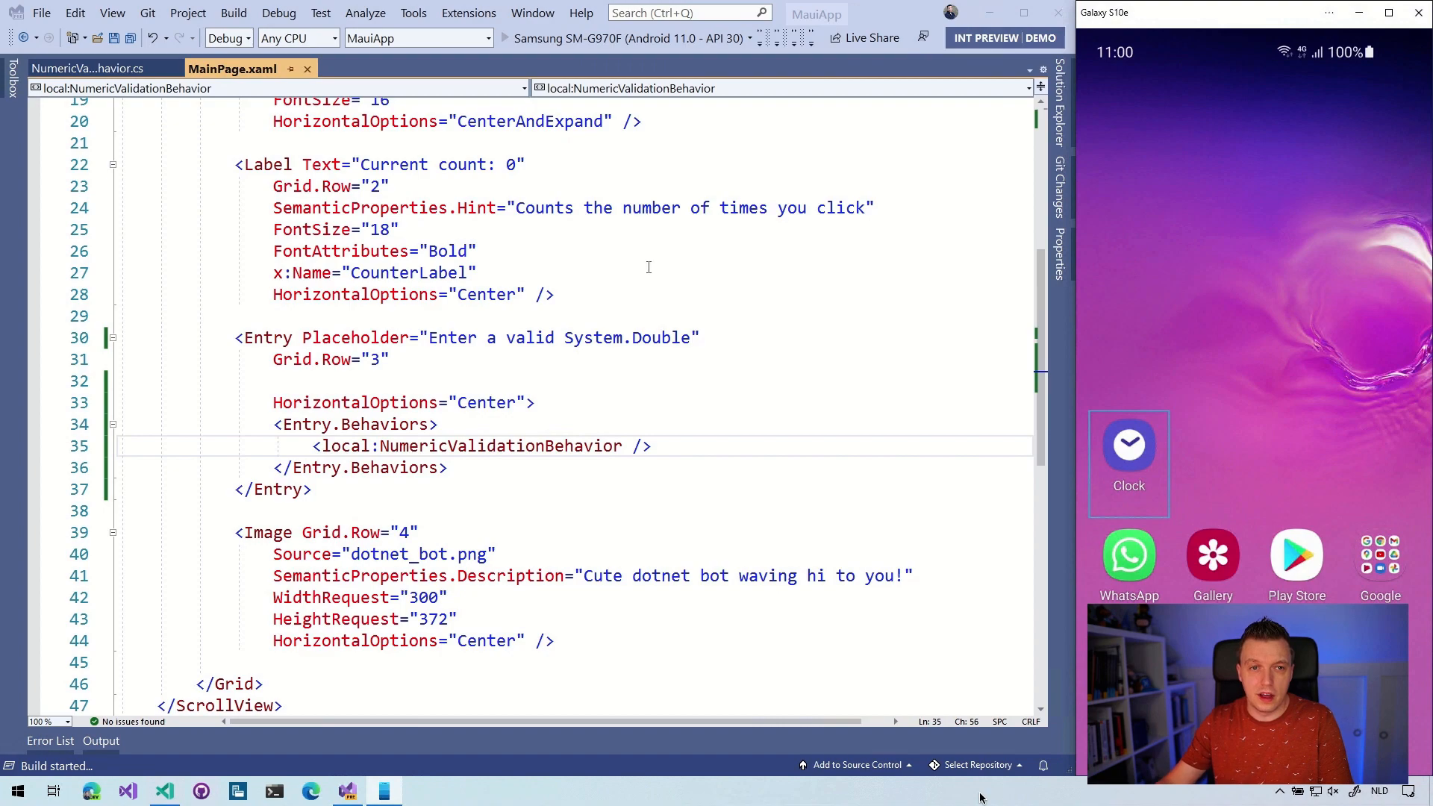
{"action": "mouse_move", "coordinate": [697, 329]}
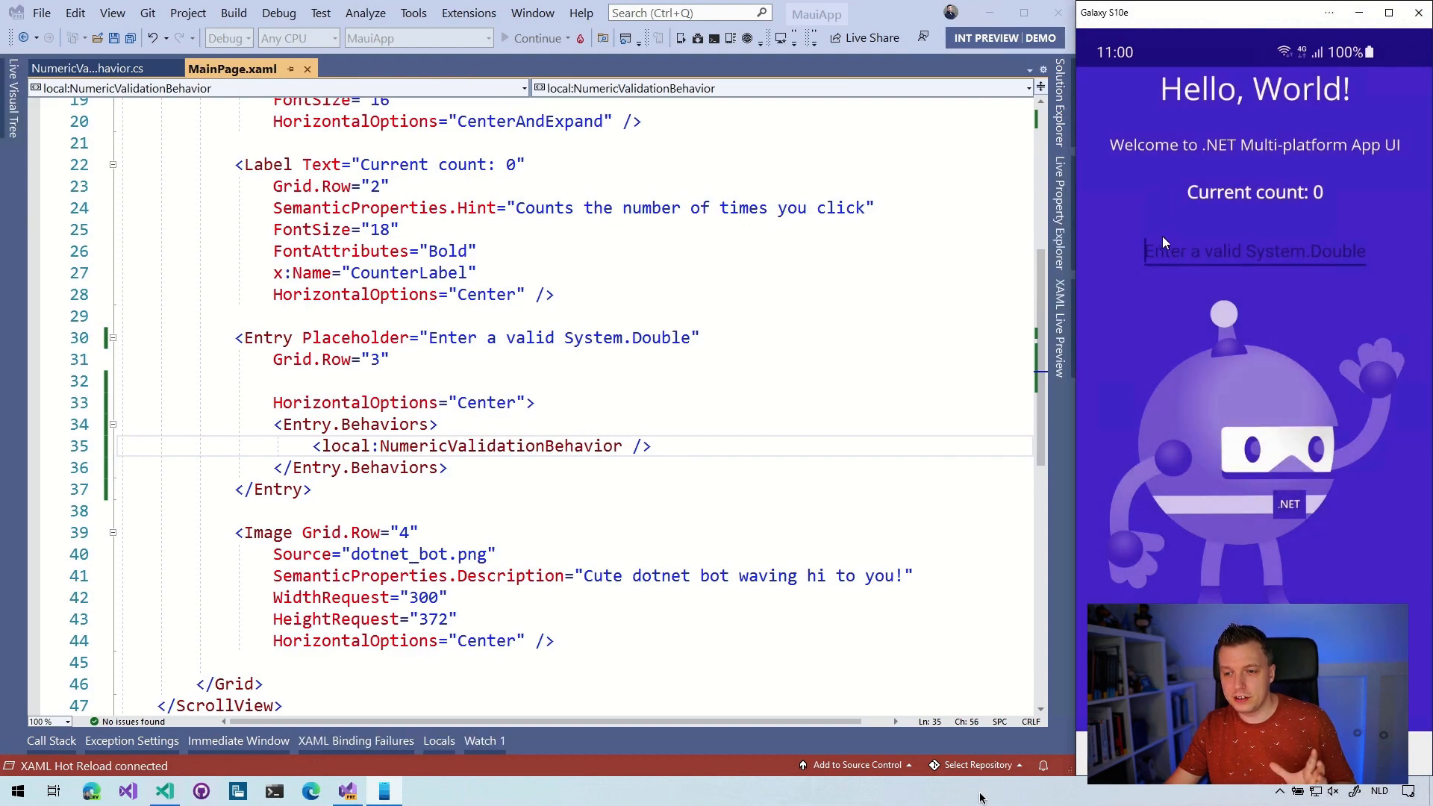
Enter 342342 in the app's numeric entry to check digits display normally
{"action": "left_click", "coordinate": [1254, 252]}
{"action": "type", "text": "adsea"}
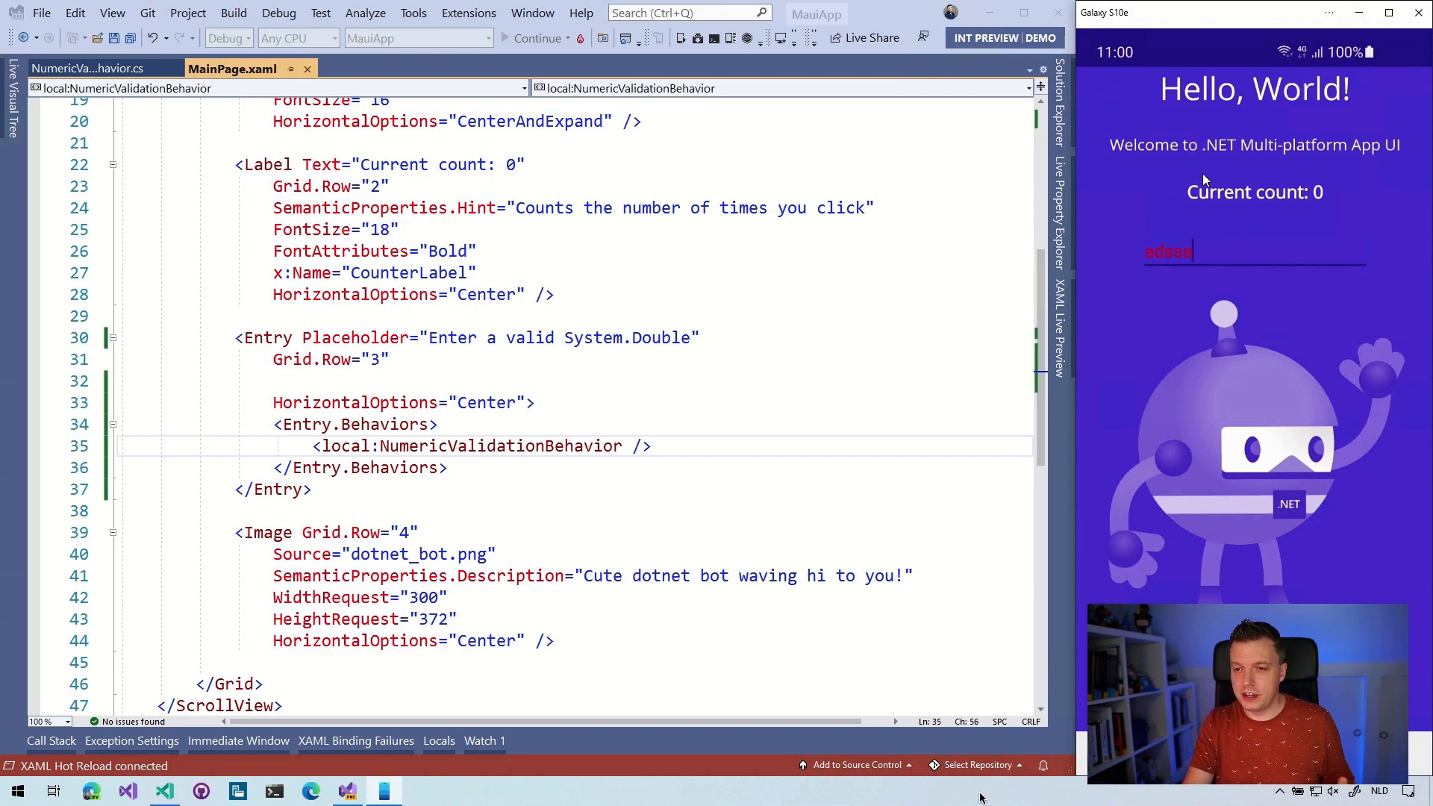
{"action": "type", "text": "3"}
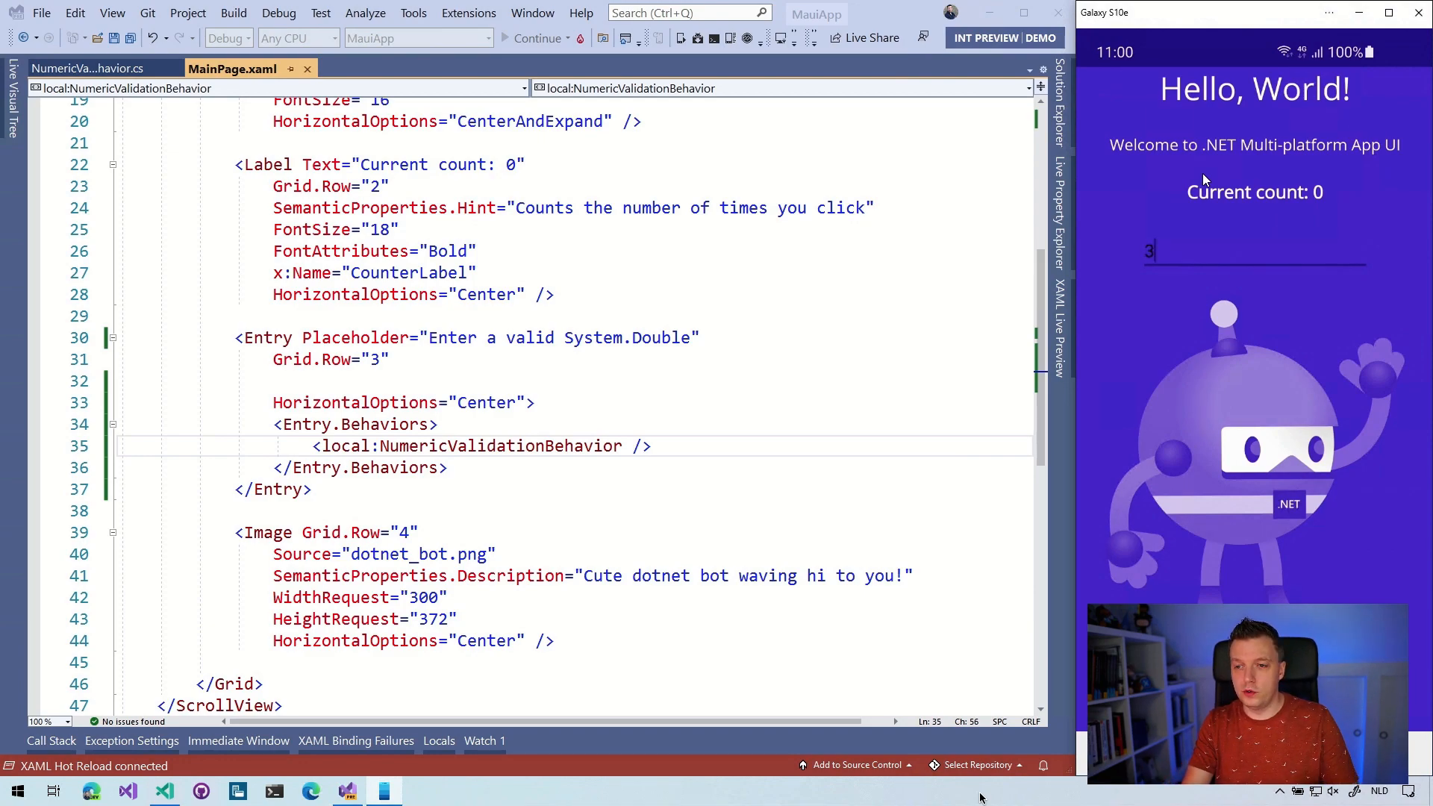
{"action": "type", "text": "42342"}
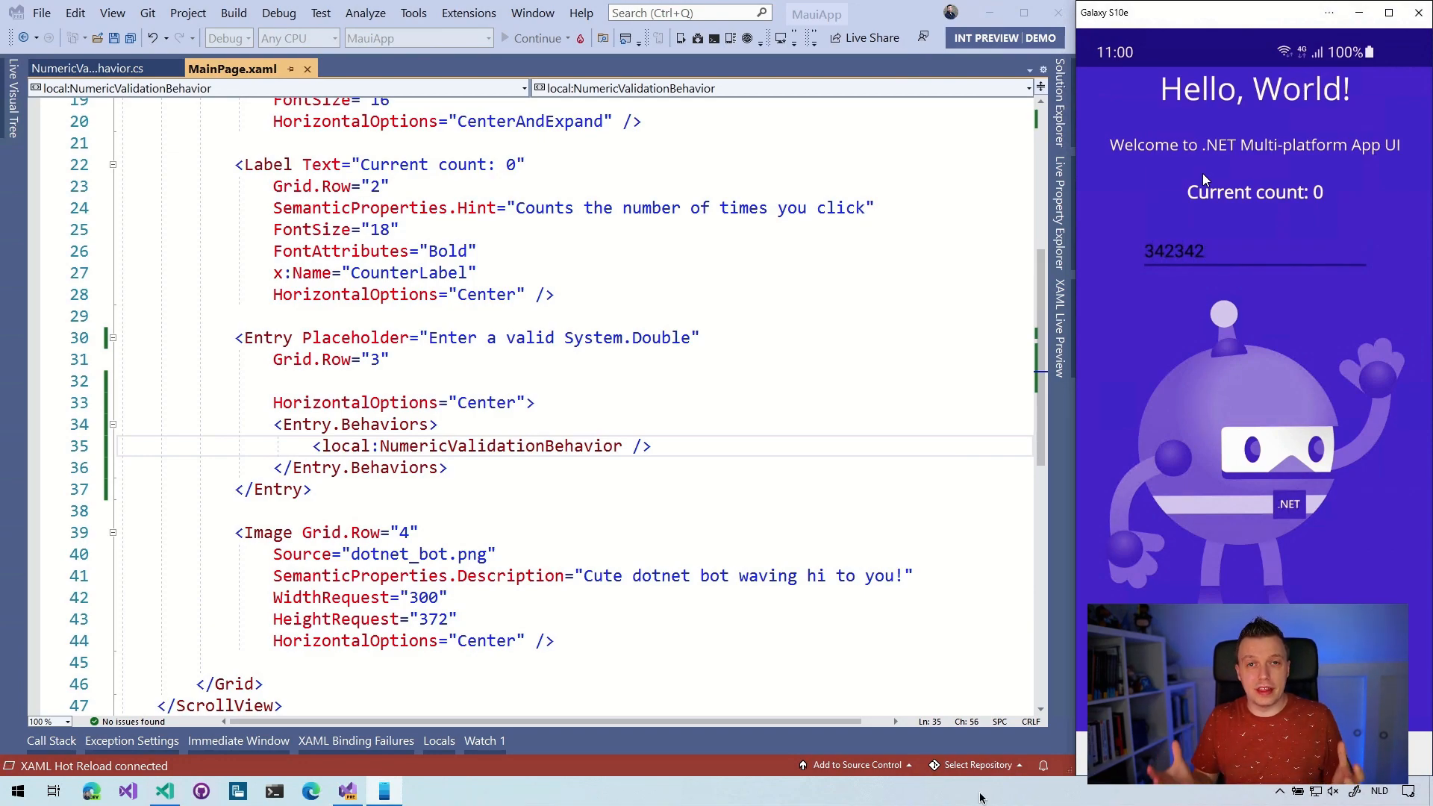